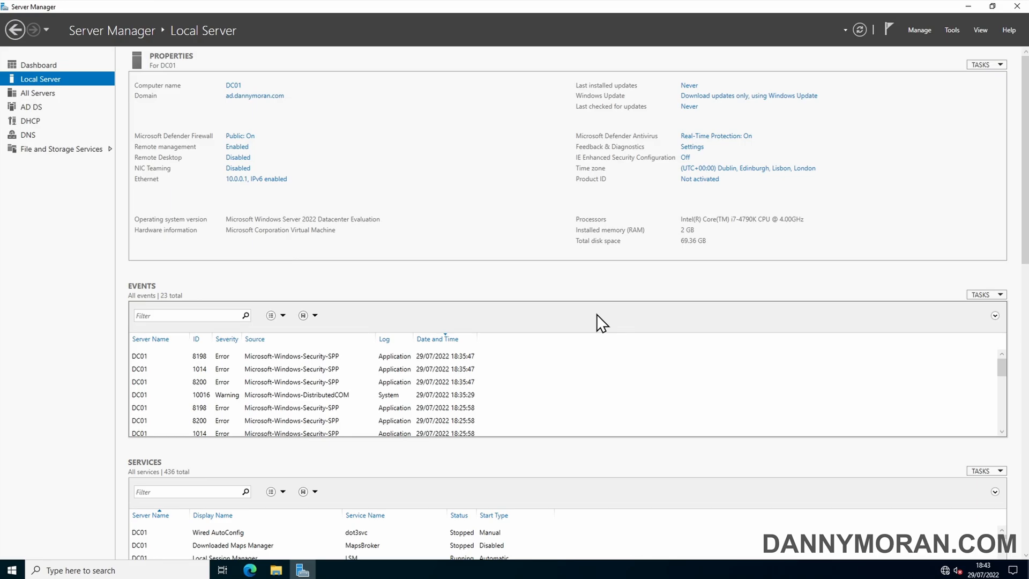
Browse Data (E:) in File Explorer and check that Shares holds Accounts, HR and Tech.
left_click(276, 569)
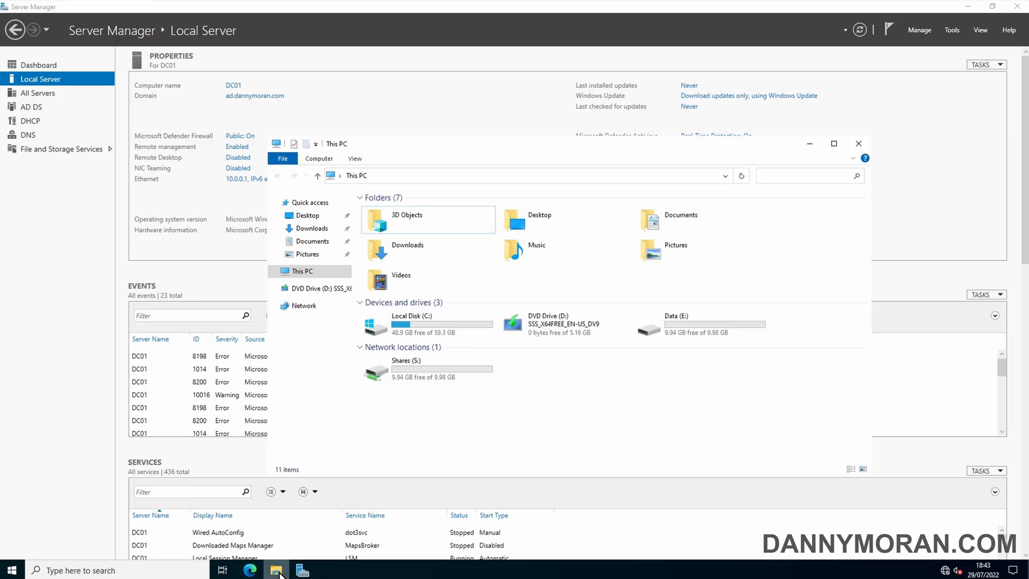
mouse_move(683, 337)
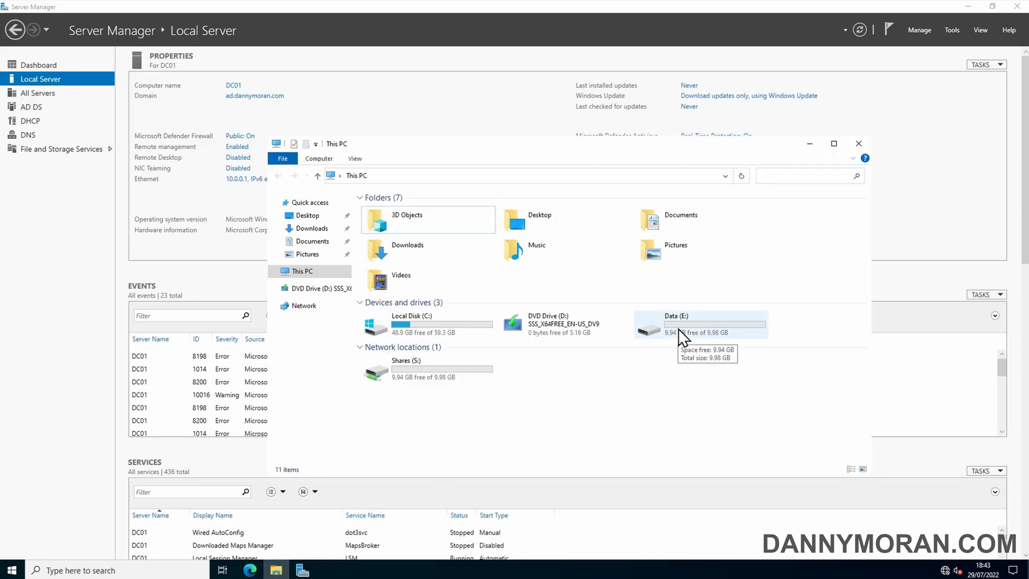
double_click(677, 324)
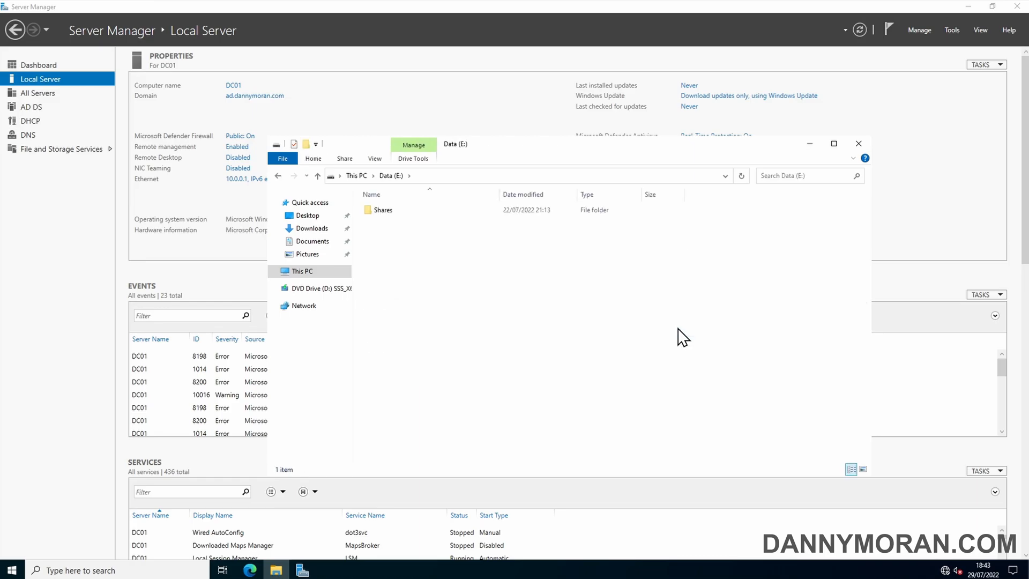
double_click(381, 209)
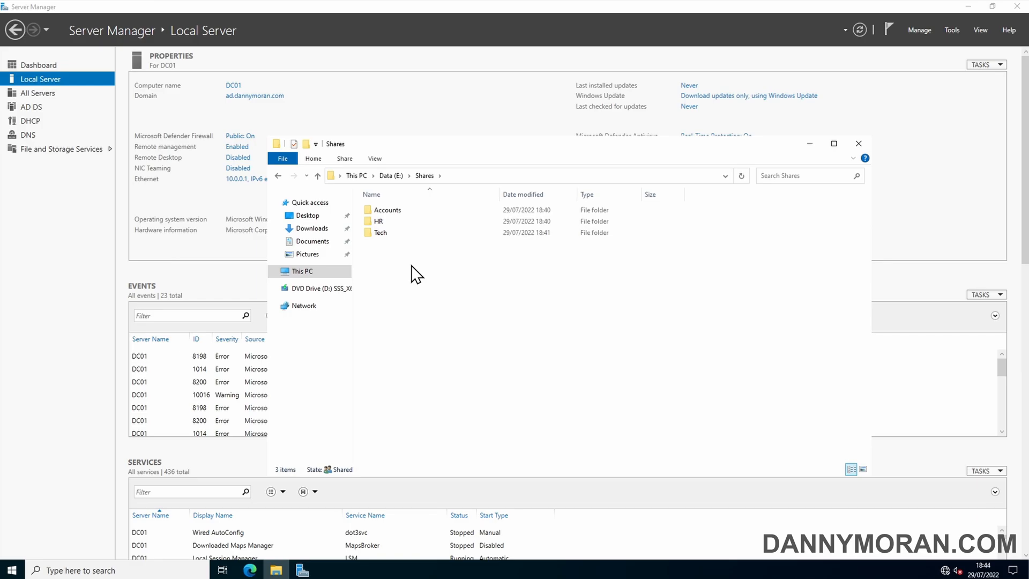
left_click(318, 175)
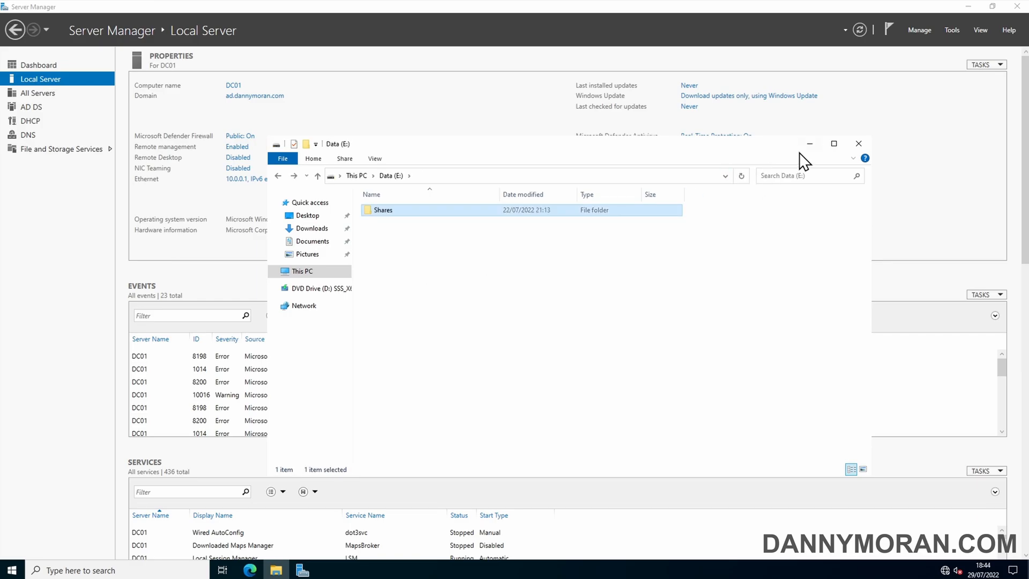
Start the Add Roles and Features wizard with role-based installation on DC01.
left_click(919, 30)
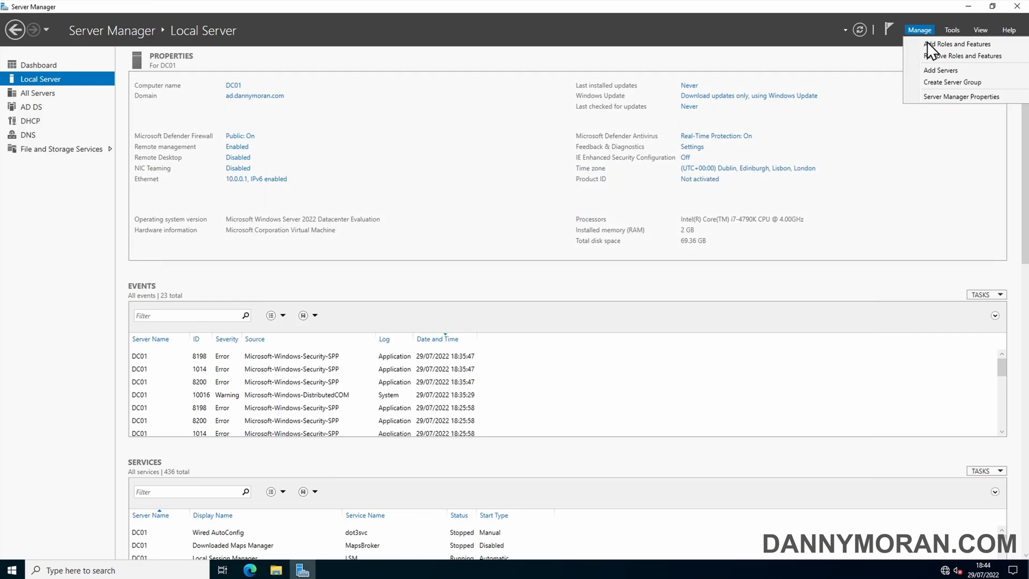
left_click(957, 44)
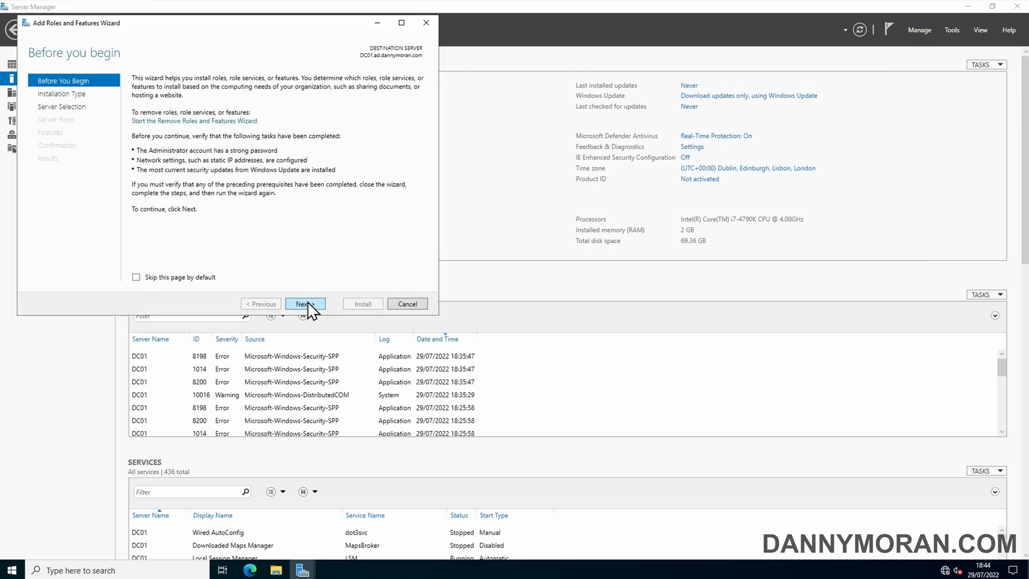
left_click(304, 303)
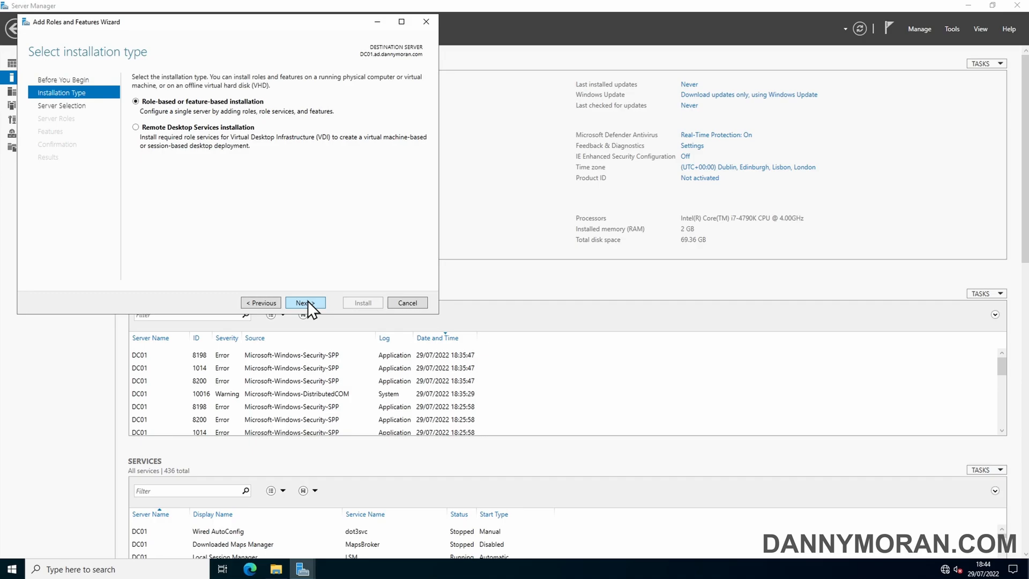
left_click(305, 302)
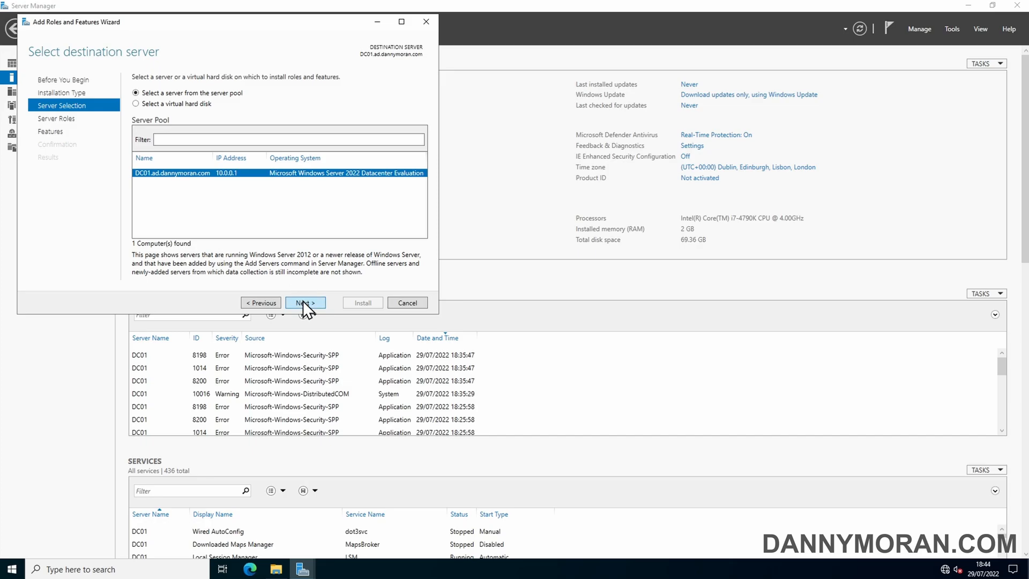
left_click(304, 302)
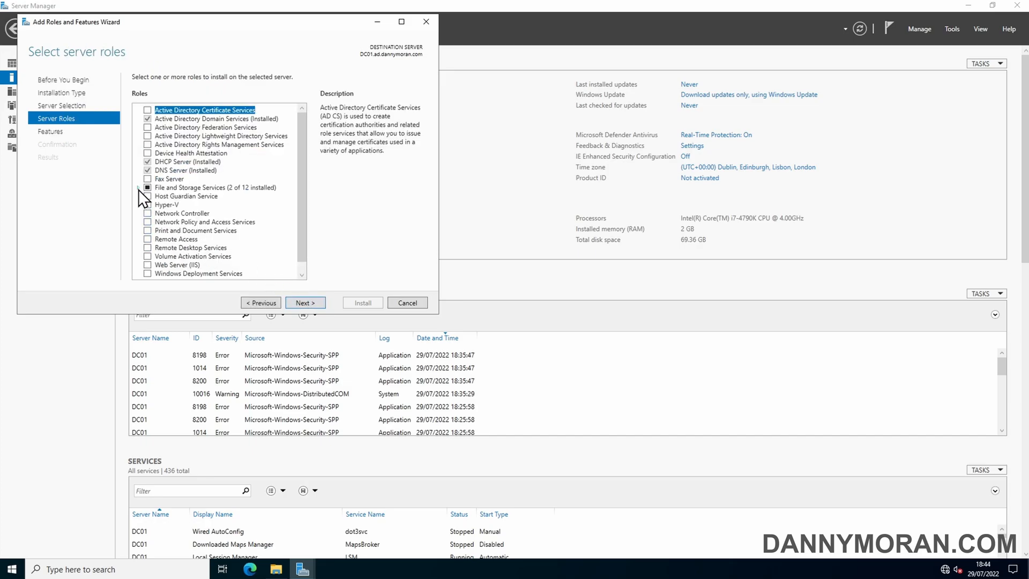
Select DFS Namespaces under File and iSCSI Services with its management tools and install.
left_click(139, 188)
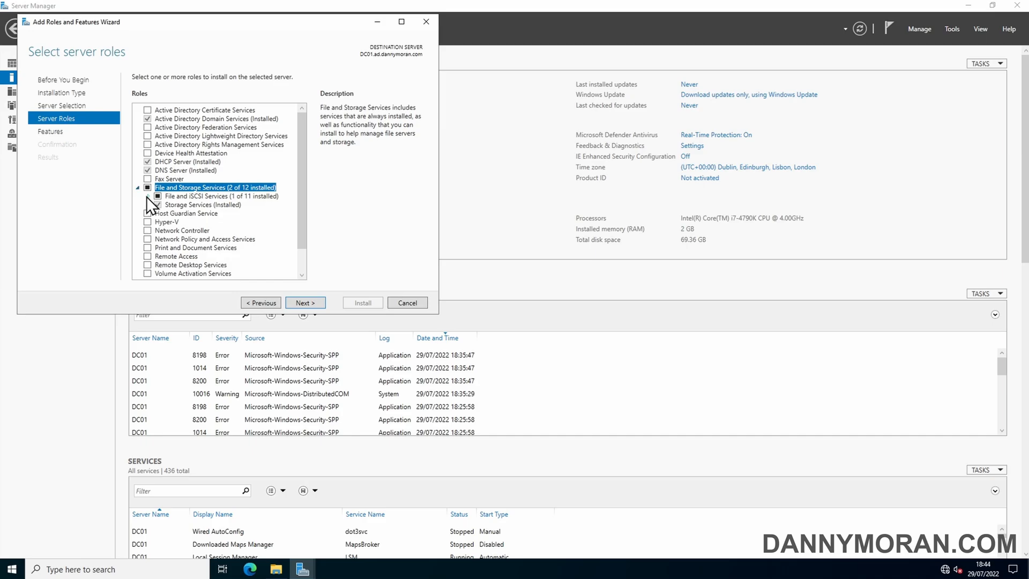
left_click(220, 195)
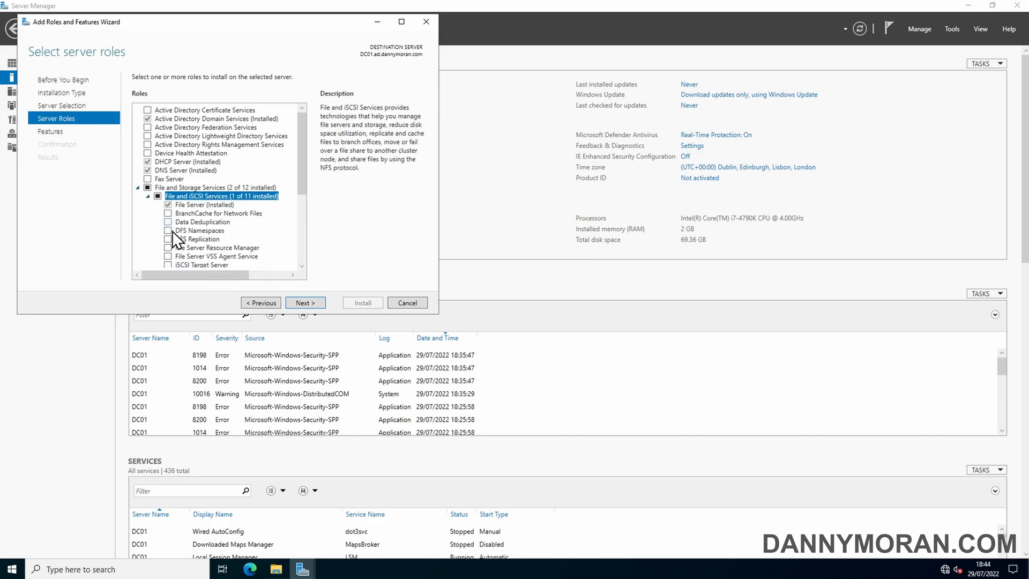
left_click(168, 230)
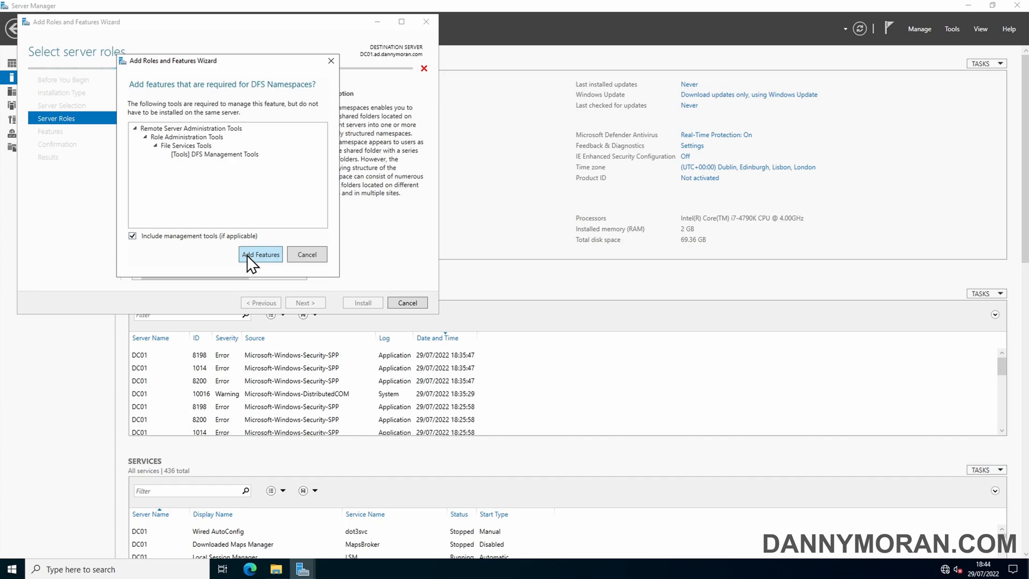
left_click(260, 254)
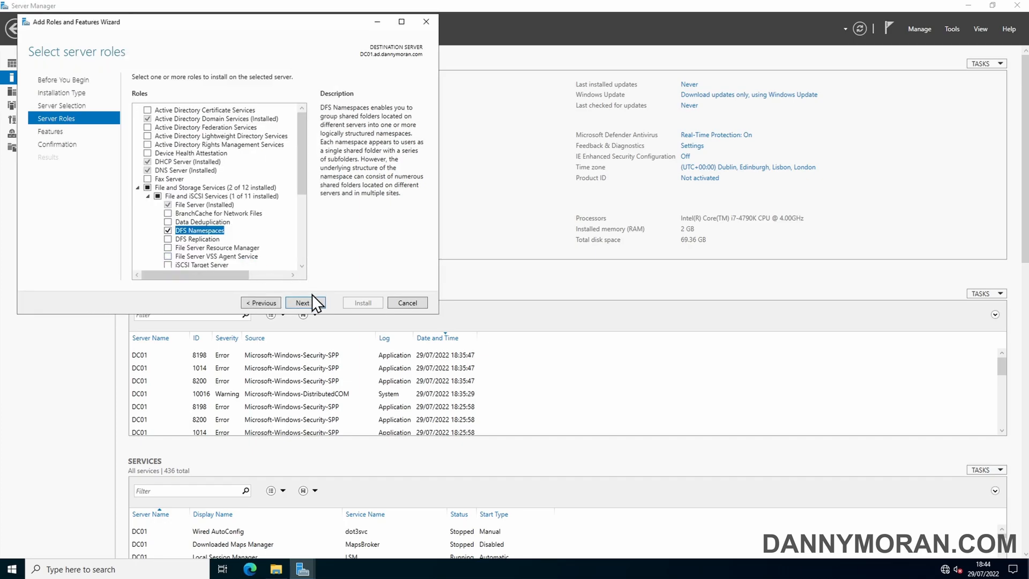
left_click(306, 302)
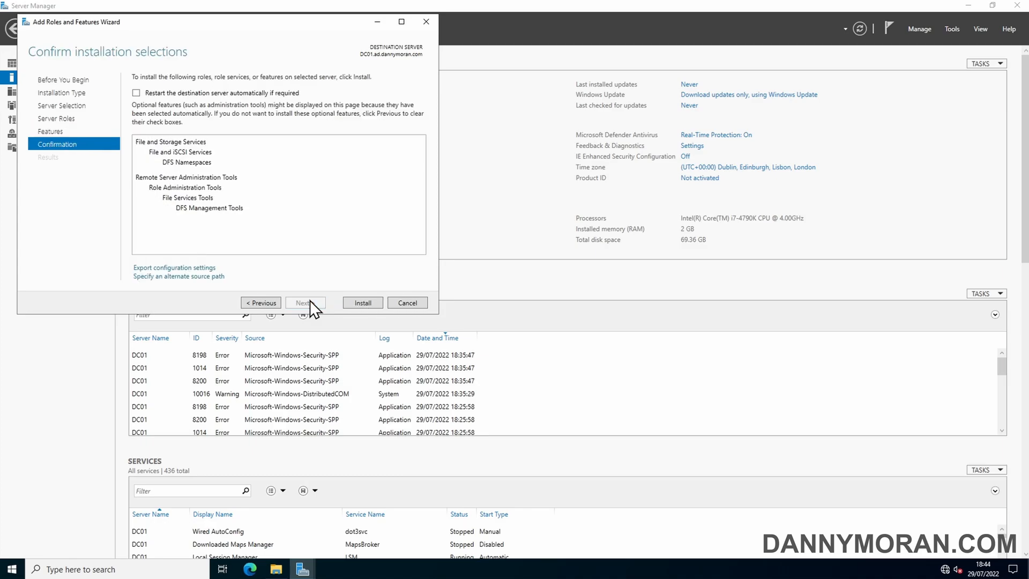
left_click(362, 302)
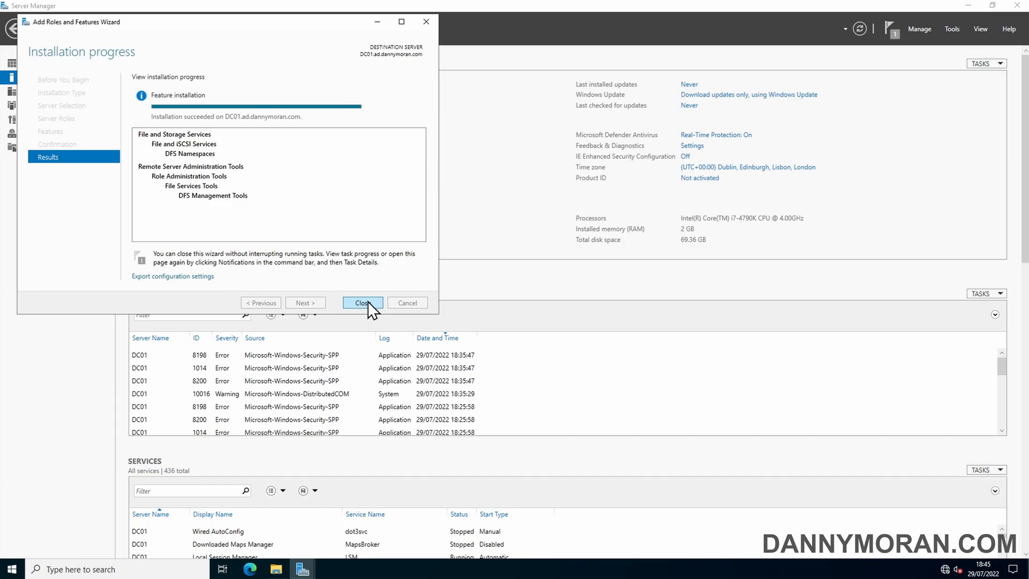
Launch DFS Management from Server Manager's Tools, maximised on the empty Namespaces node.
left_click(362, 303)
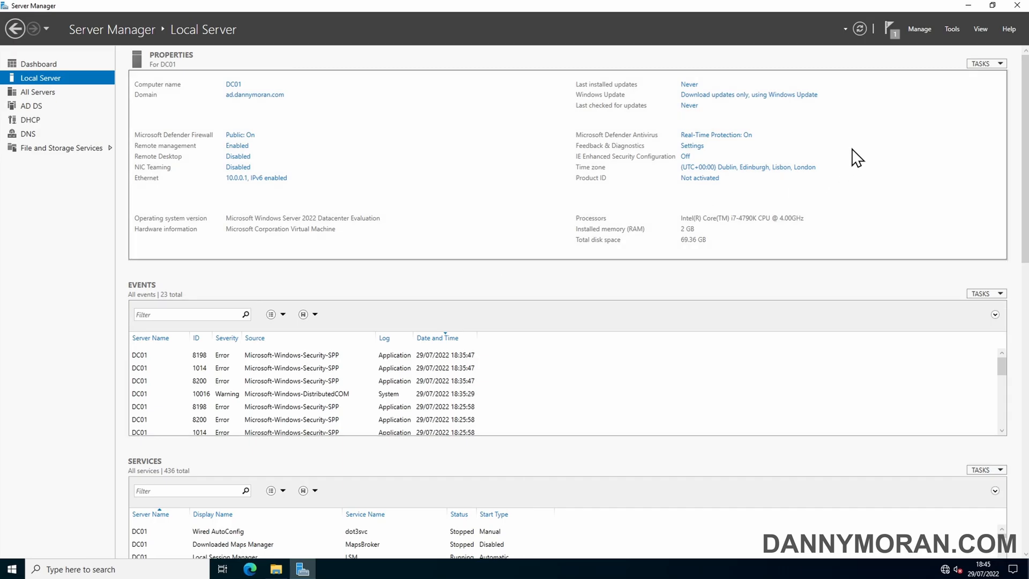
left_click(952, 29)
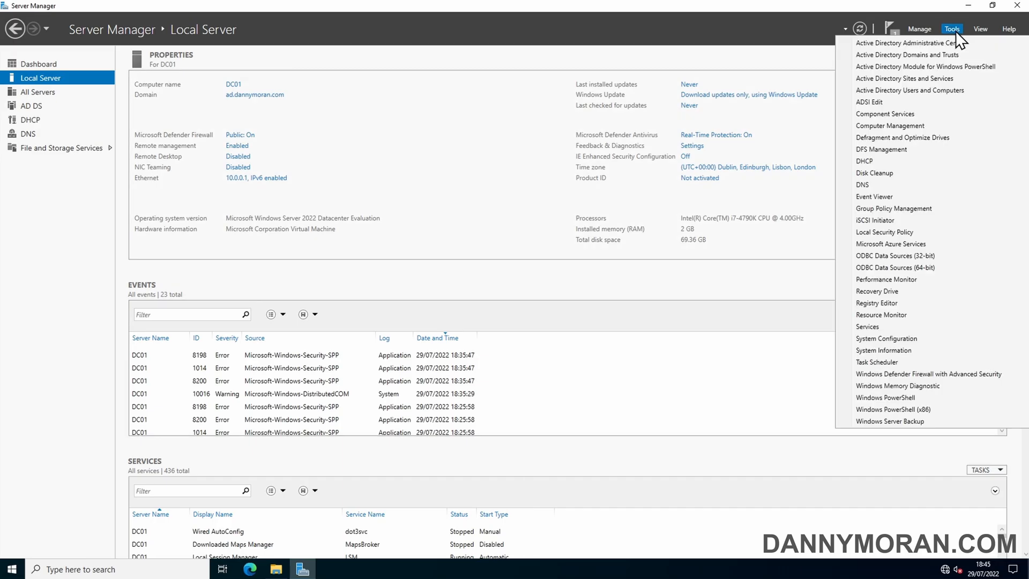
mouse_move(919, 158)
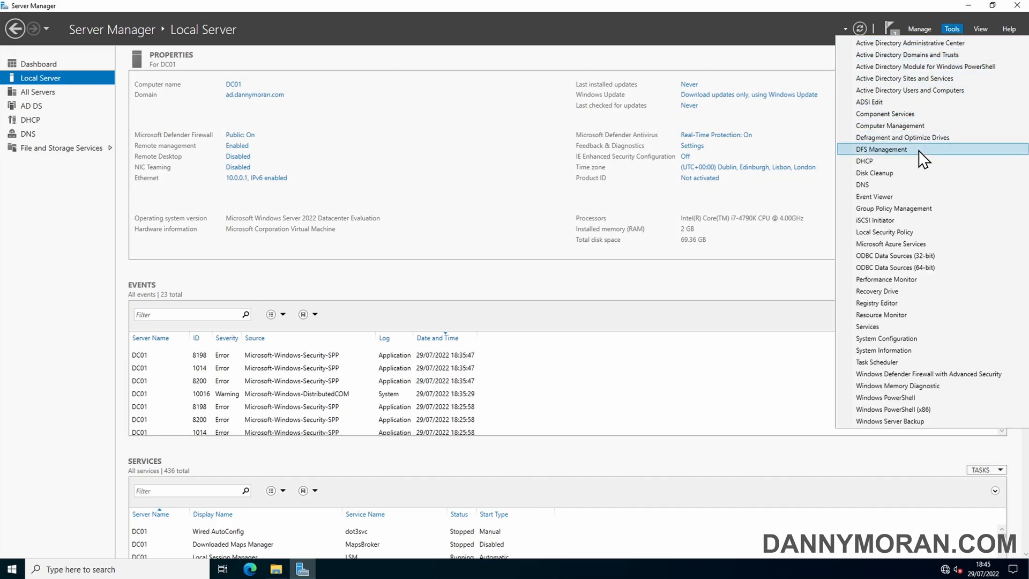
left_click(881, 149)
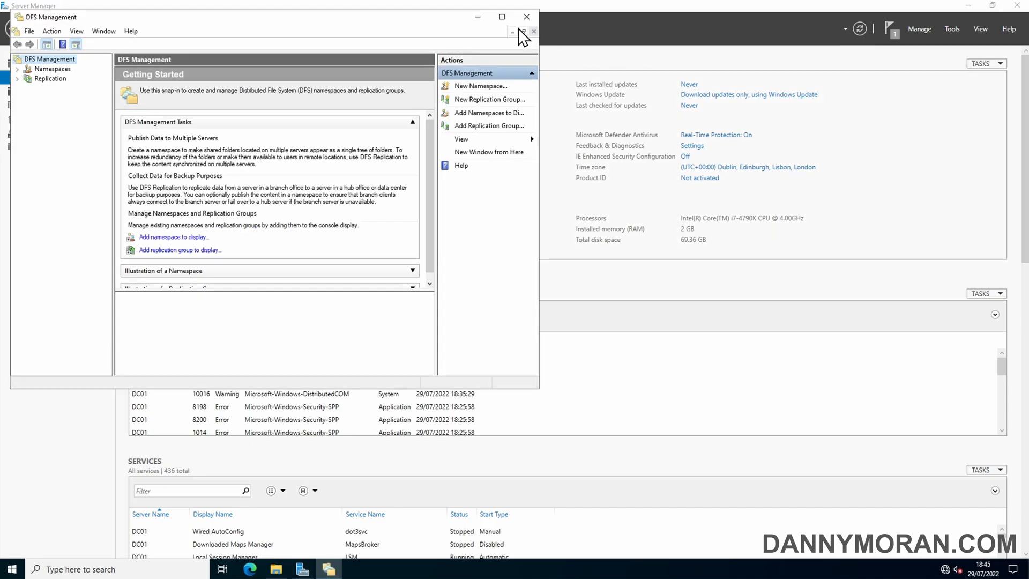
left_click(502, 16)
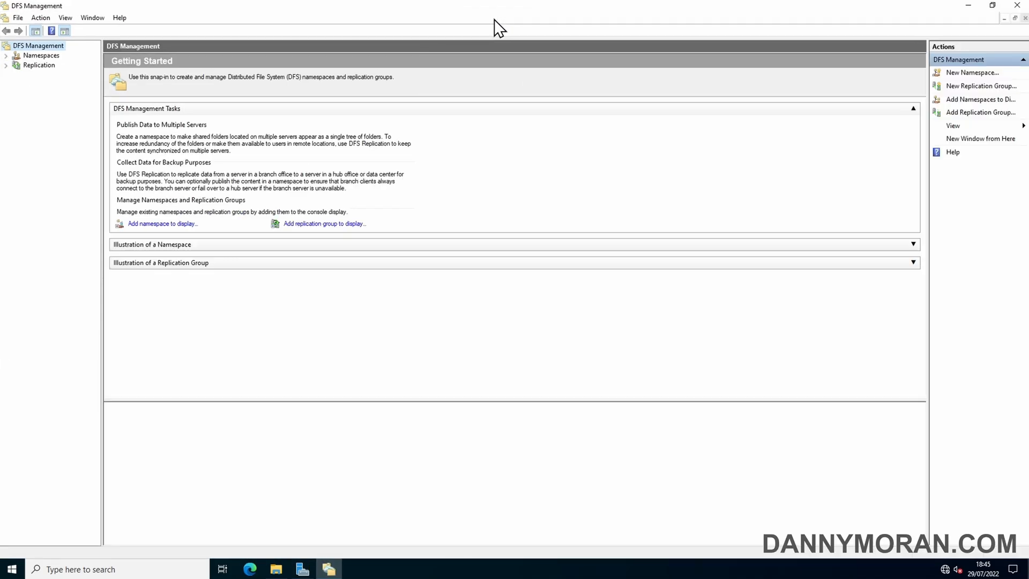
mouse_move(38, 68)
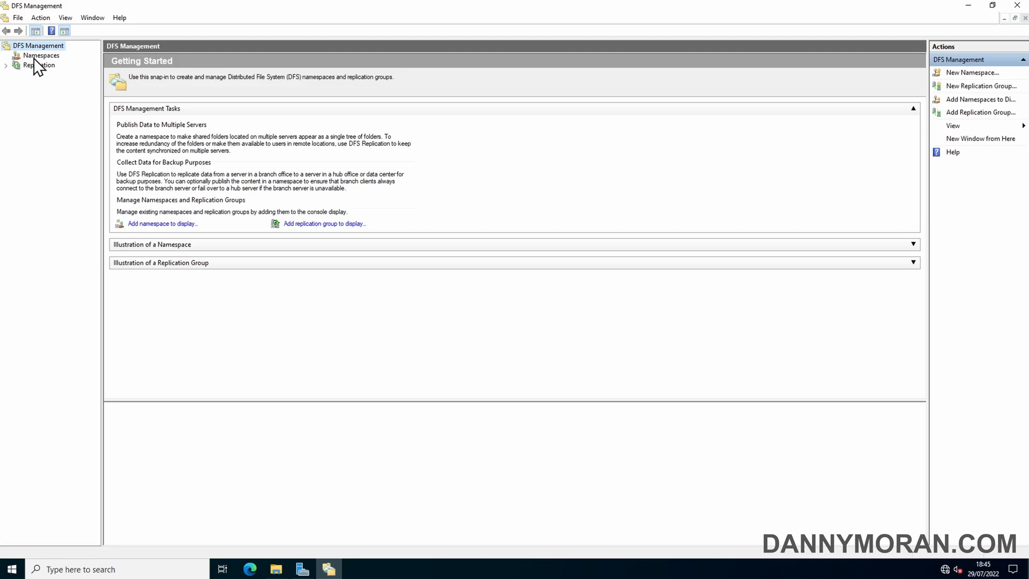
left_click(41, 55)
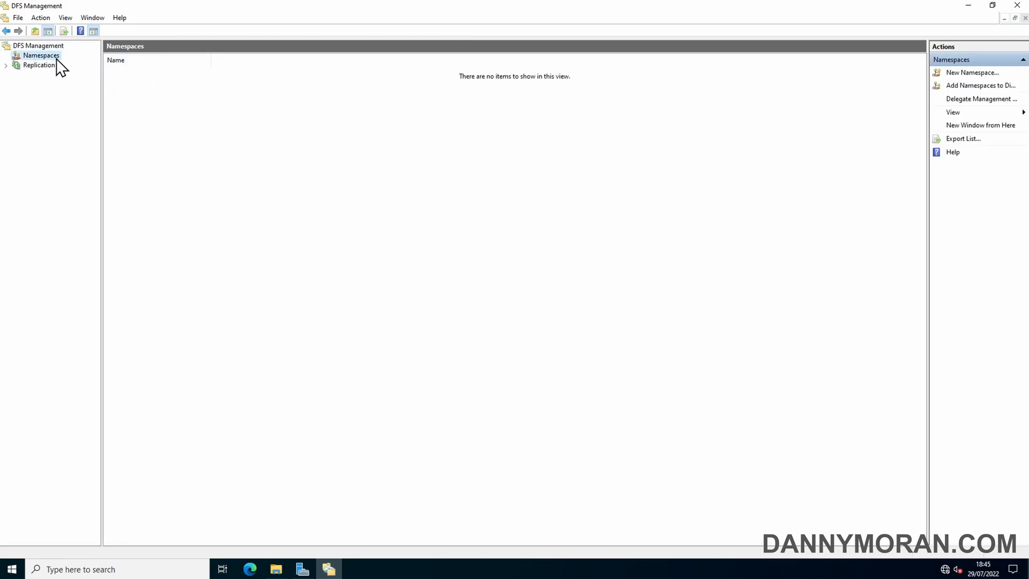
Begin a new namespace with dc01 as its namespace server and continue to naming.
right_click(42, 55)
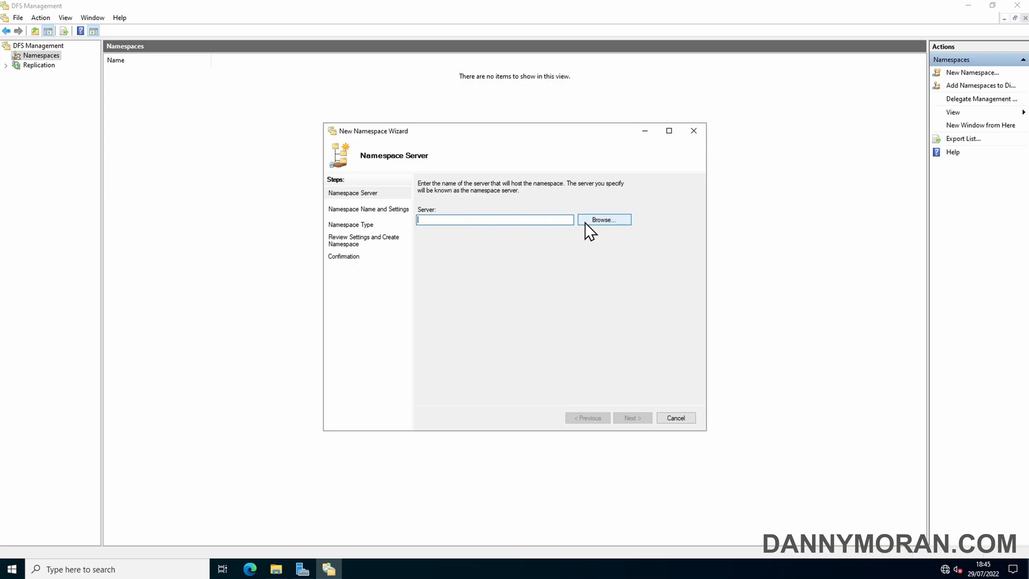
left_click(603, 219)
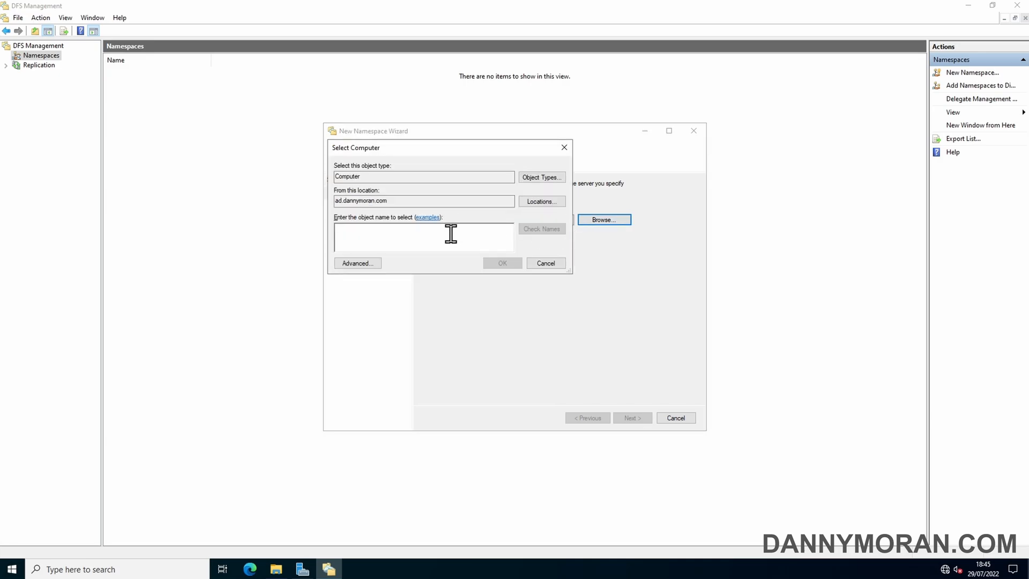
type("dc01")
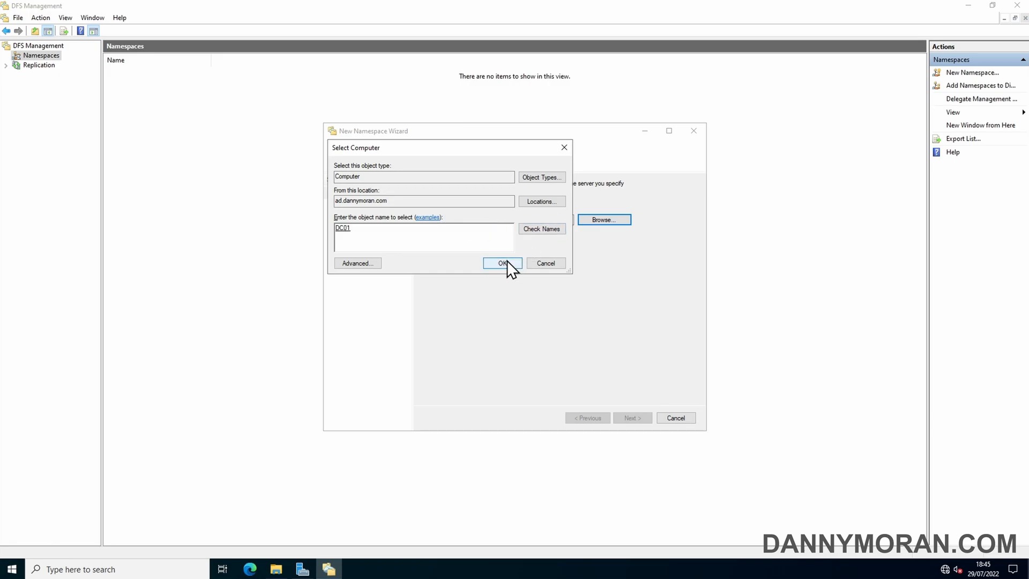
left_click(501, 263)
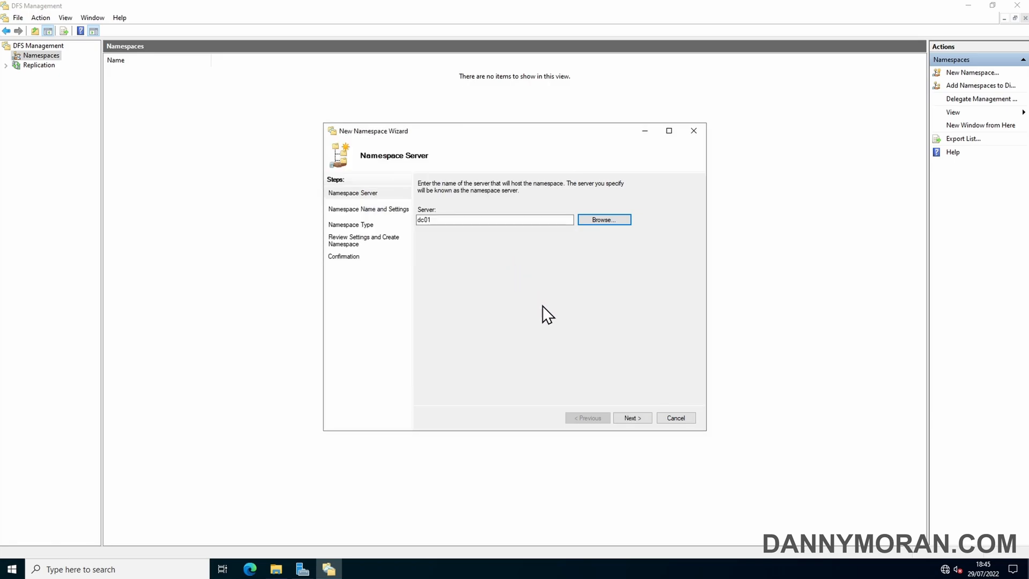
left_click(630, 417)
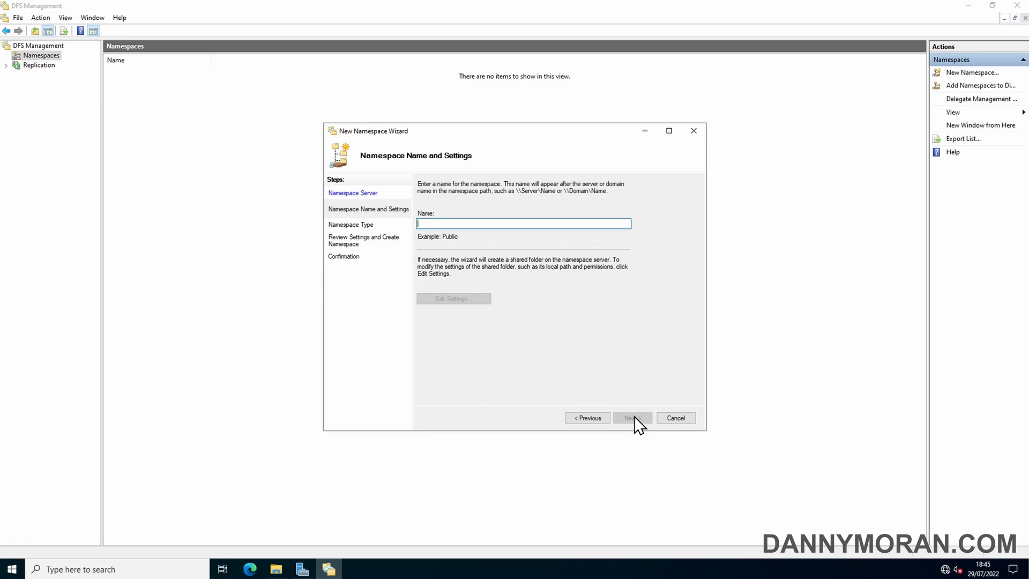
mouse_move(588, 394)
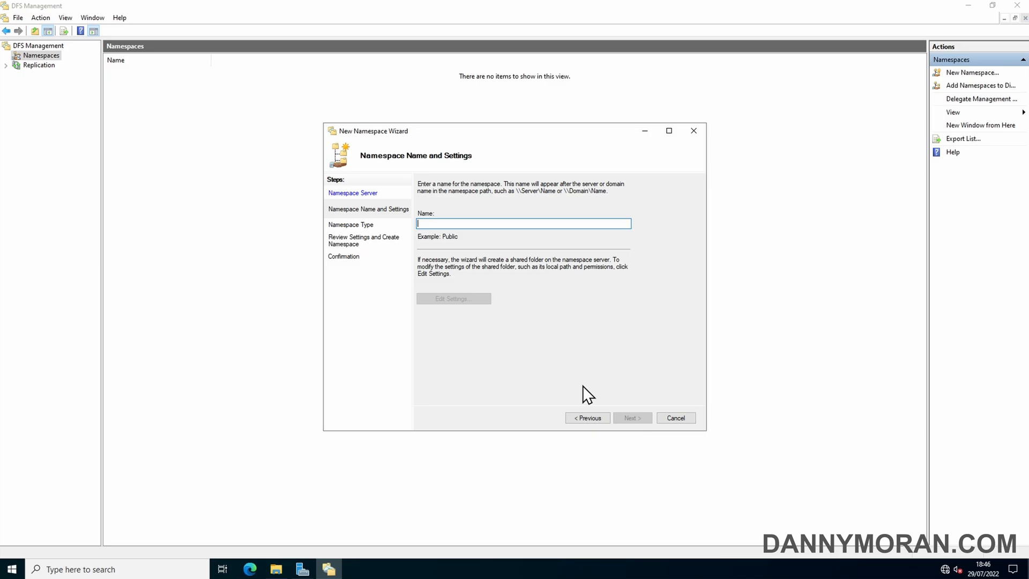
mouse_move(319, 569)
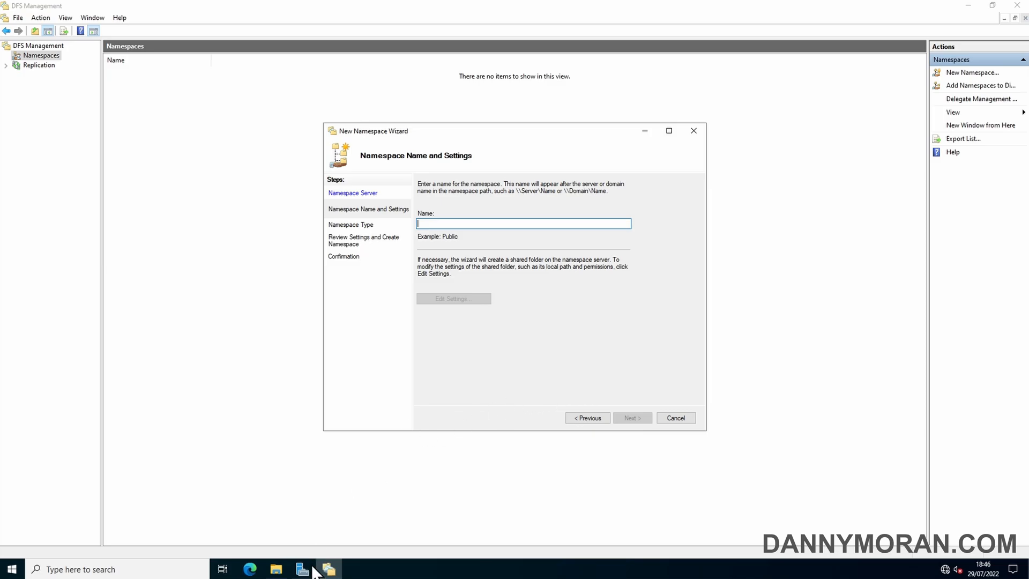
View DC01's existing shares (NETLOGON, SYSVOL, Shares at E:\Shares) in Server Manager.
left_click(302, 569)
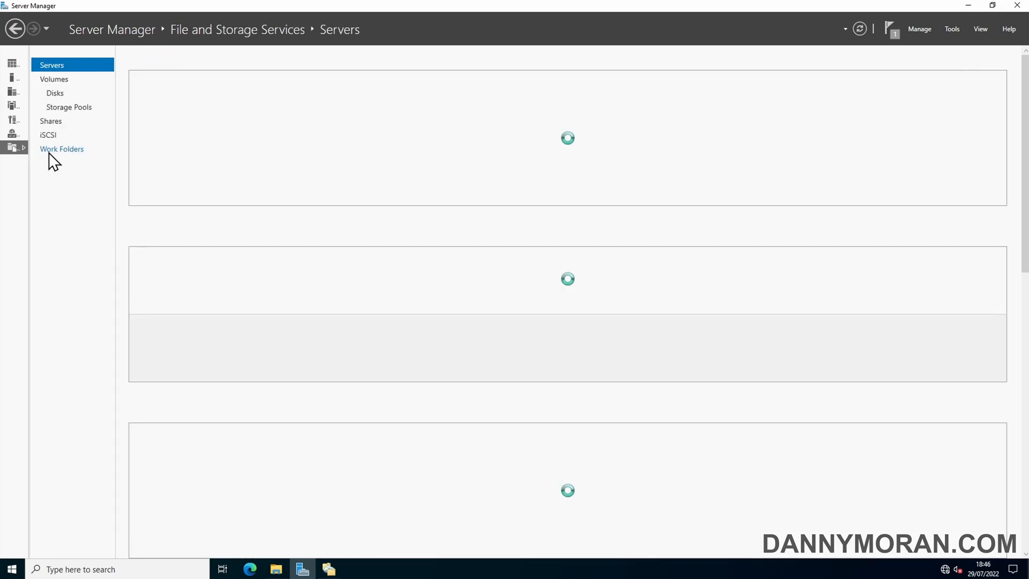
left_click(52, 121)
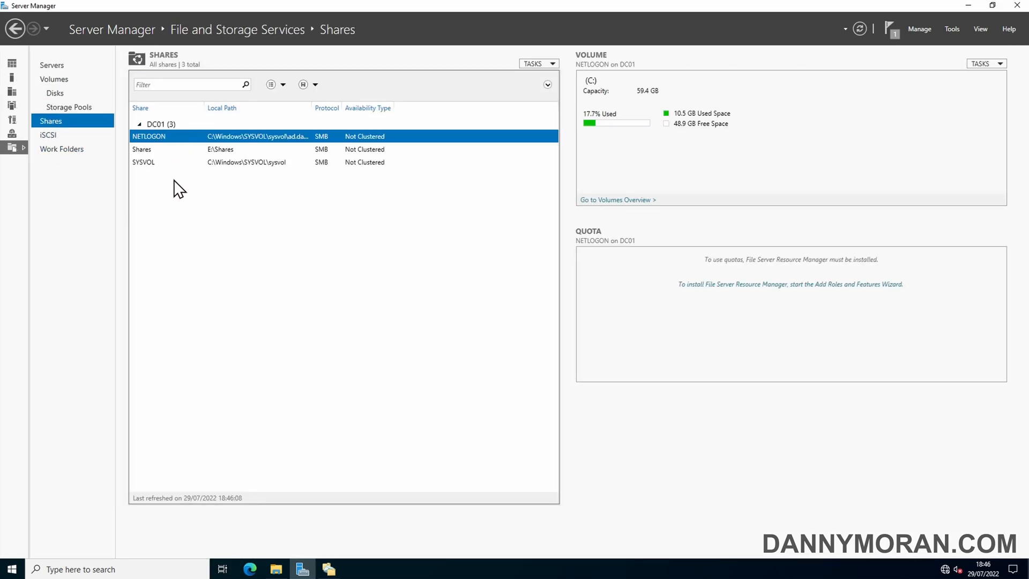
mouse_move(235, 158)
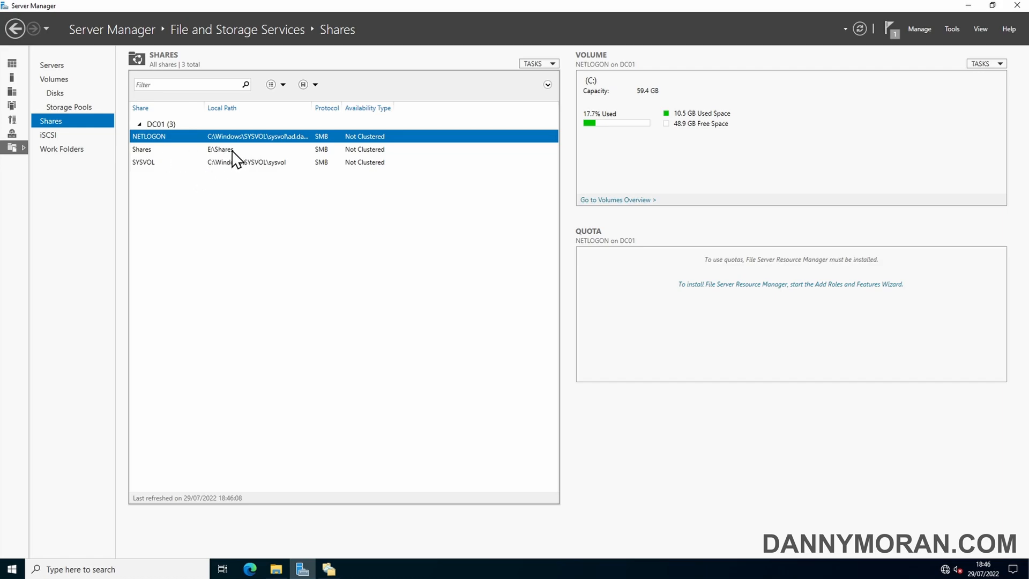
mouse_move(232, 162)
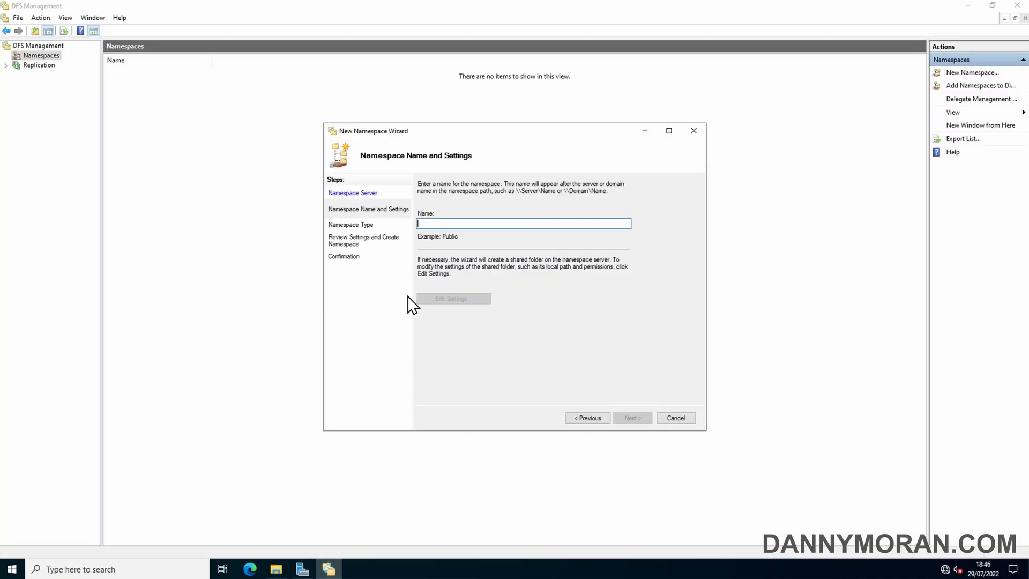
mouse_move(445, 223)
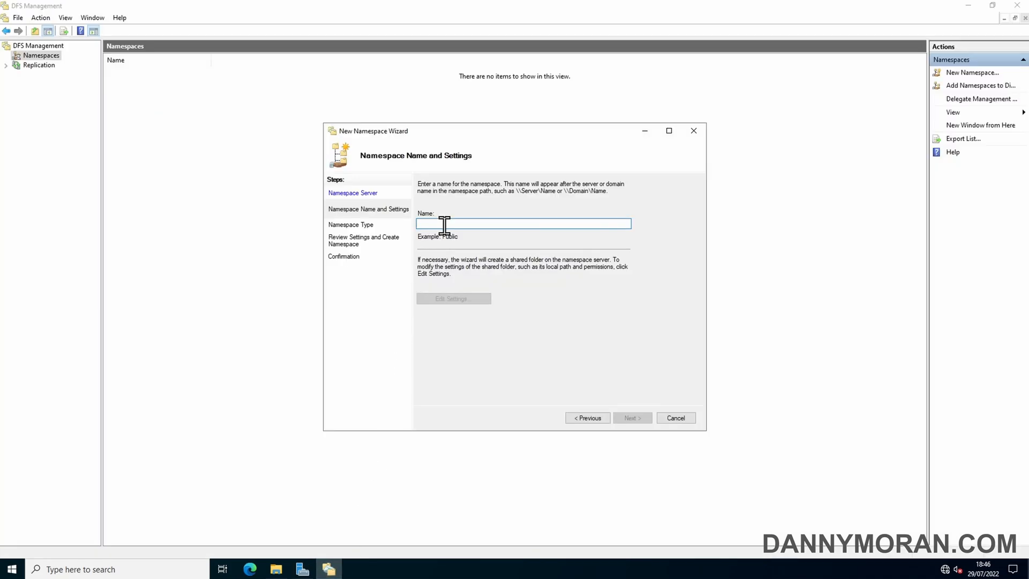
Name the namespace dfs and open its shared folder settings showing C:\DFSRoots\dfs.
type("dfs")
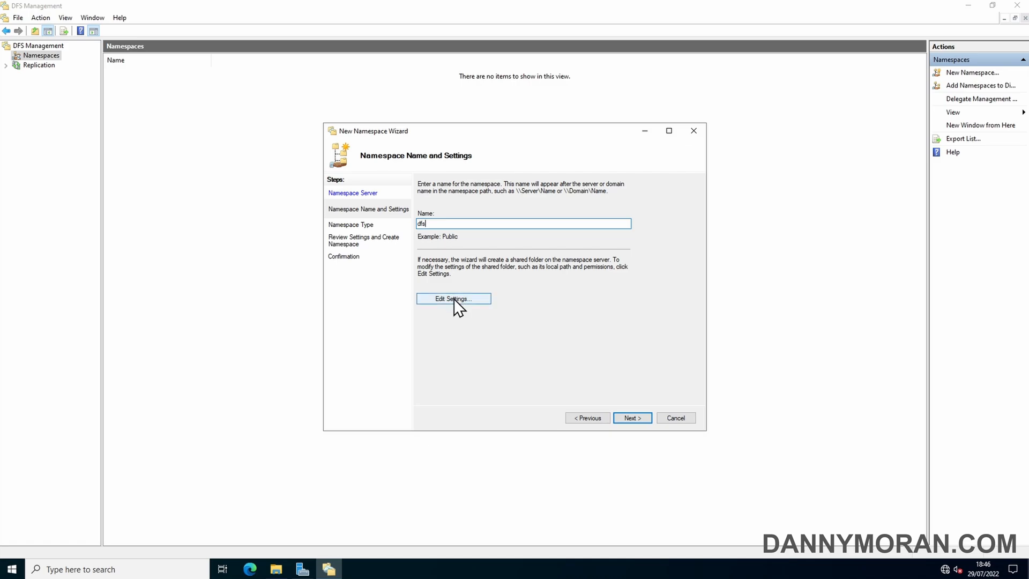
left_click(453, 299)
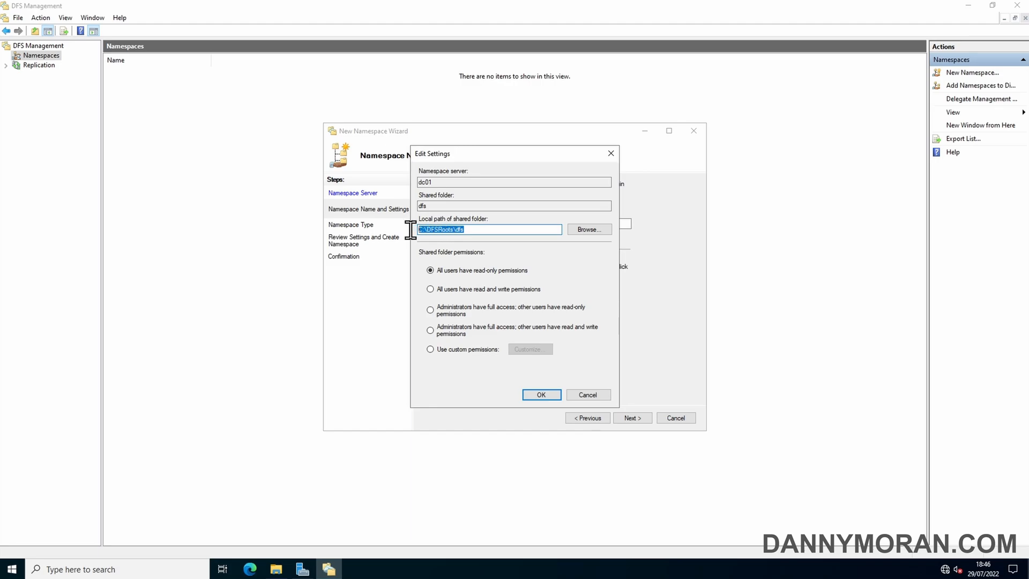
left_click(489, 230)
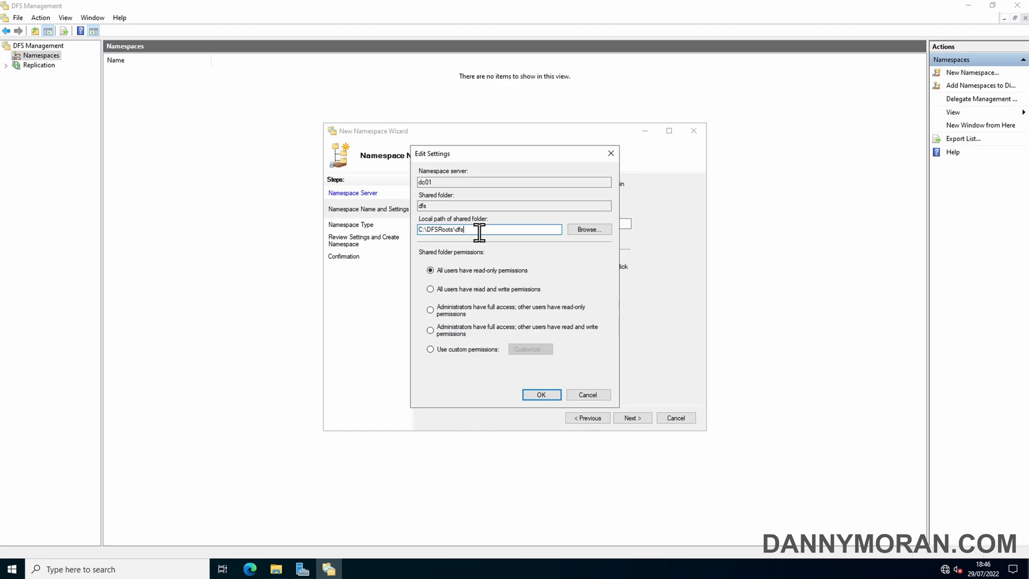
mouse_move(427, 229)
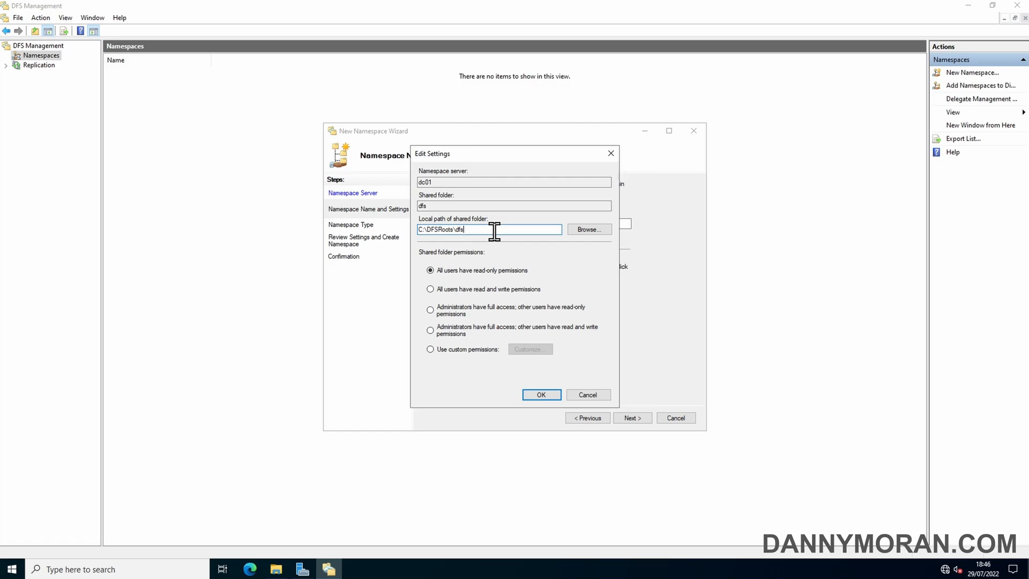
mouse_move(277, 569)
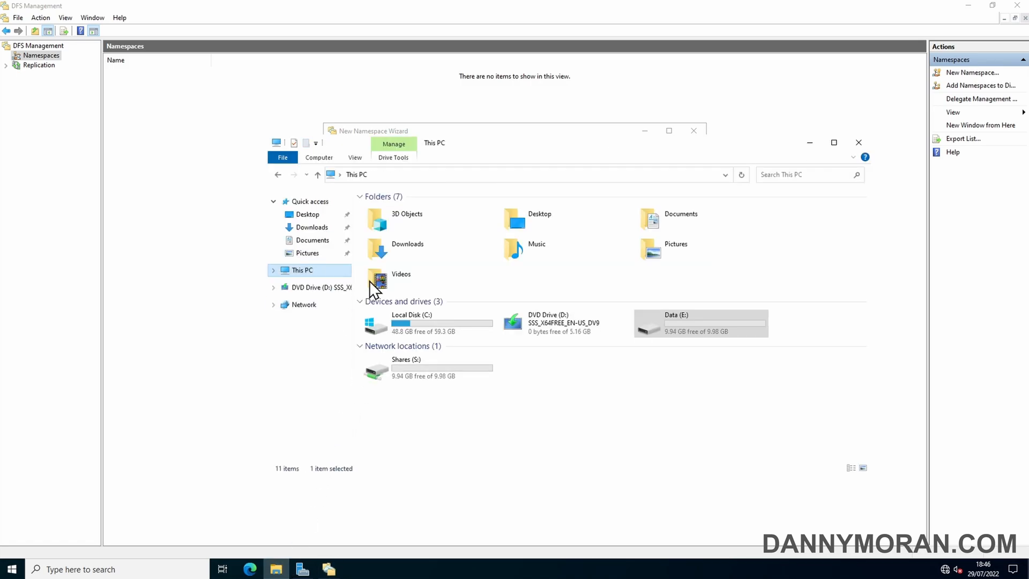
mouse_move(650, 328)
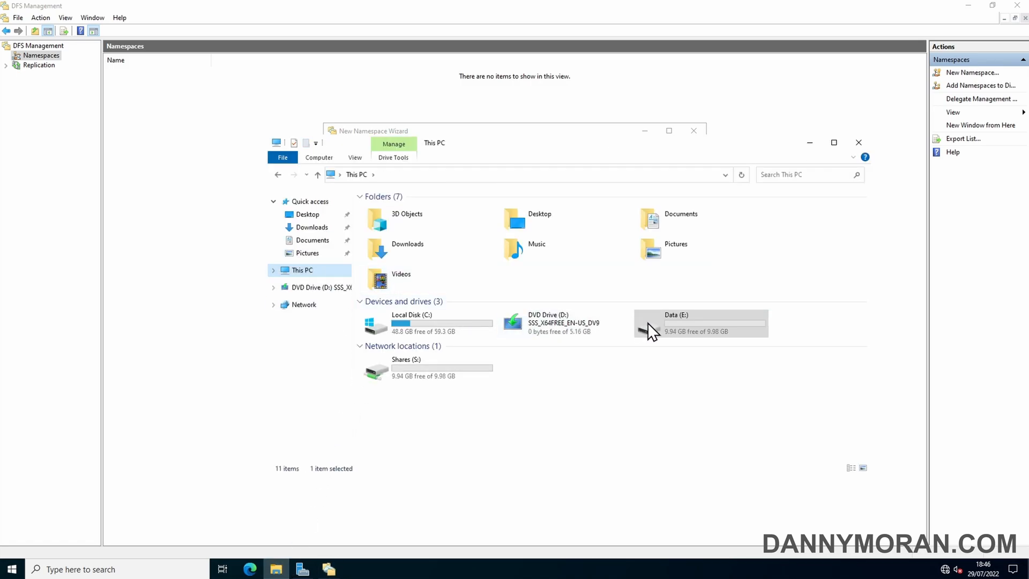
left_click(427, 322)
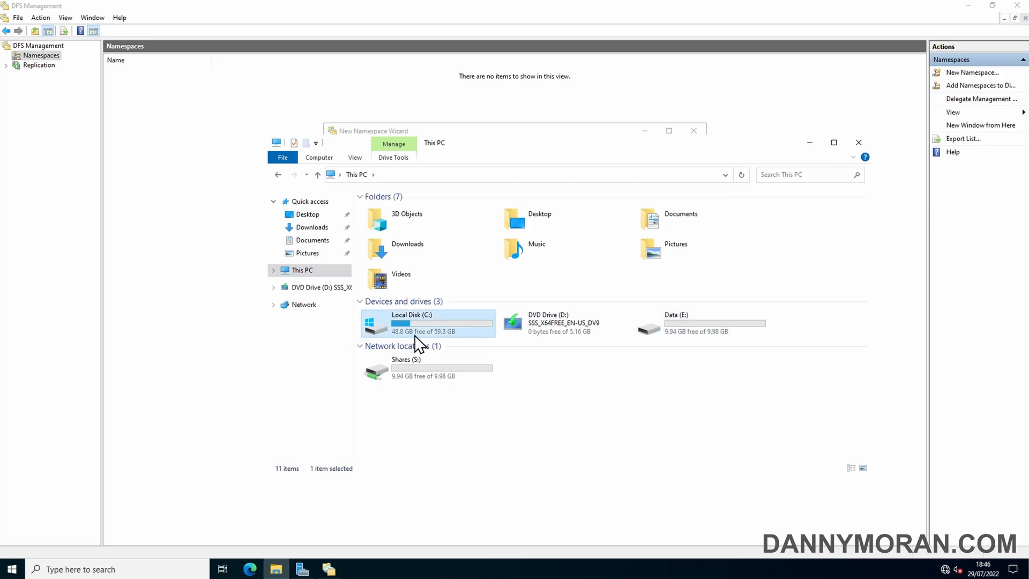
mouse_move(449, 344)
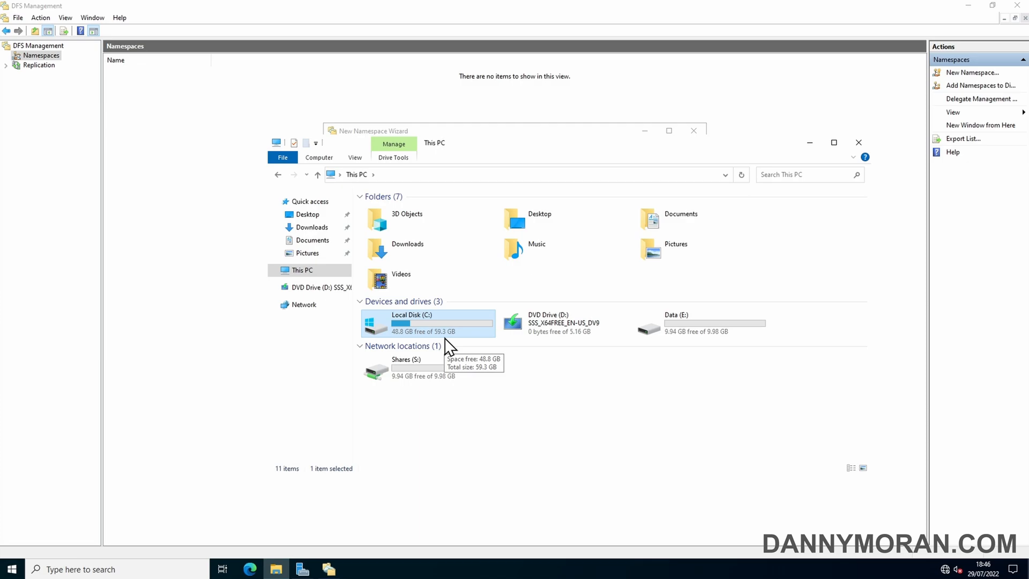
mouse_move(460, 347)
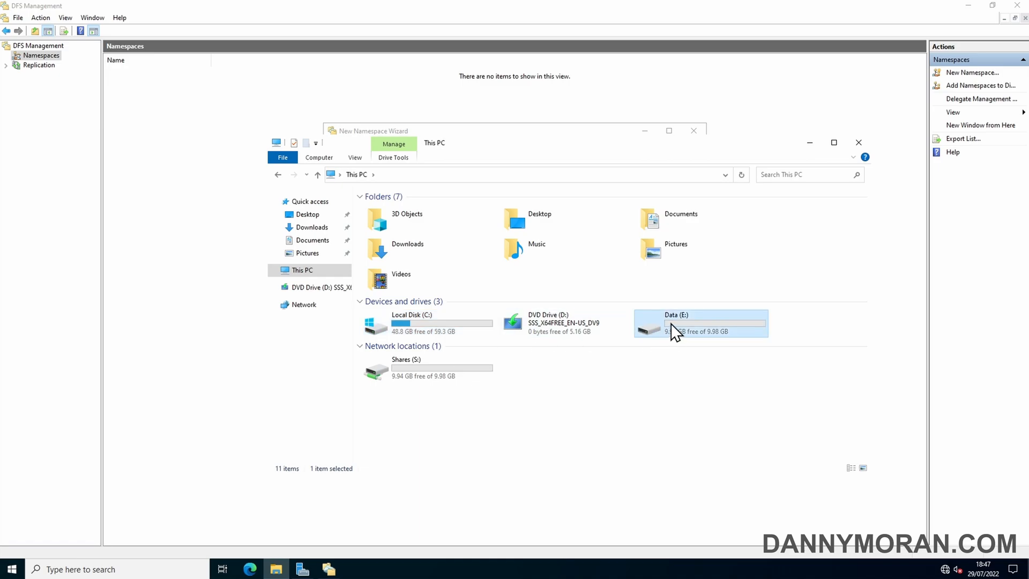
mouse_move(662, 338)
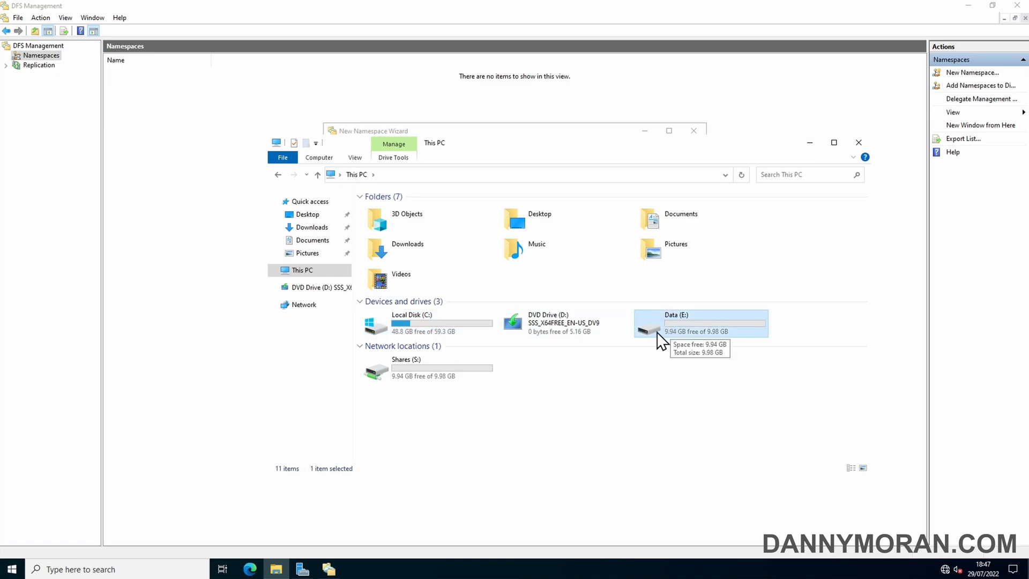
mouse_move(683, 341)
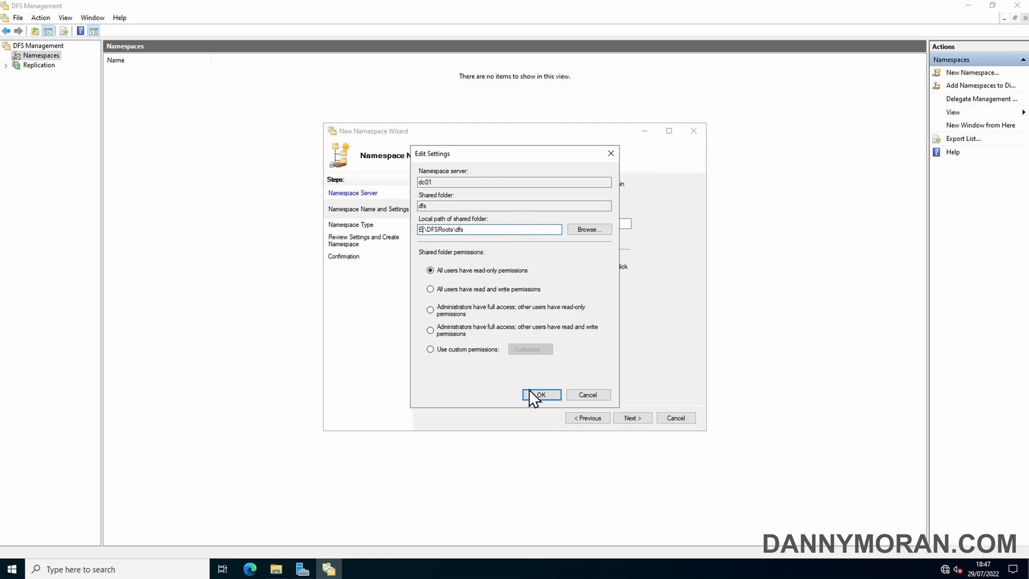
Create the domain-based namespace with root E:\DFSRoots\dfs and select it in the tree.
left_click(541, 395)
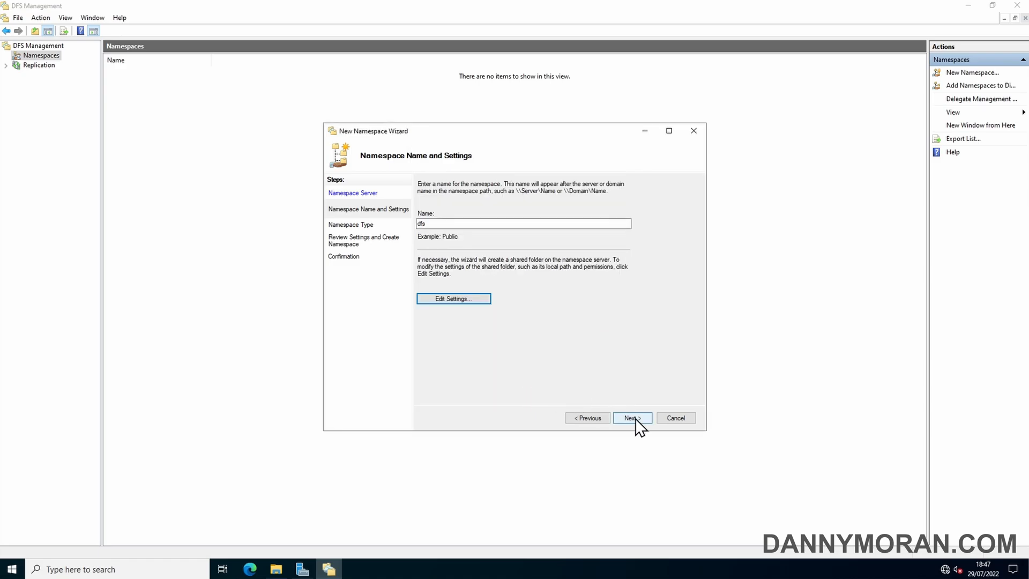
left_click(631, 419)
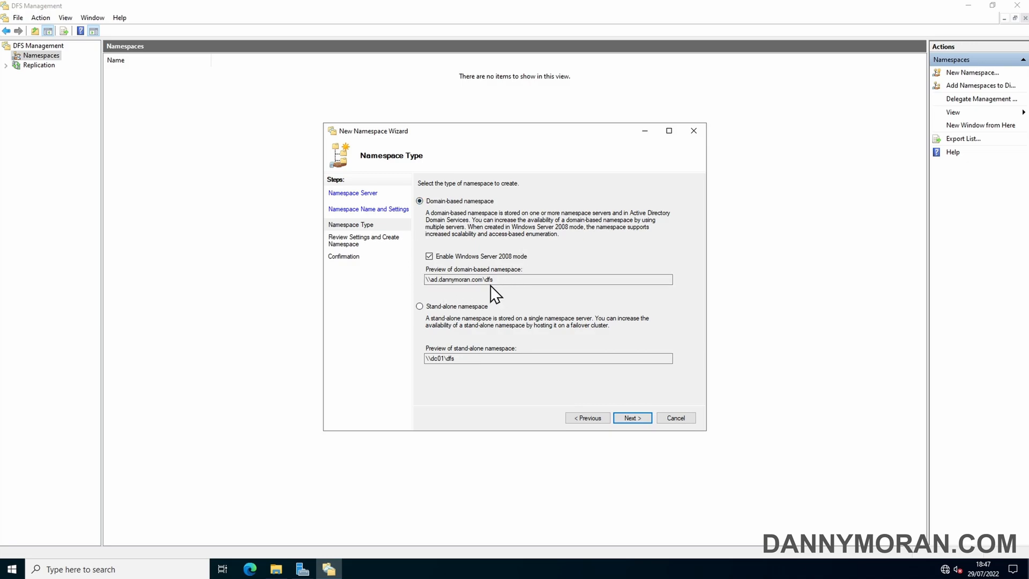
mouse_move(469, 299)
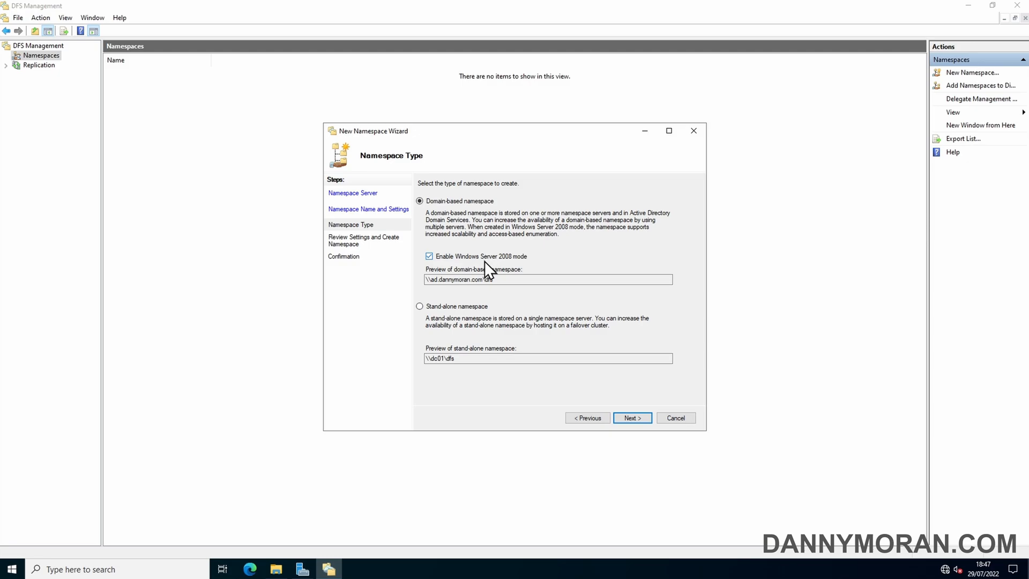
mouse_move(529, 275)
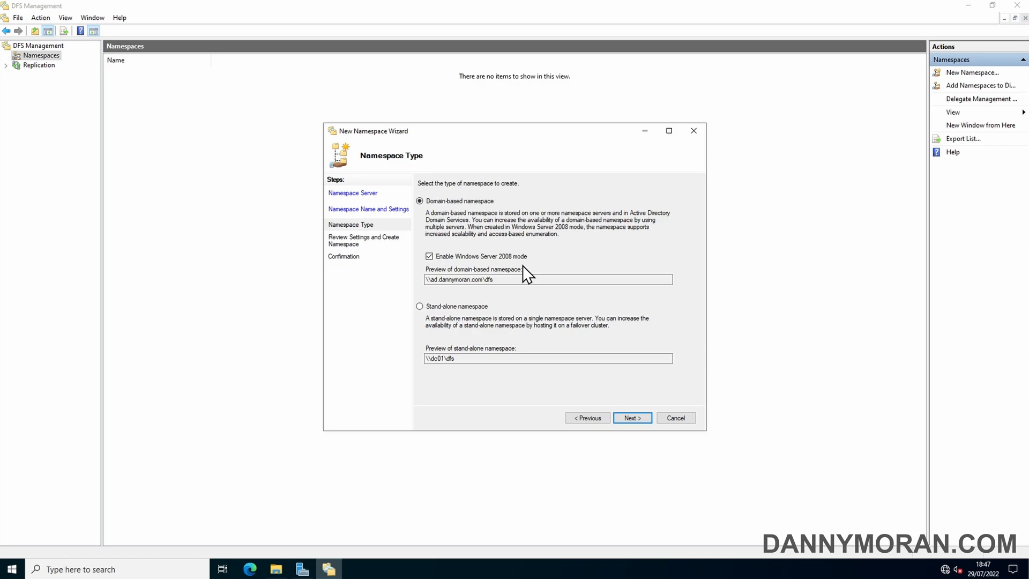
mouse_move(509, 279)
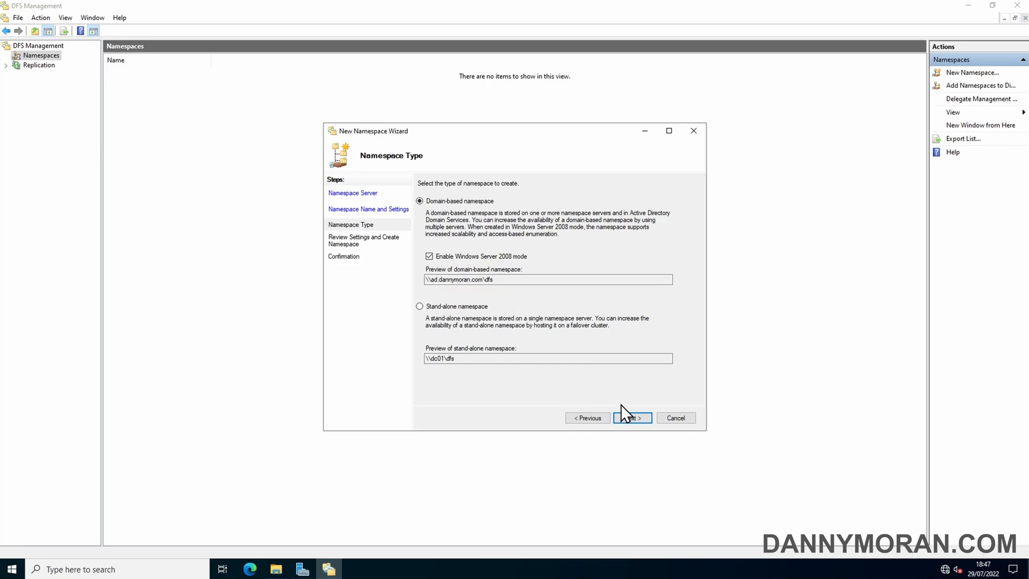
left_click(631, 418)
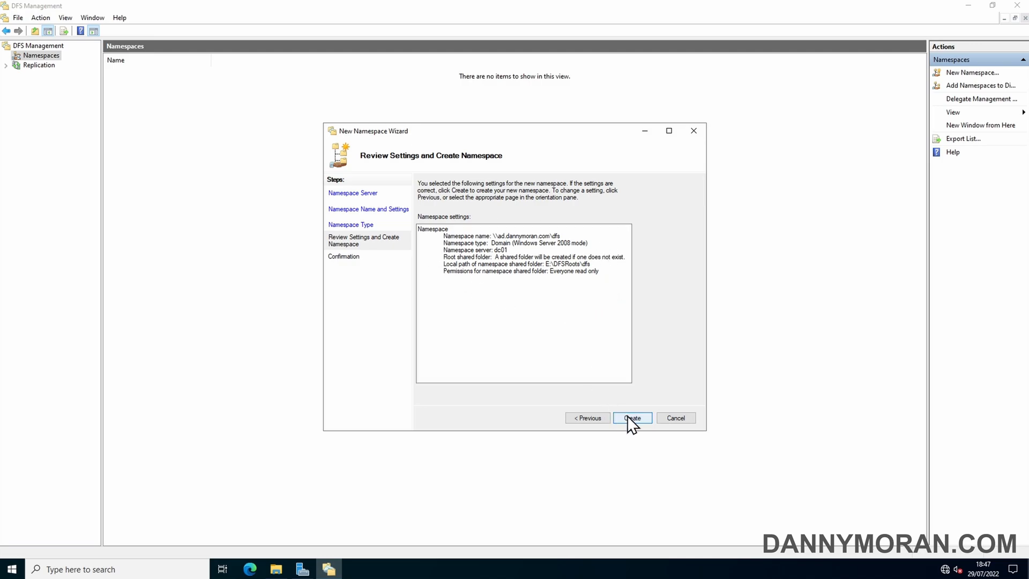
left_click(631, 418)
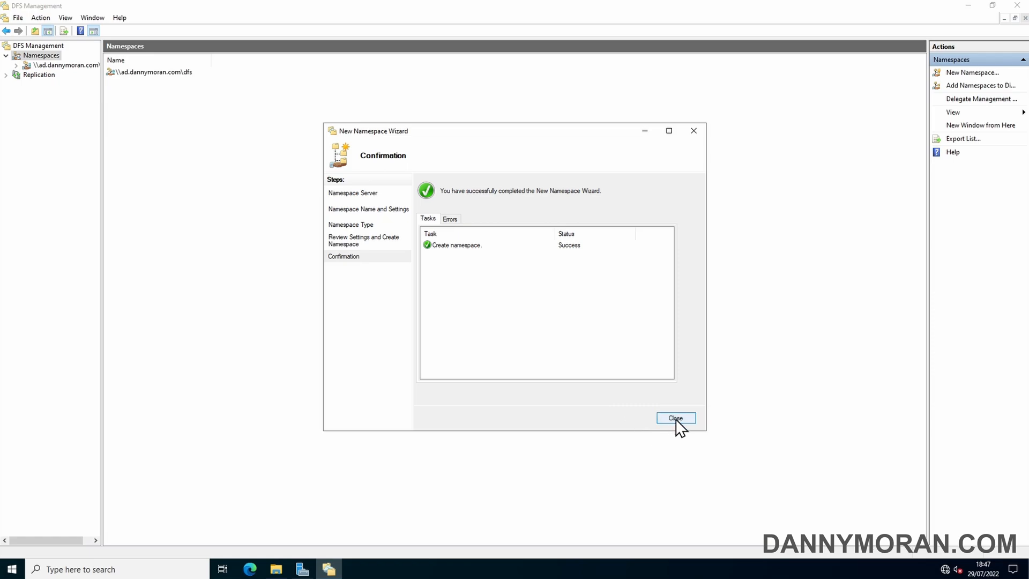
left_click(674, 418)
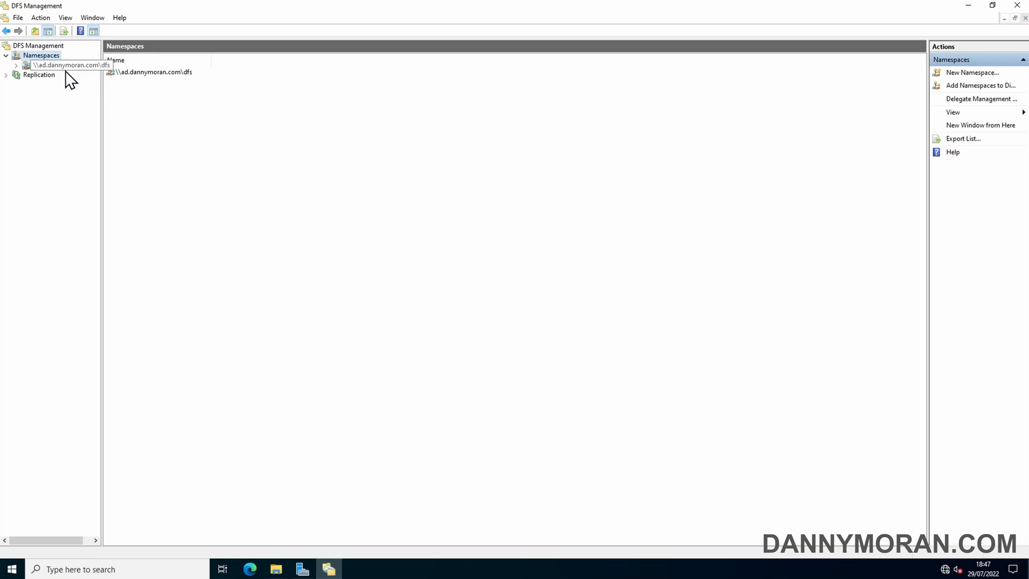
left_click(71, 65)
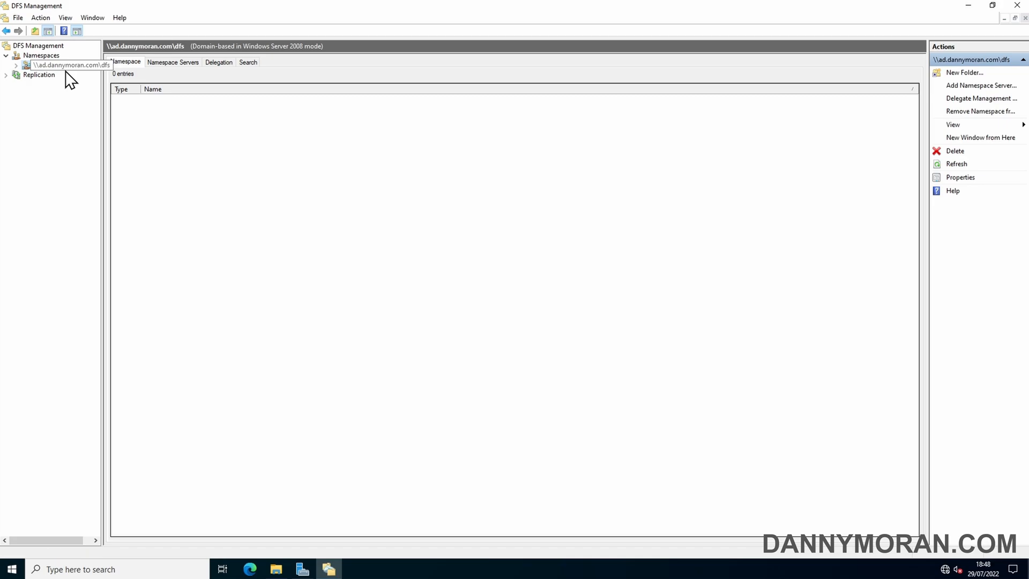
View the \\ad.dannymoran.com\dfs namespace properties and select its path text.
left_click(66, 66)
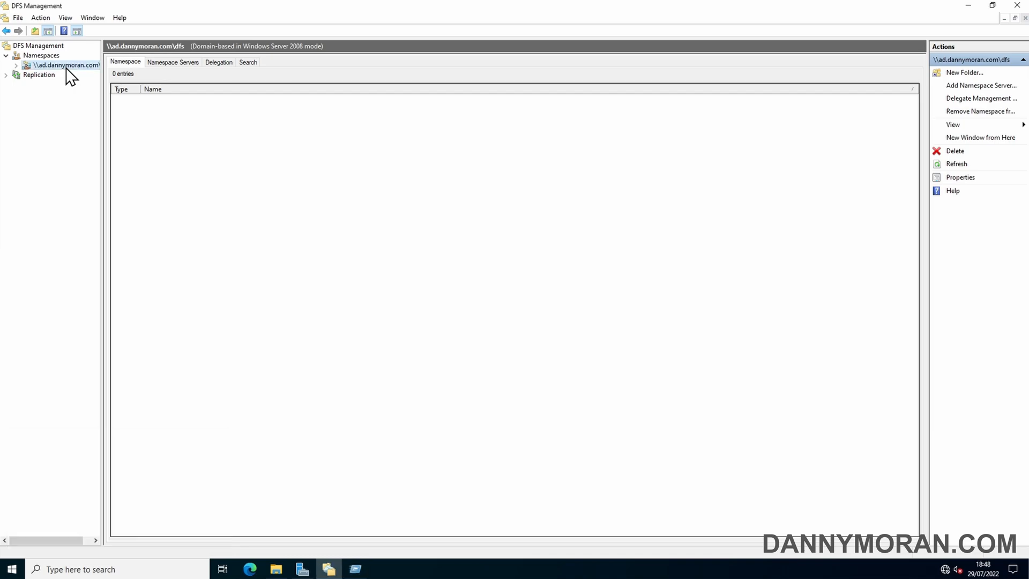
left_click(961, 177)
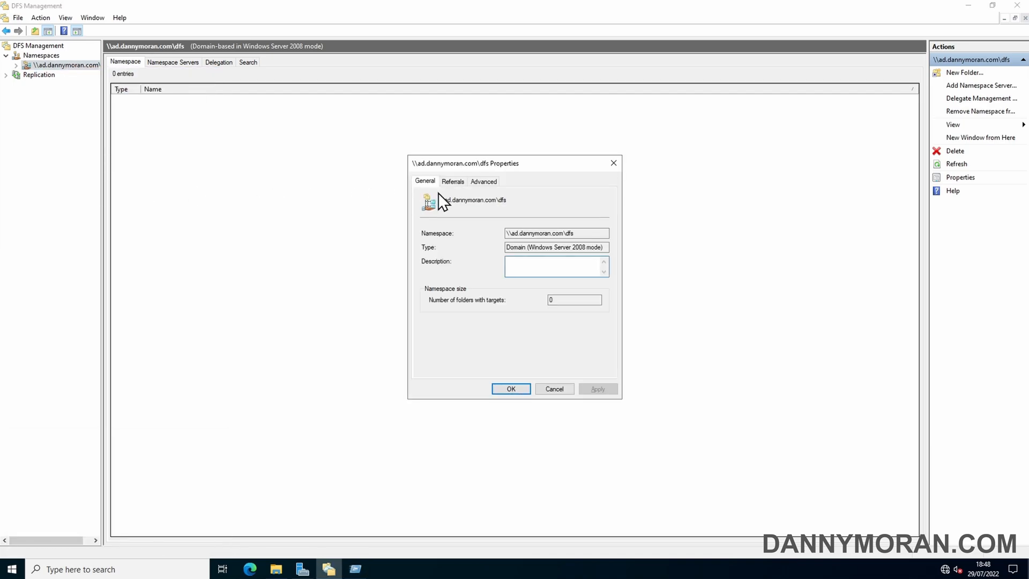
double_click(473, 200)
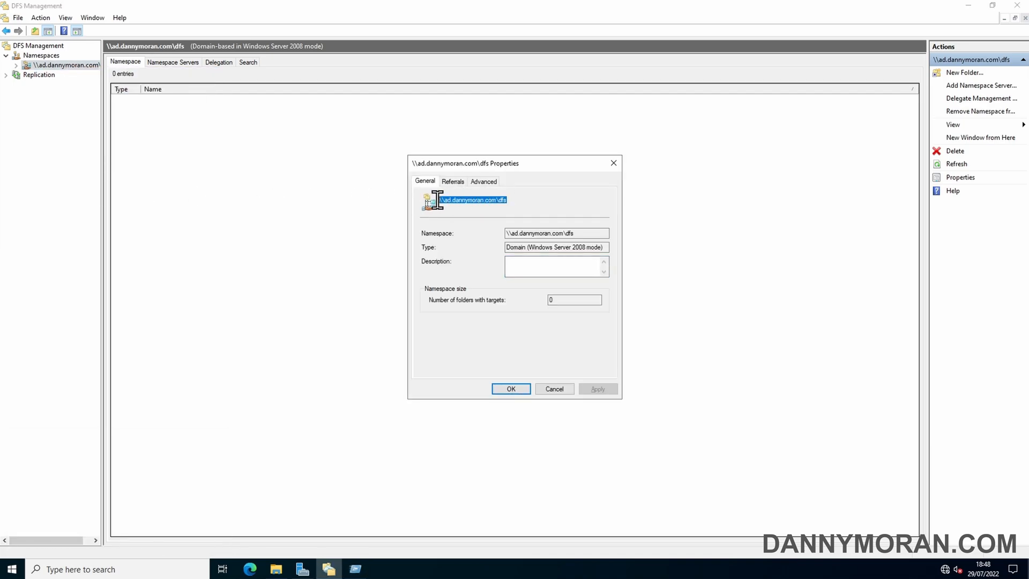
mouse_move(449, 214)
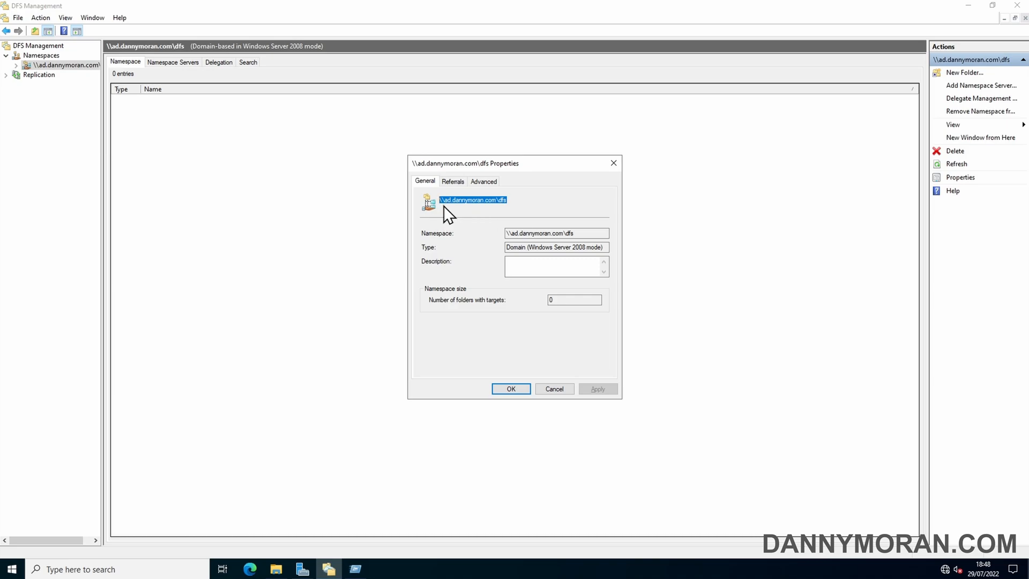
mouse_move(479, 216)
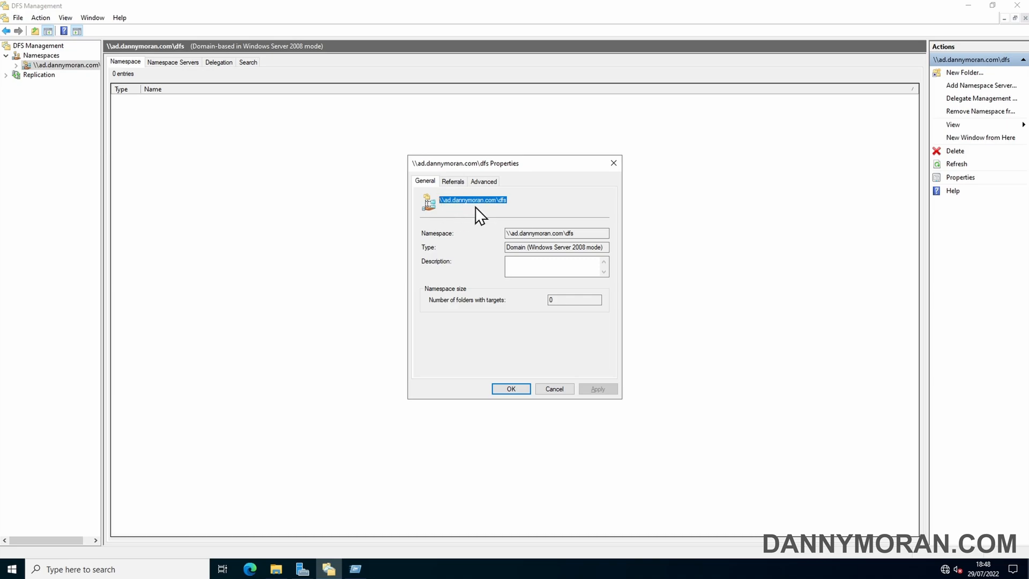
left_click(505, 200)
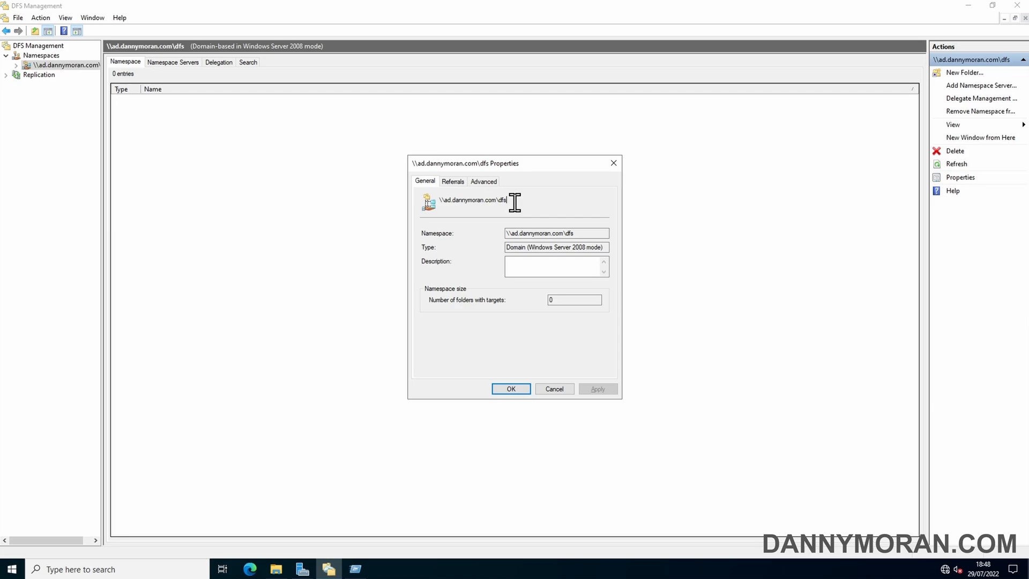
mouse_move(485, 199)
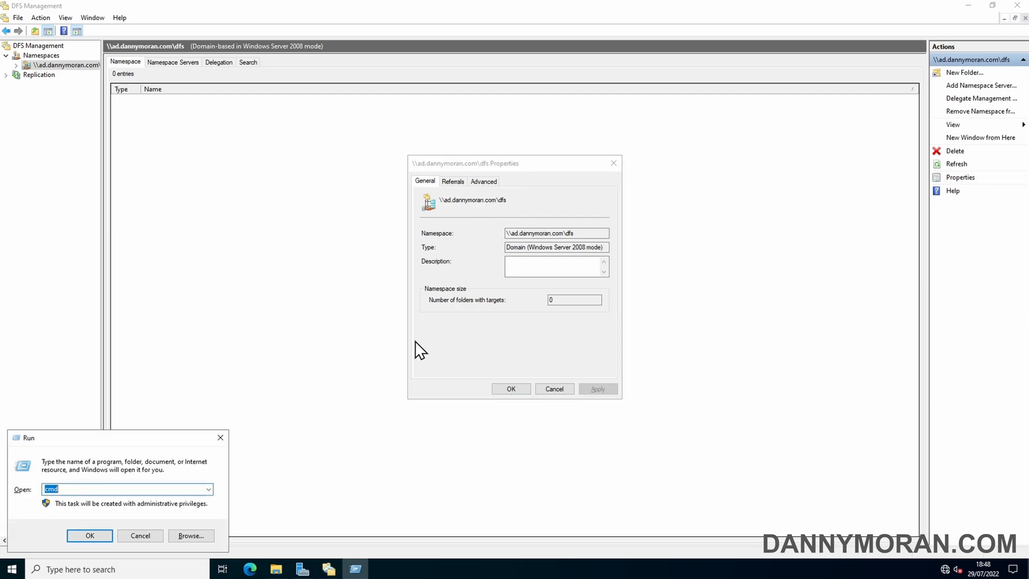
Run \\ad.dannymoran.com\dfs in File Explorer to confirm it is empty, then put it away.
type("\\\\ad.dannymoran.com\\dfs")
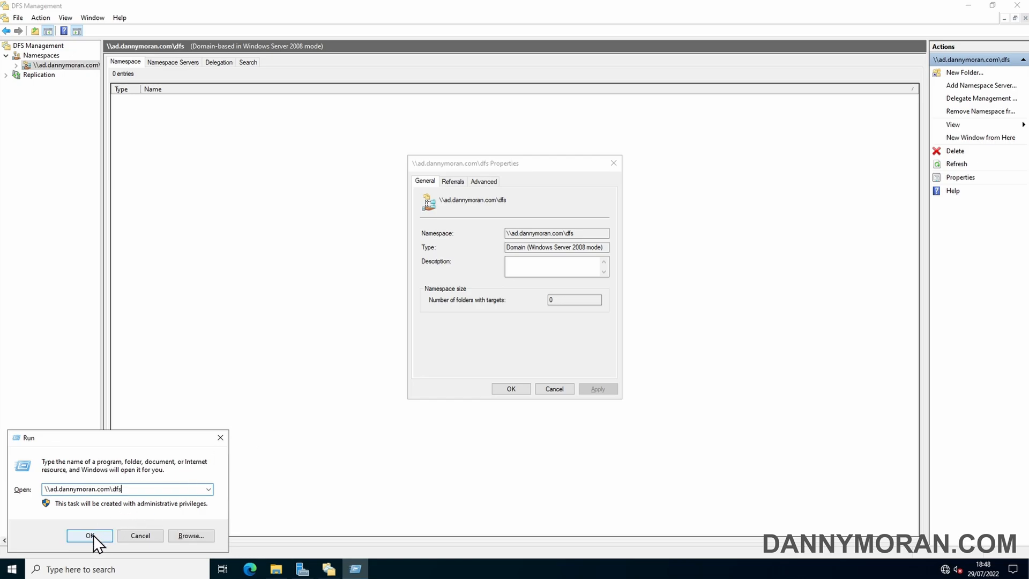
left_click(89, 536)
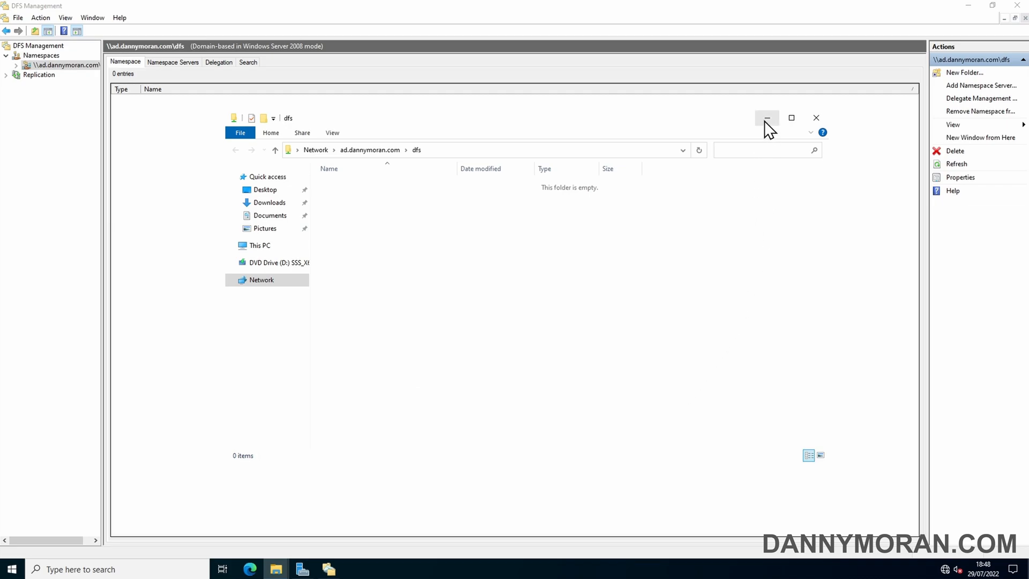
left_click(960, 177)
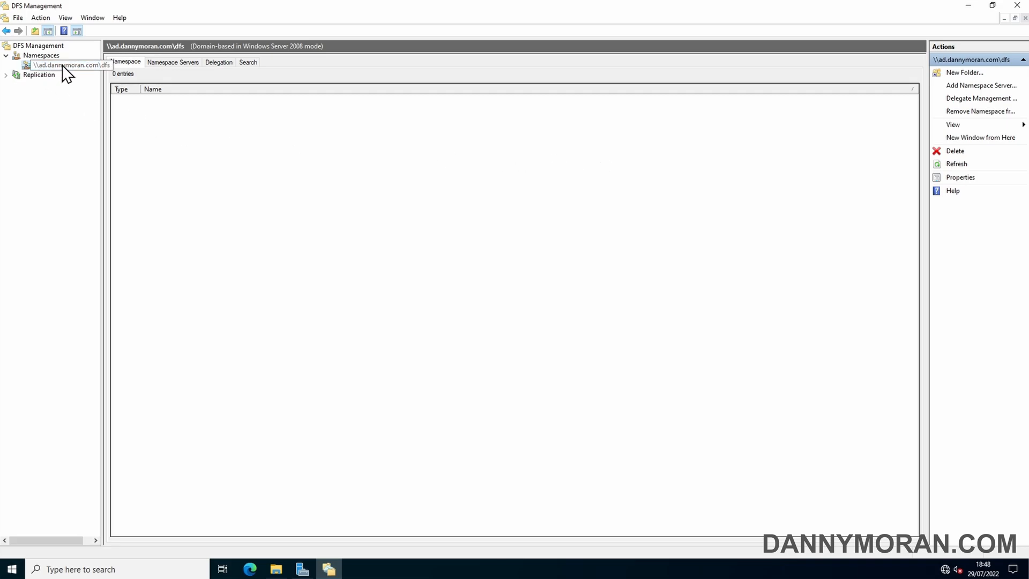
Start a New Folder in the dfs namespace and bring File Explorer back up.
right_click(65, 66)
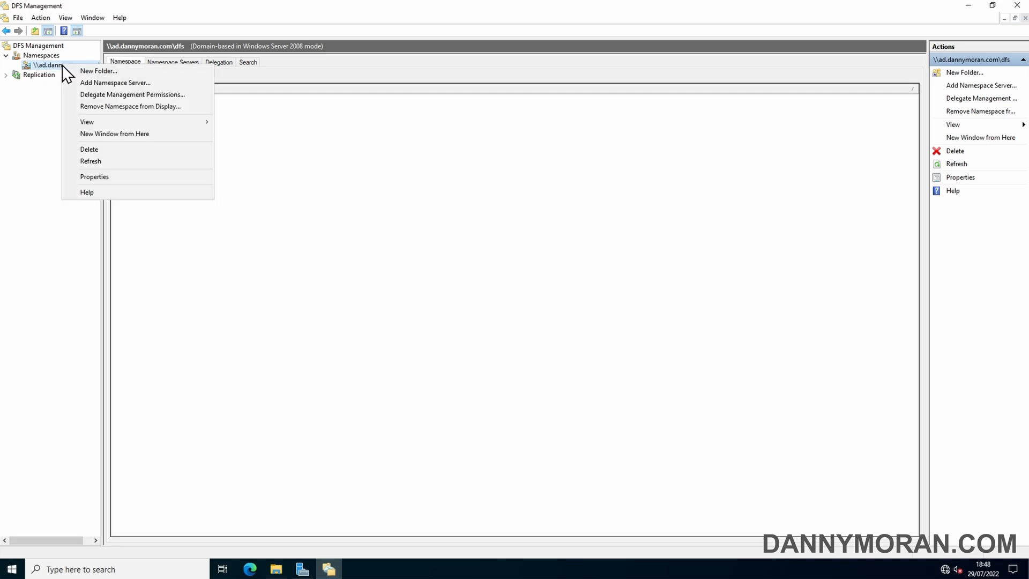
mouse_move(98, 70)
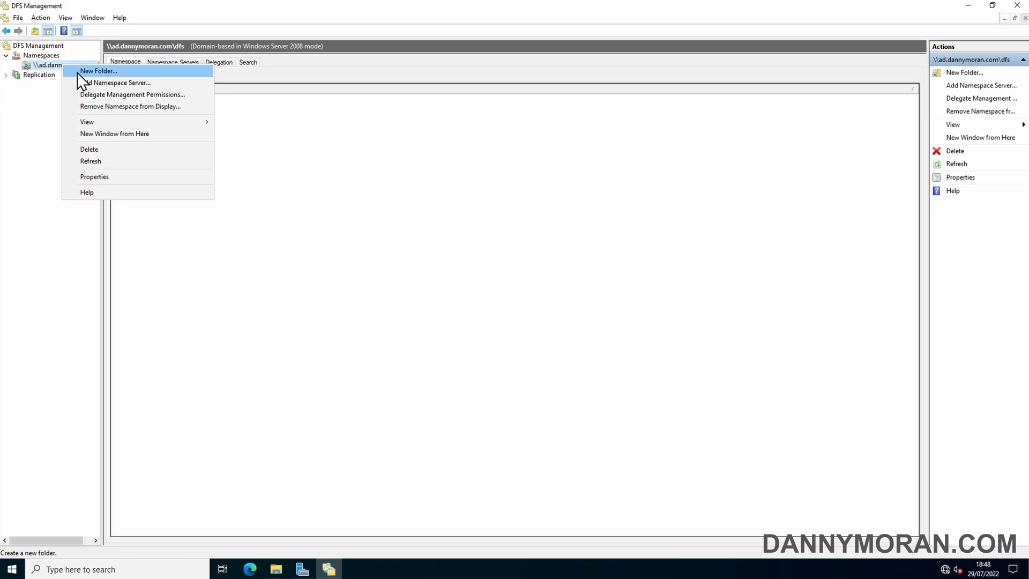
left_click(98, 71)
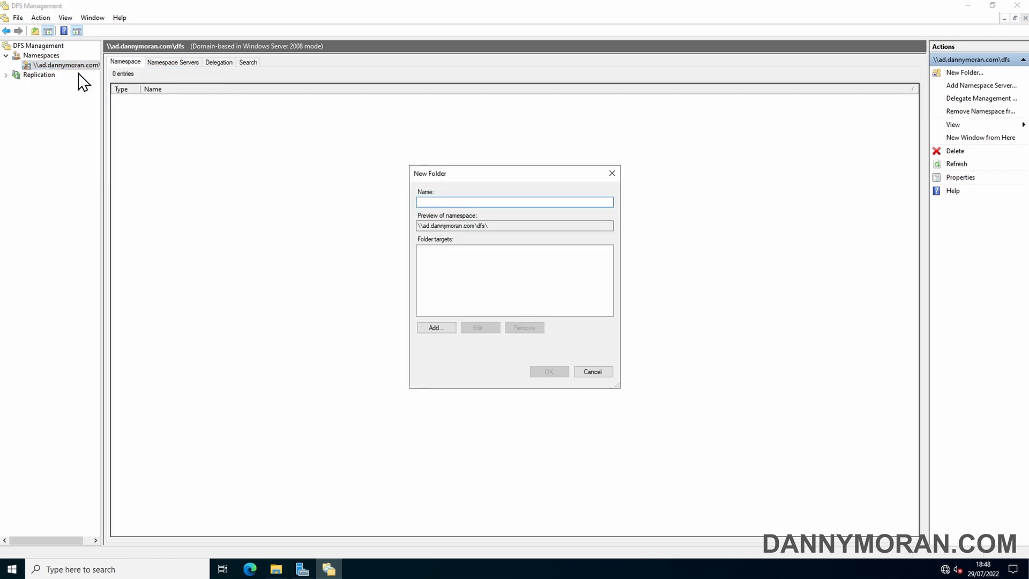
mouse_move(281, 569)
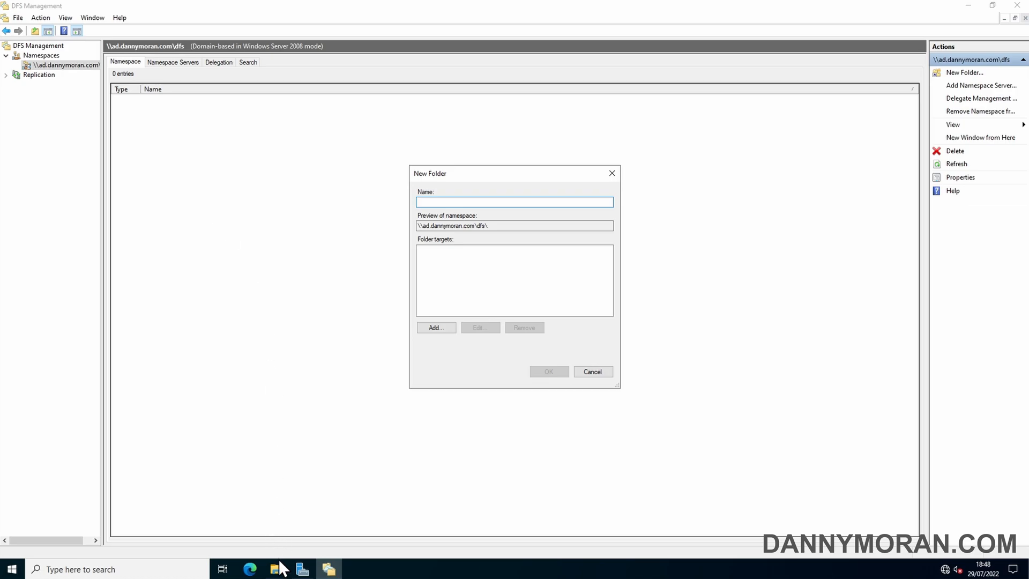
left_click(275, 570)
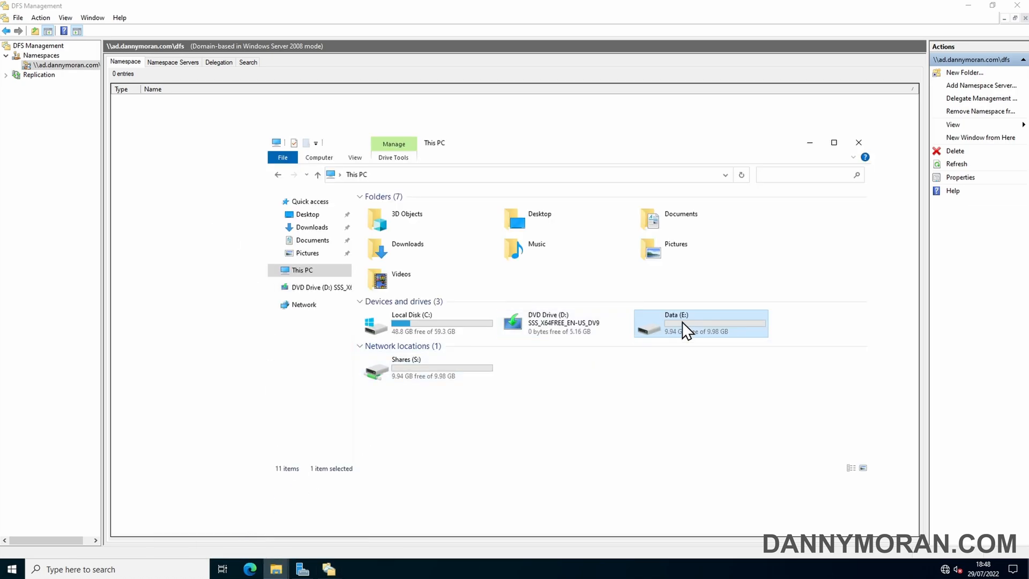
Browse E:\Shares to check the Accounts, HR and Tech folders, then minimise Explorer.
double_click(685, 322)
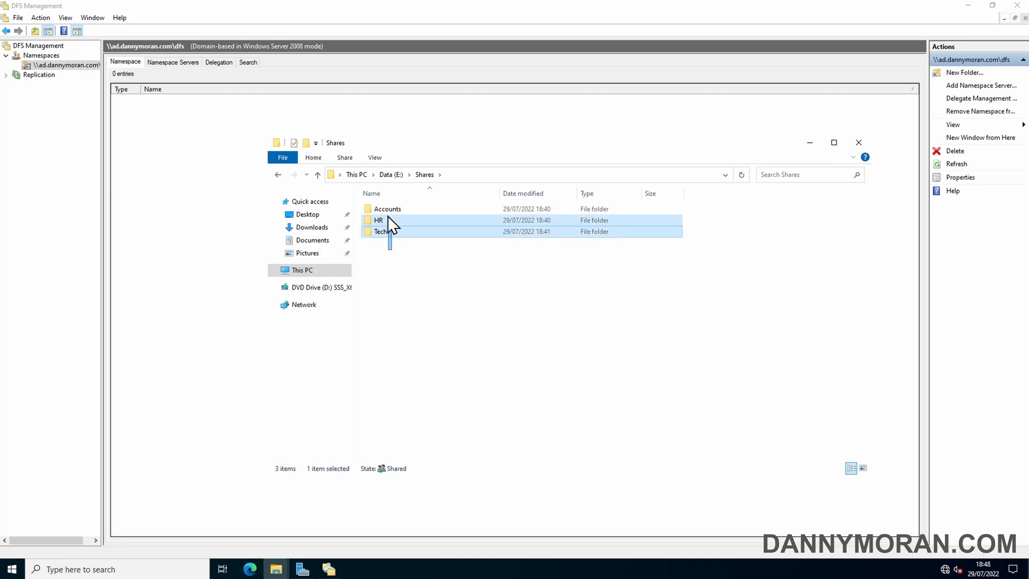
left_click(387, 209)
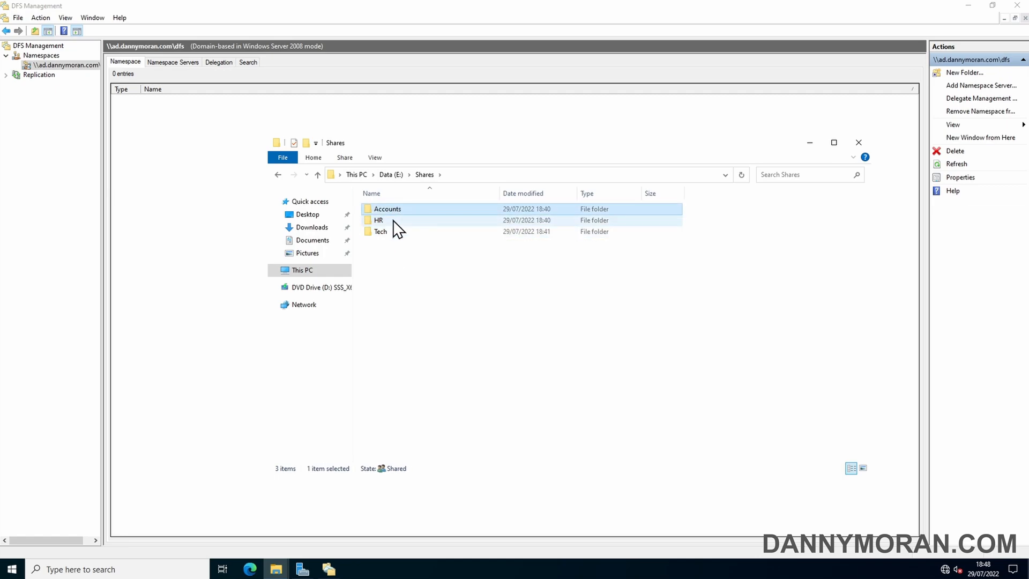
left_click(380, 232)
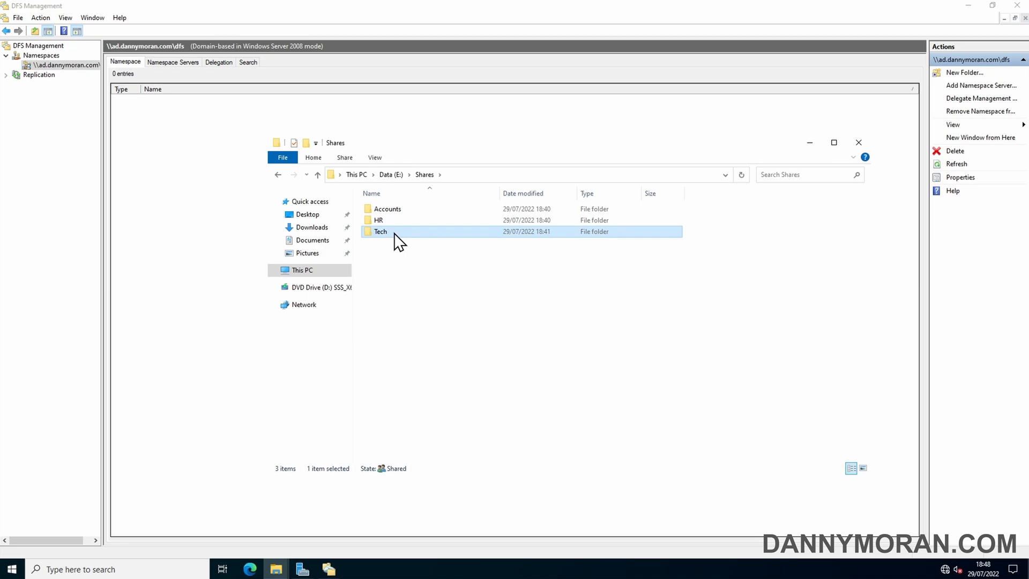
mouse_move(797, 151)
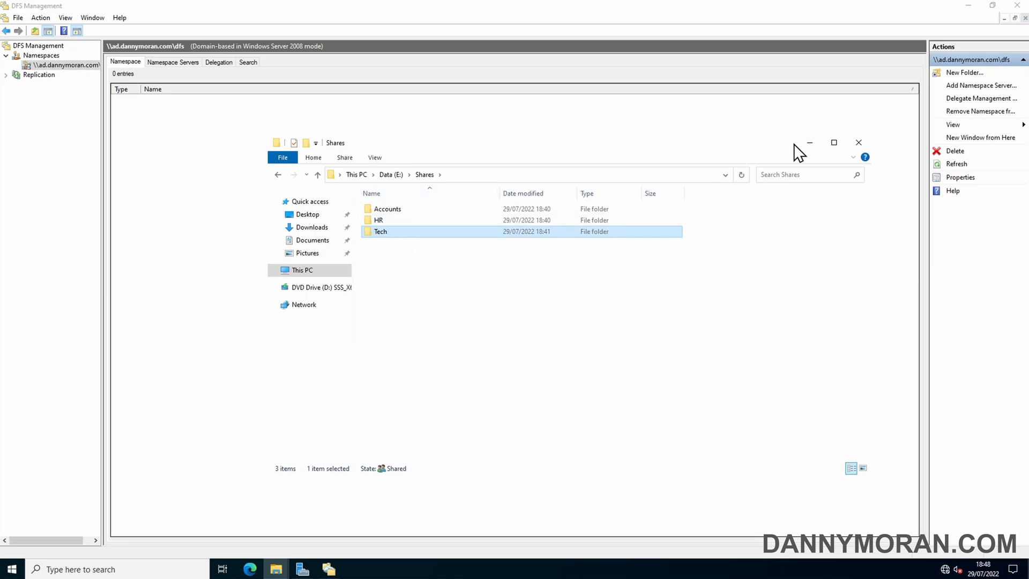
mouse_move(810, 143)
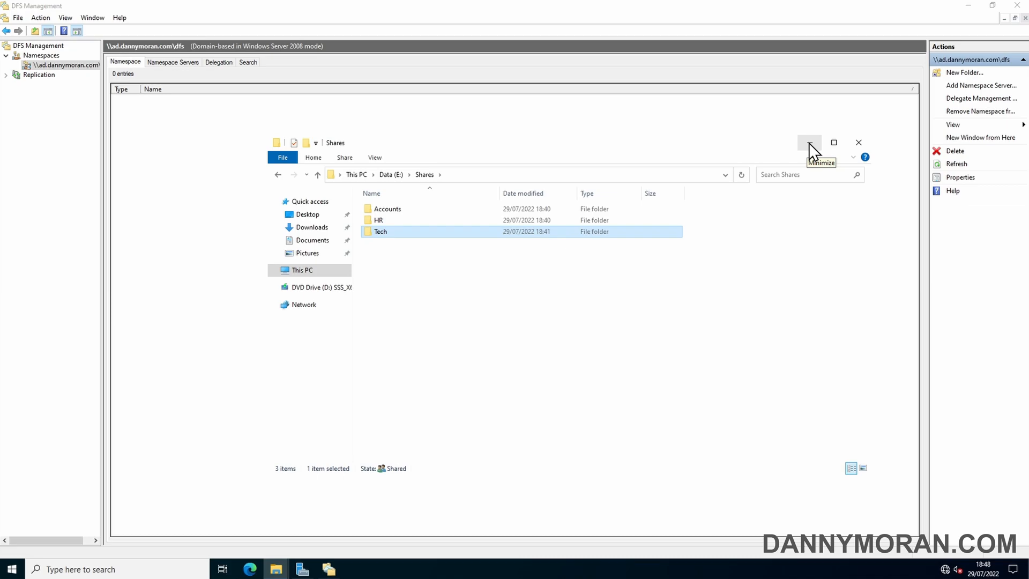
left_click(964, 72)
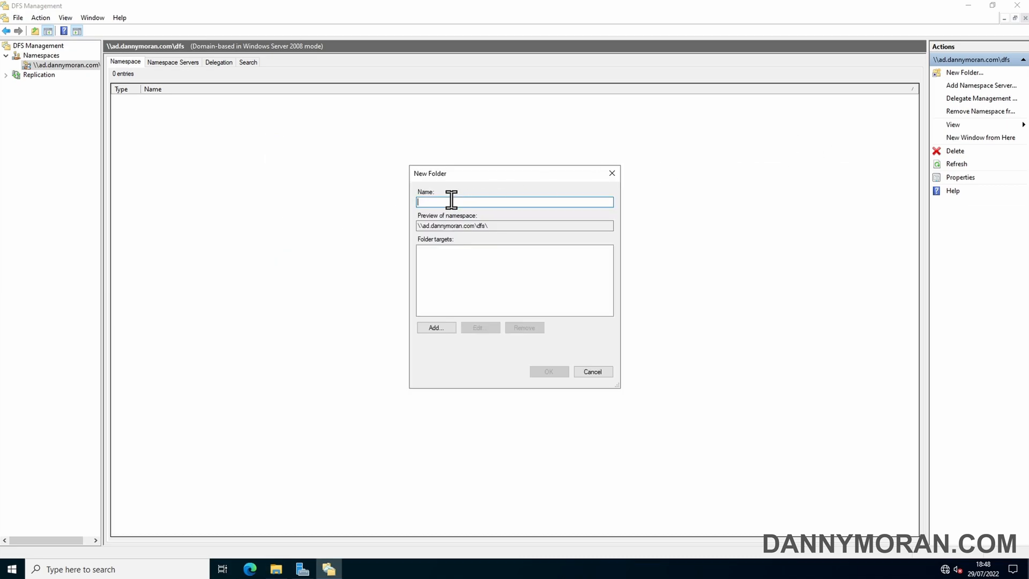
Create the Accounts namespace folder targeting \\DC01\Shares\Accounts.
type("Accounts")
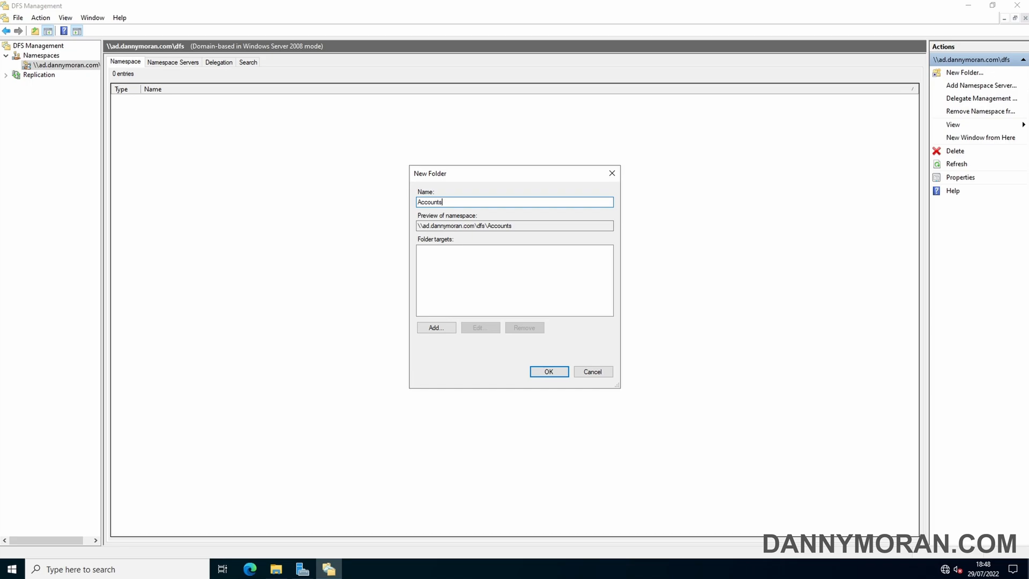
left_click(436, 328)
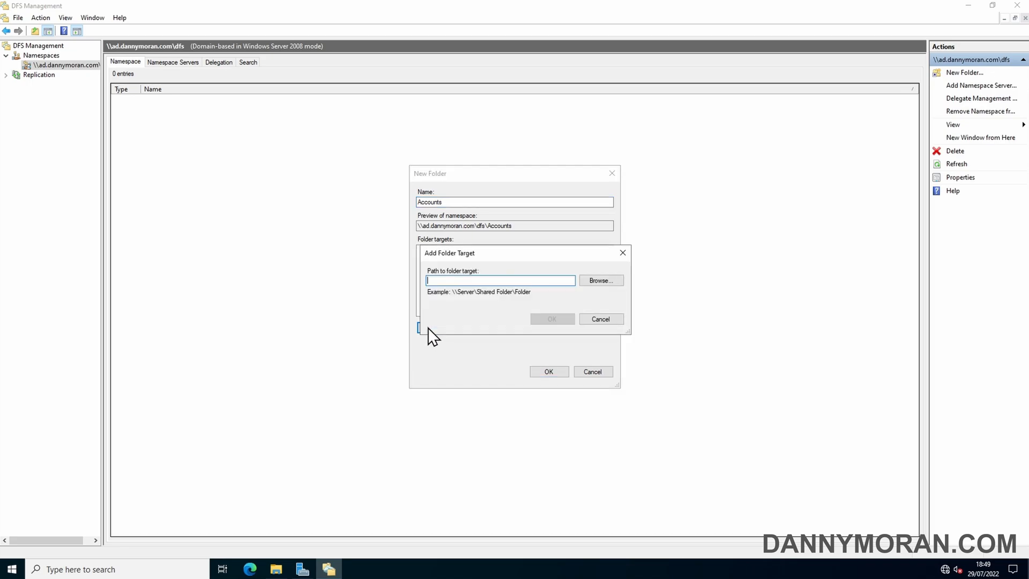
left_click(600, 280)
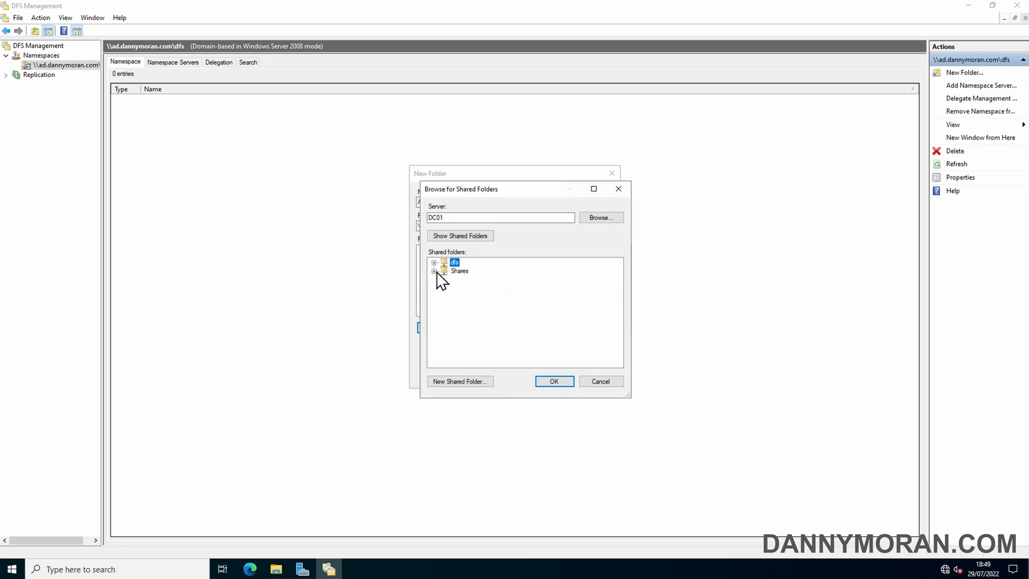
left_click(434, 271)
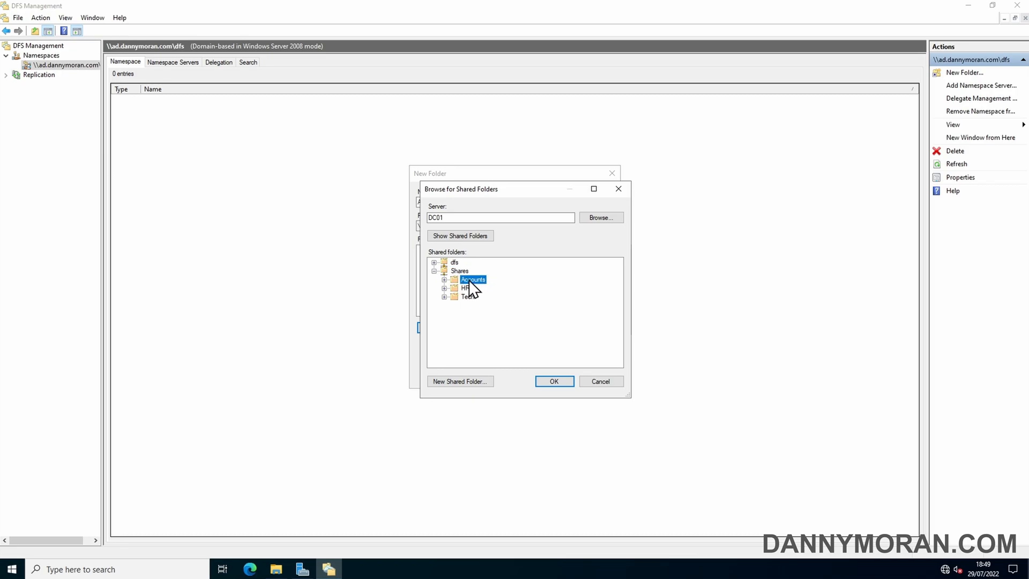
left_click(553, 382)
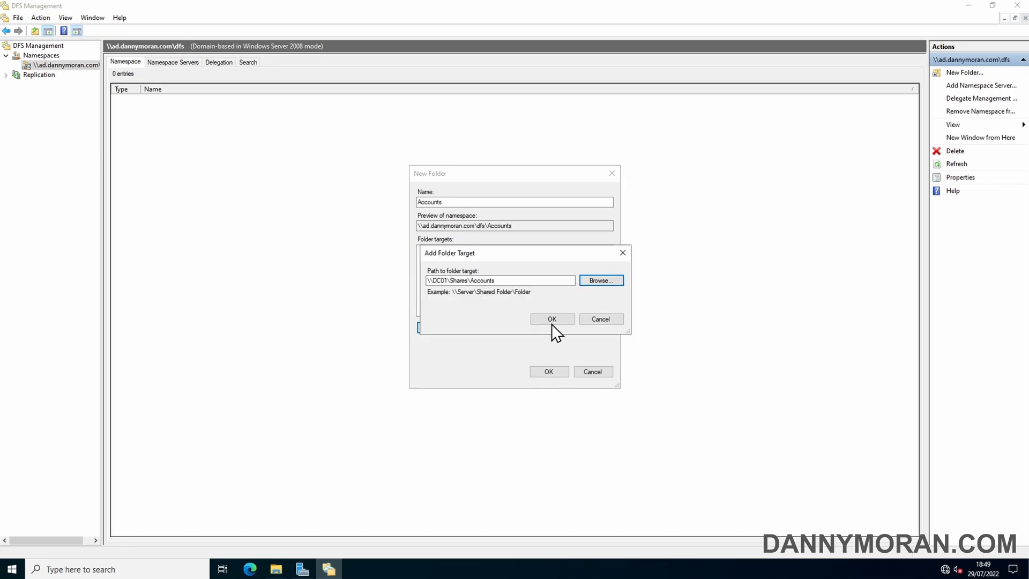
left_click(551, 318)
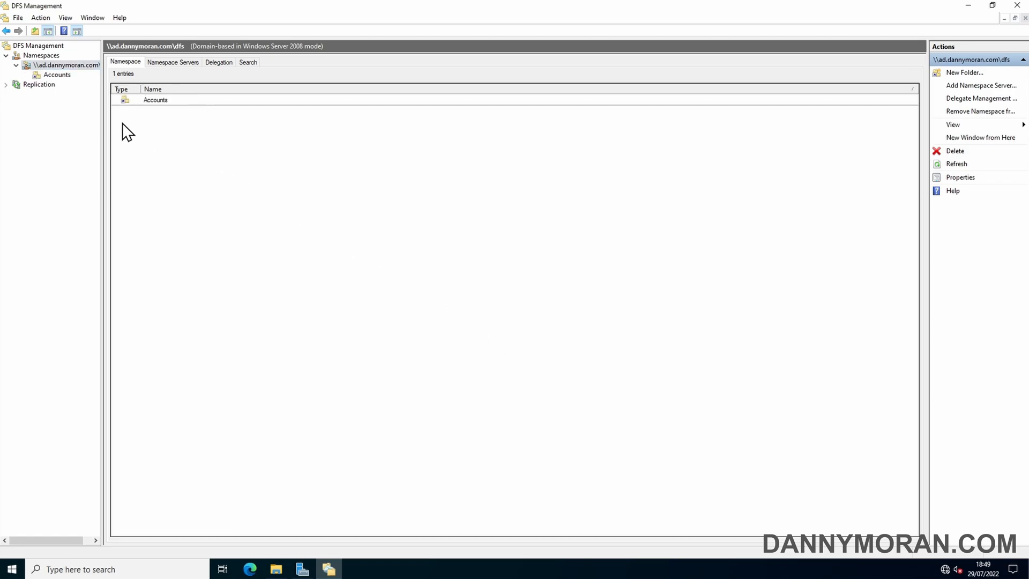
mouse_move(274, 545)
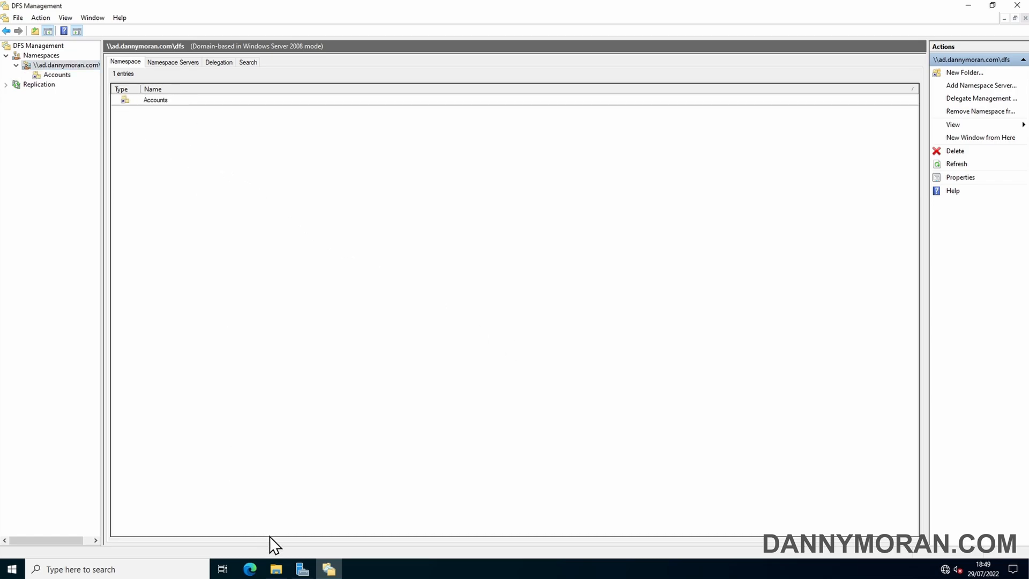
mouse_move(276, 569)
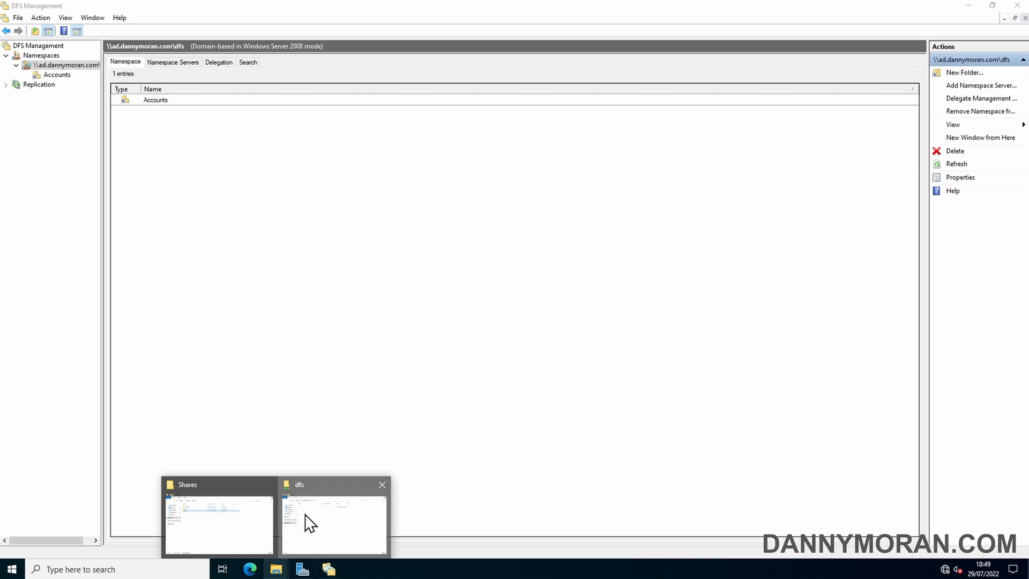
Verify \\ad.dannymoran.com\dfs\Accounts mirrors E:\Shares\Accounts including New folder (2).
left_click(331, 519)
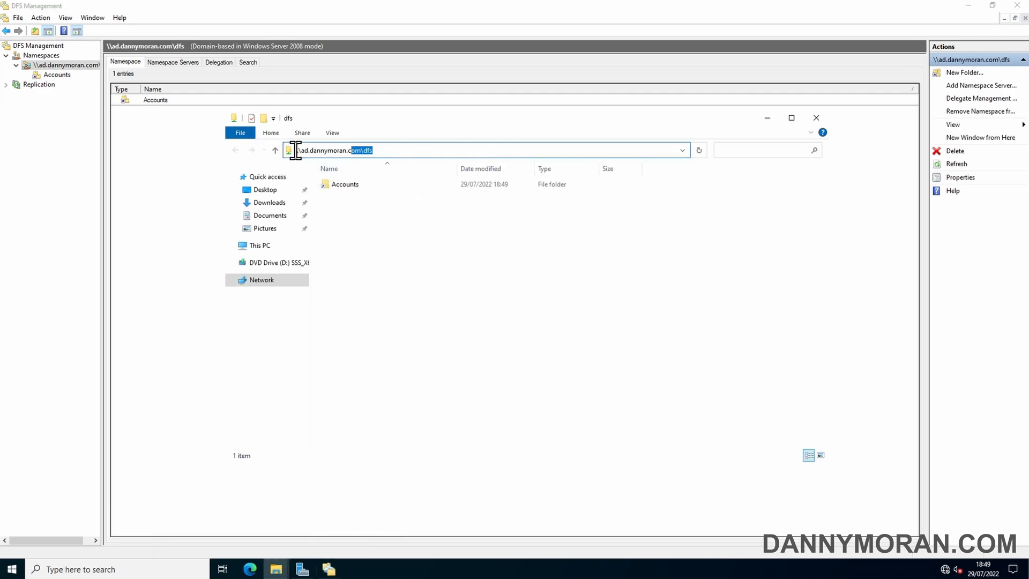
left_click(345, 184)
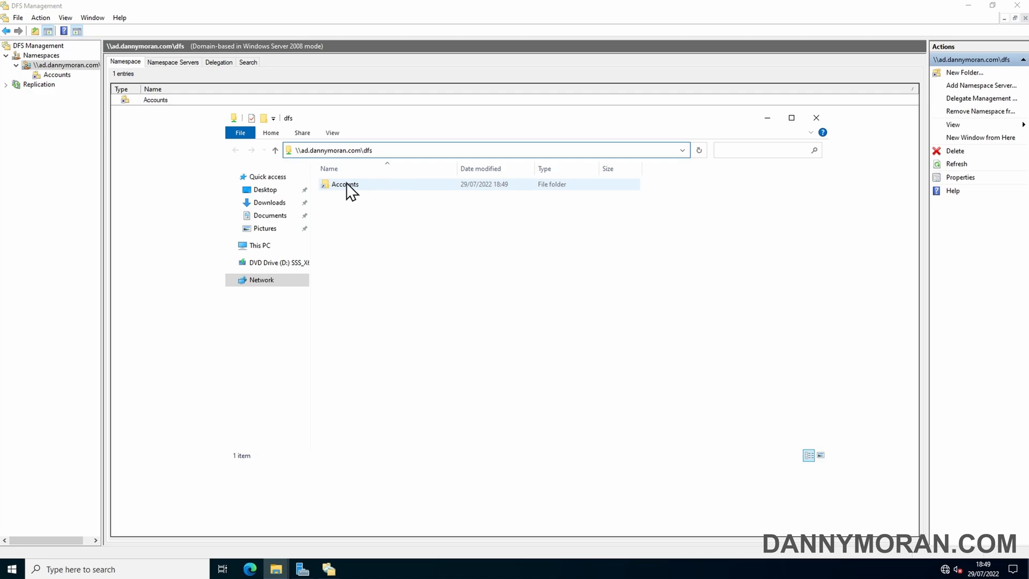
double_click(344, 183)
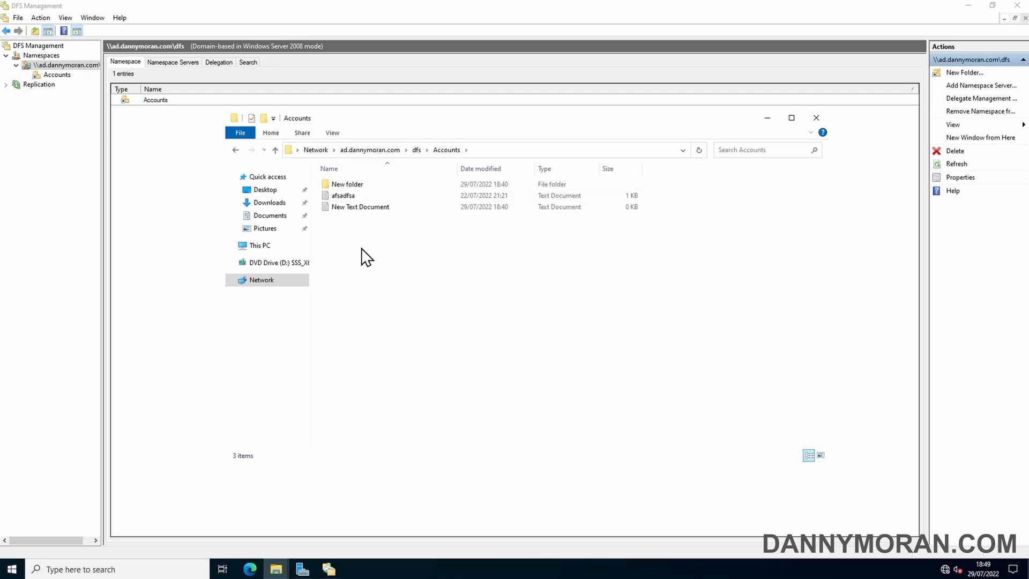
mouse_move(275, 569)
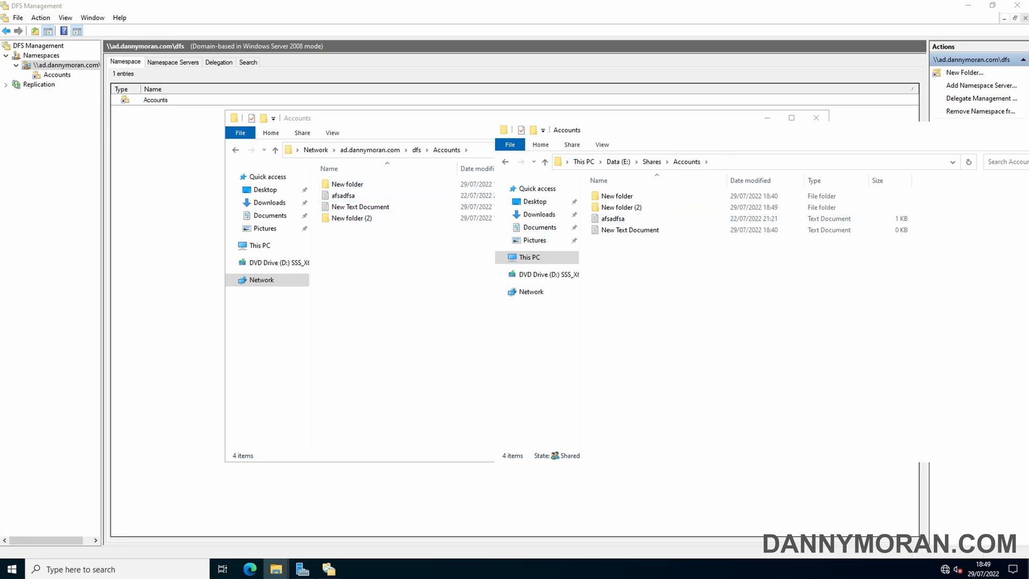
left_click(817, 118)
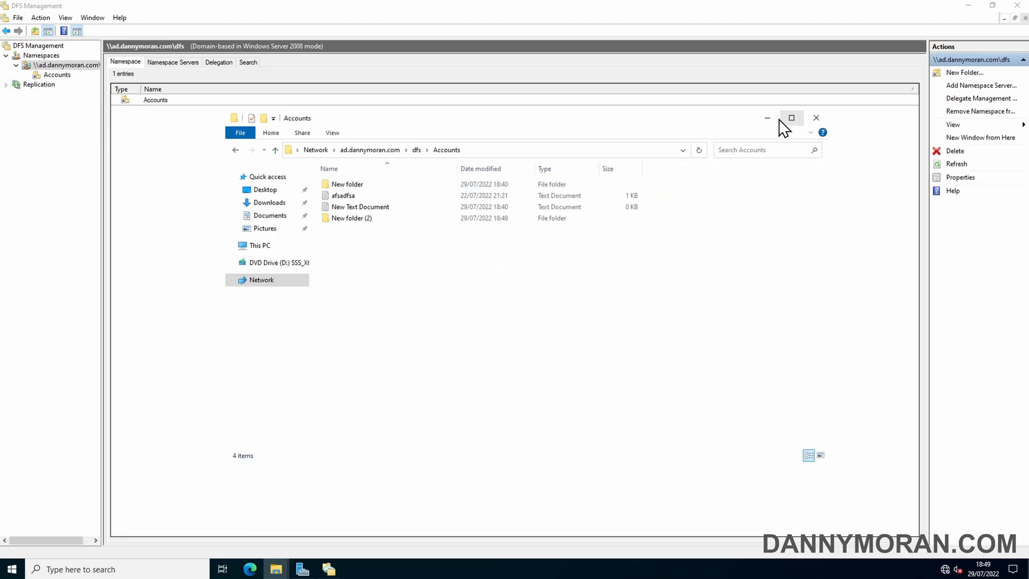
right_click(63, 66)
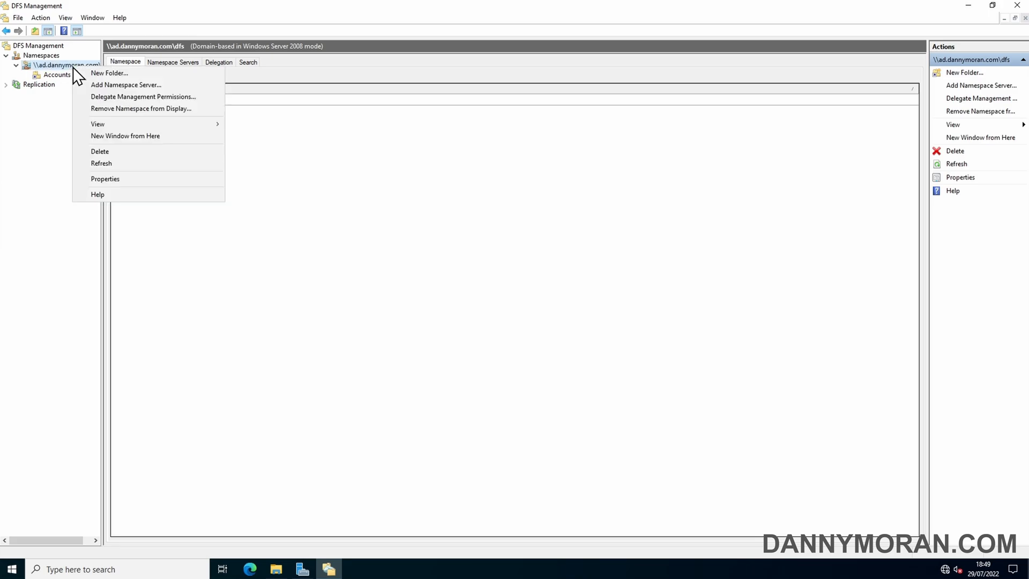
Create the HR namespace folder targeting the HR share under DC01's Shares.
left_click(110, 73)
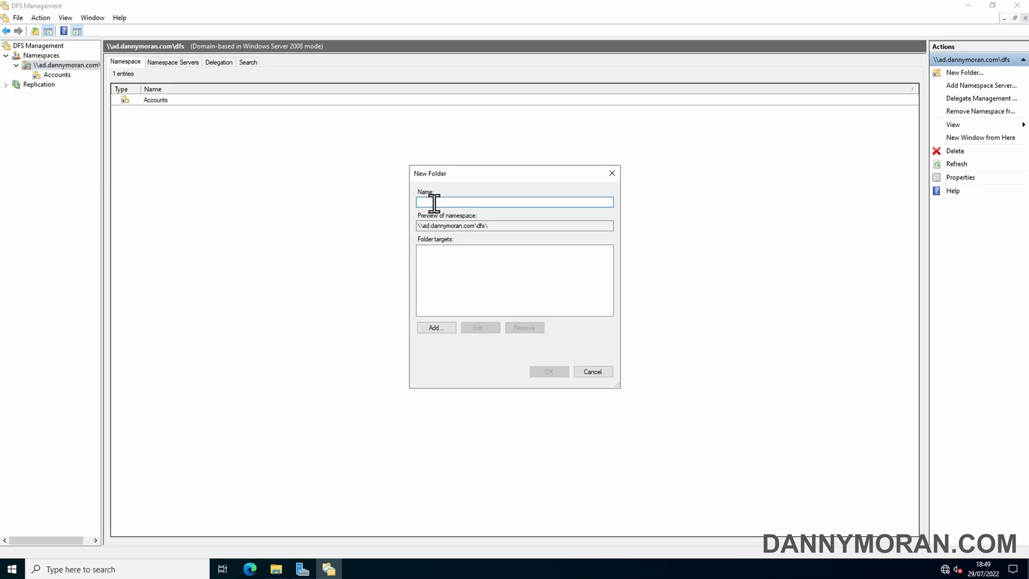
left_click(435, 328)
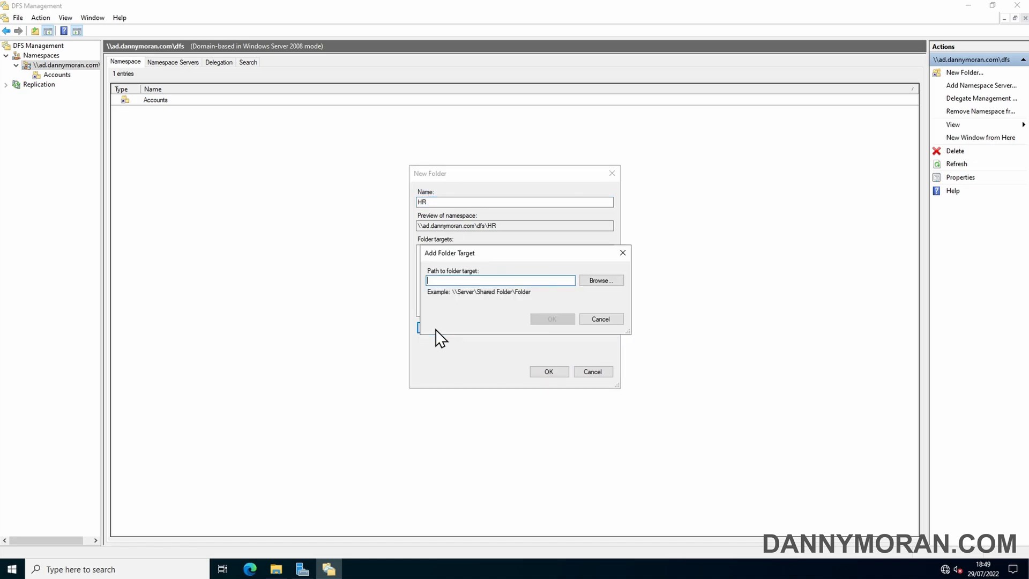
left_click(600, 280)
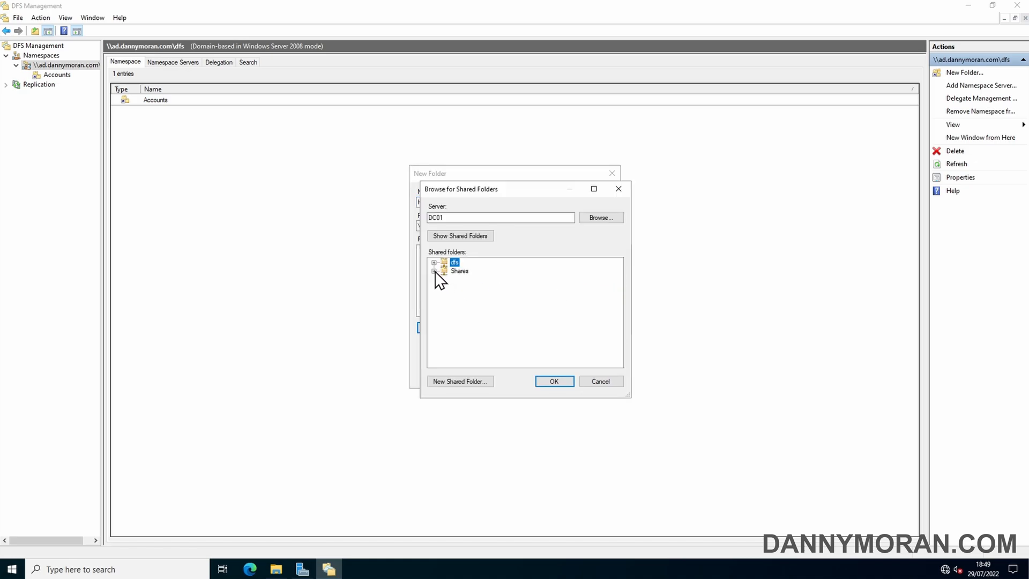
left_click(434, 270)
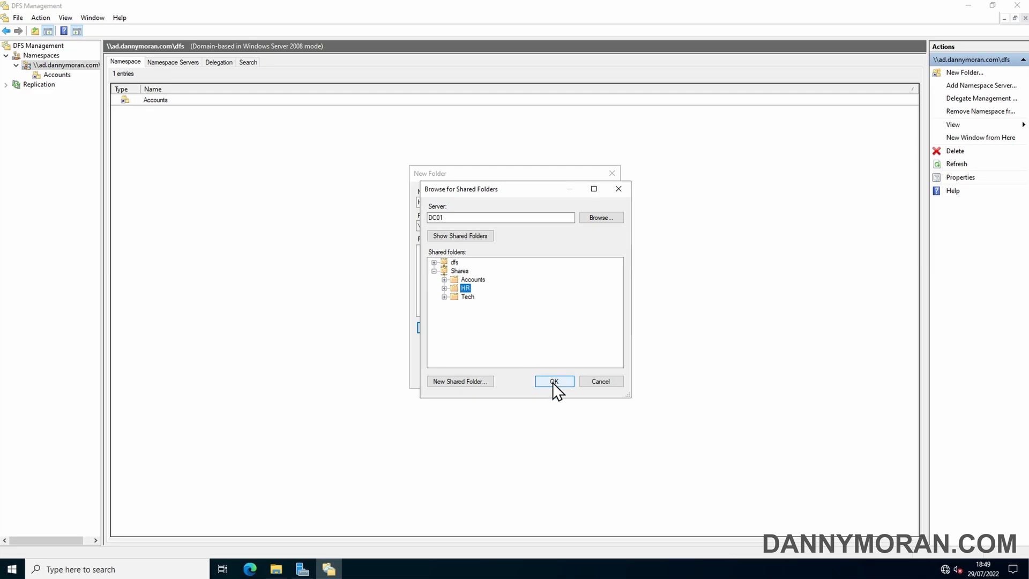
left_click(553, 382)
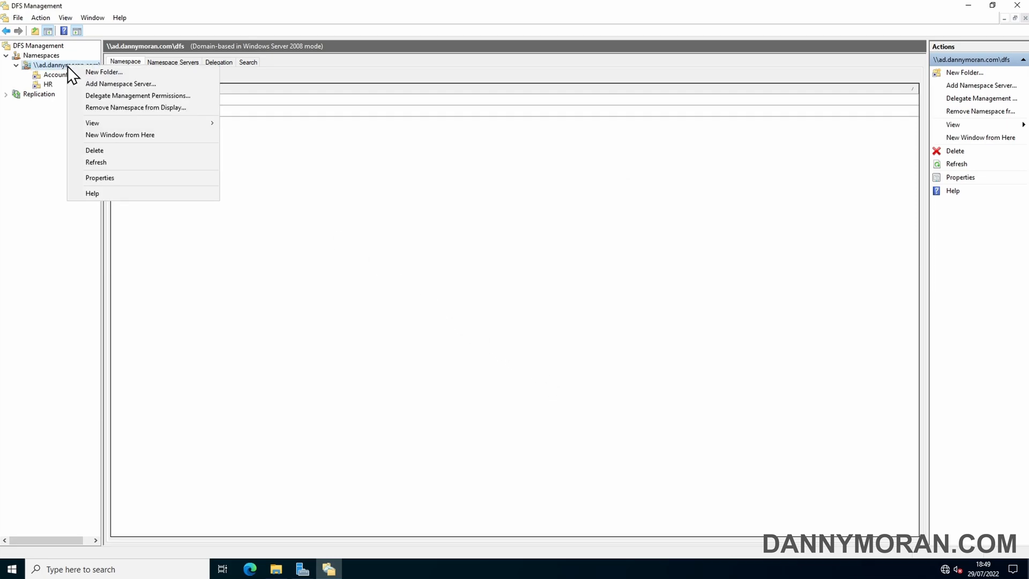
Create the Tech namespace folder targeting \\DC01\Shares\Tech.
left_click(103, 72)
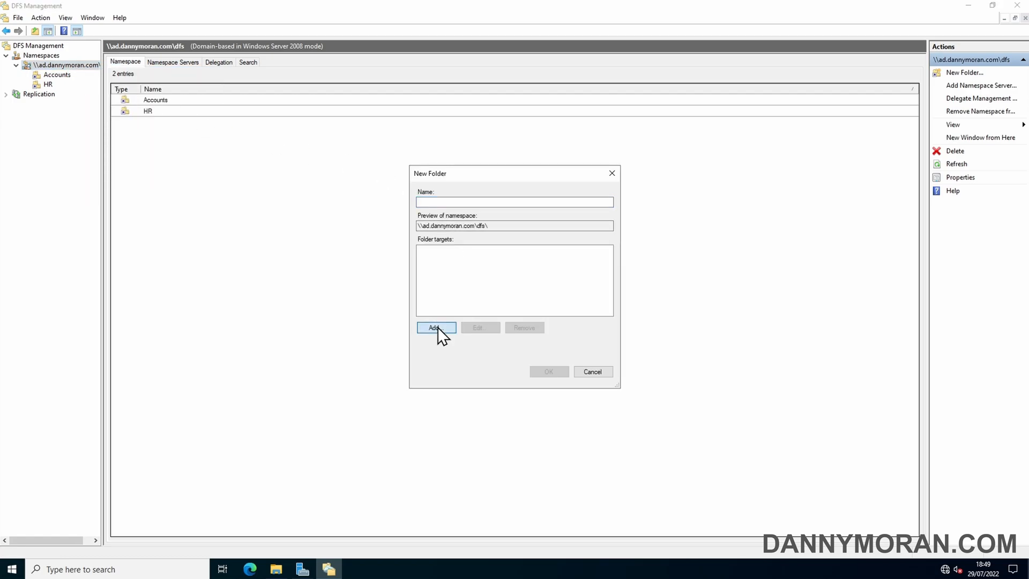
left_click(435, 328)
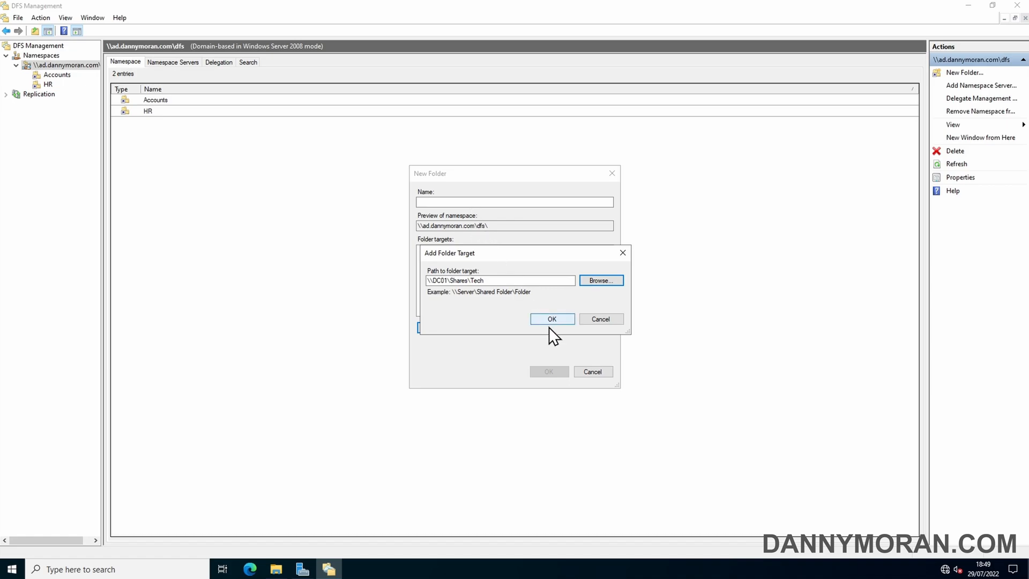
left_click(551, 318)
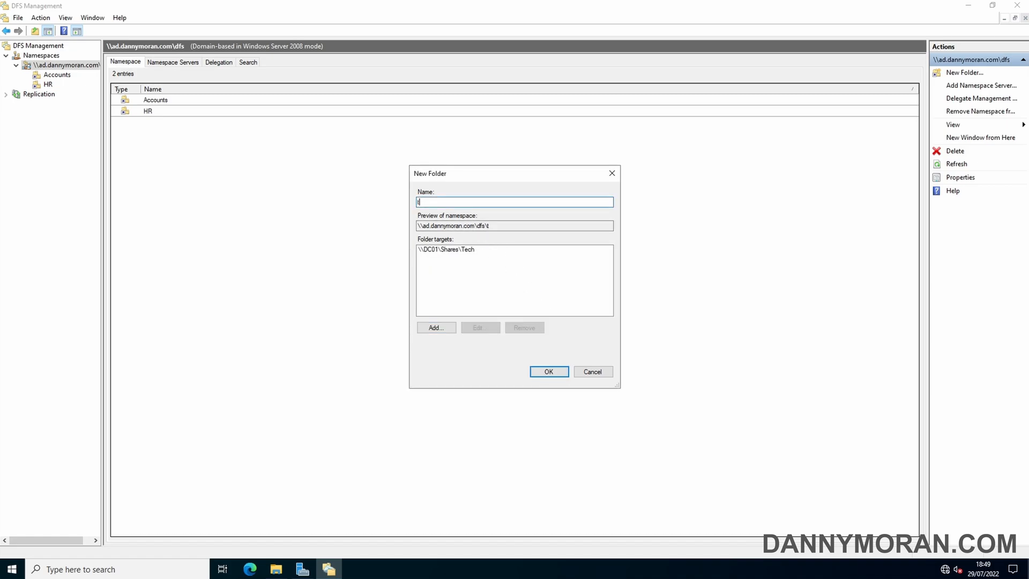
type("Te")
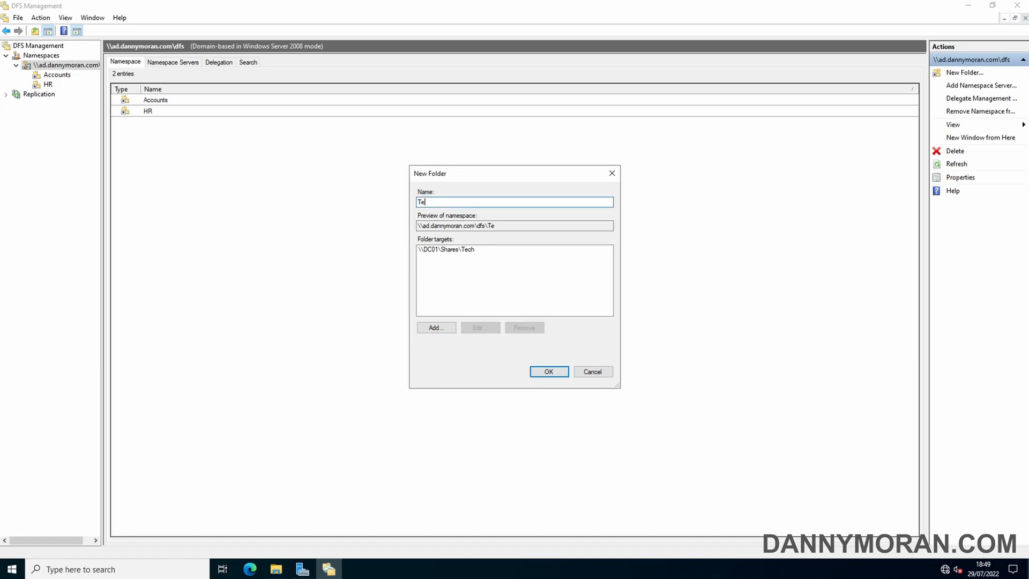
left_click(549, 372)
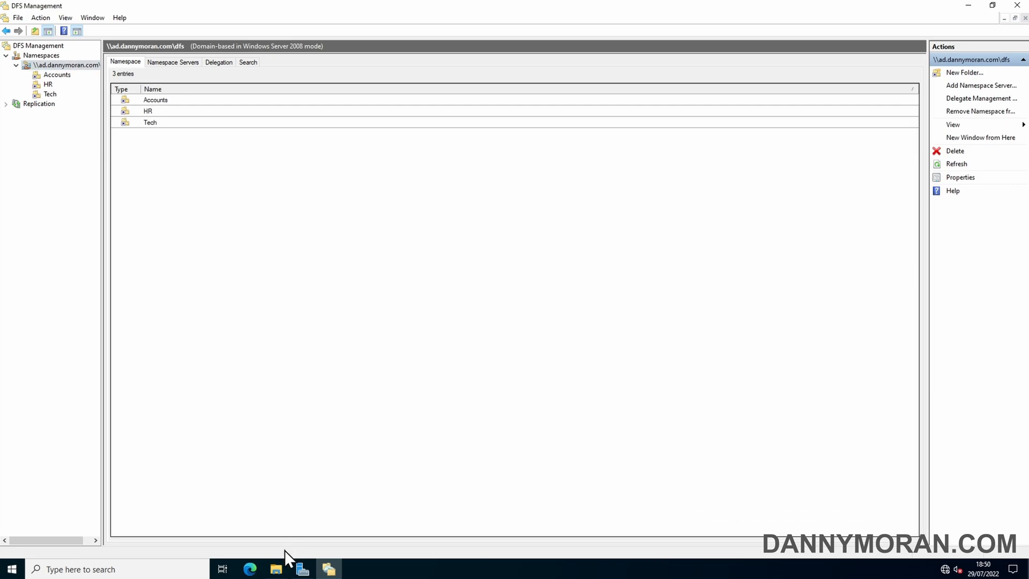
mouse_move(276, 569)
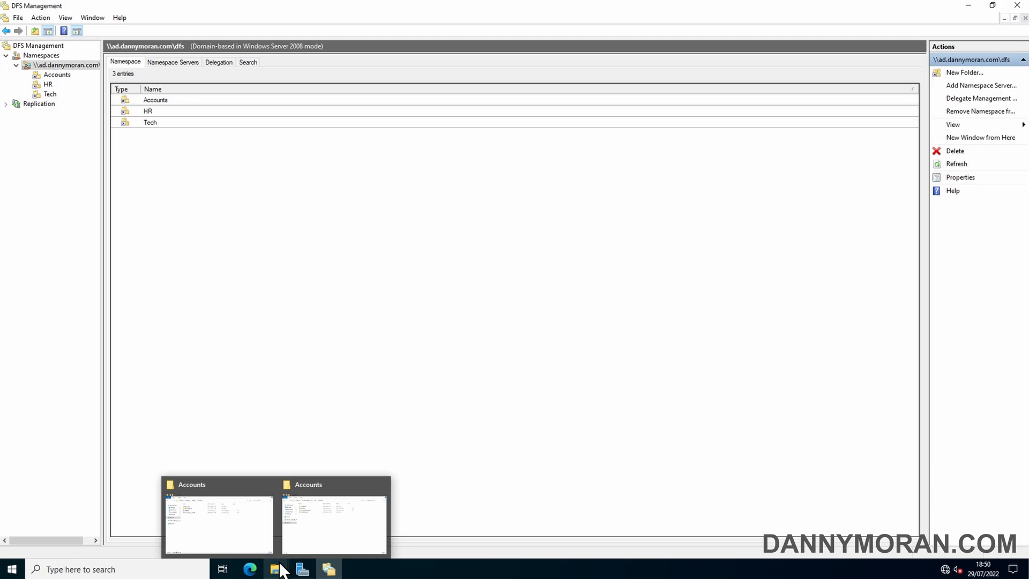
Check the dfs namespace root in Explorer shows Accounts, HR and Tech.
left_click(218, 522)
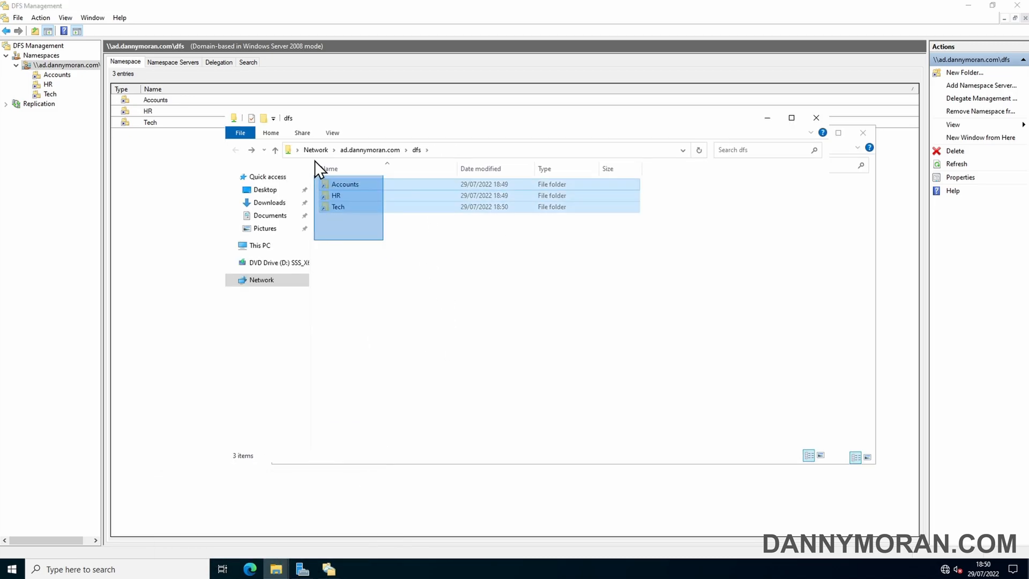
left_click(390, 256)
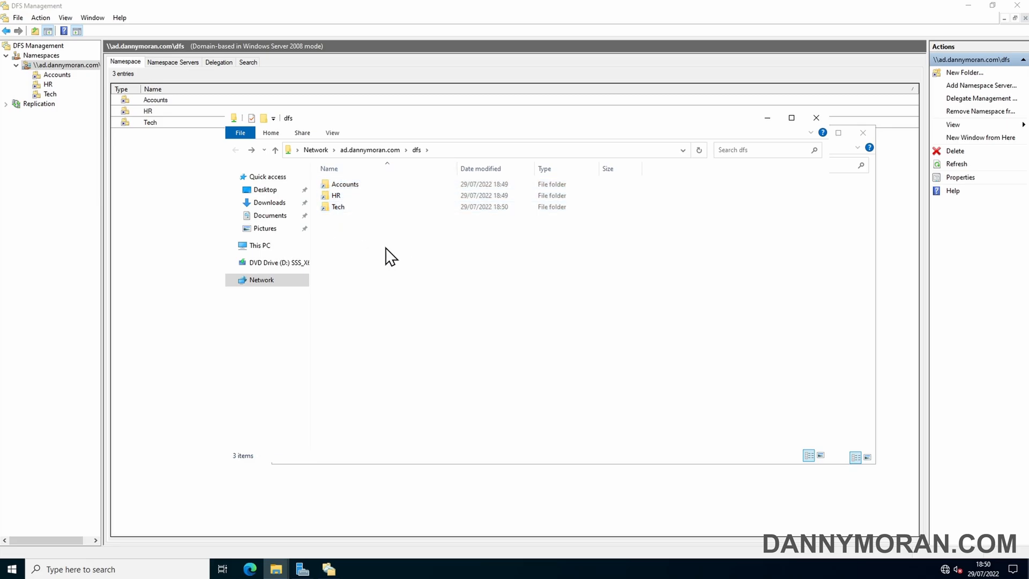
left_click(11, 569)
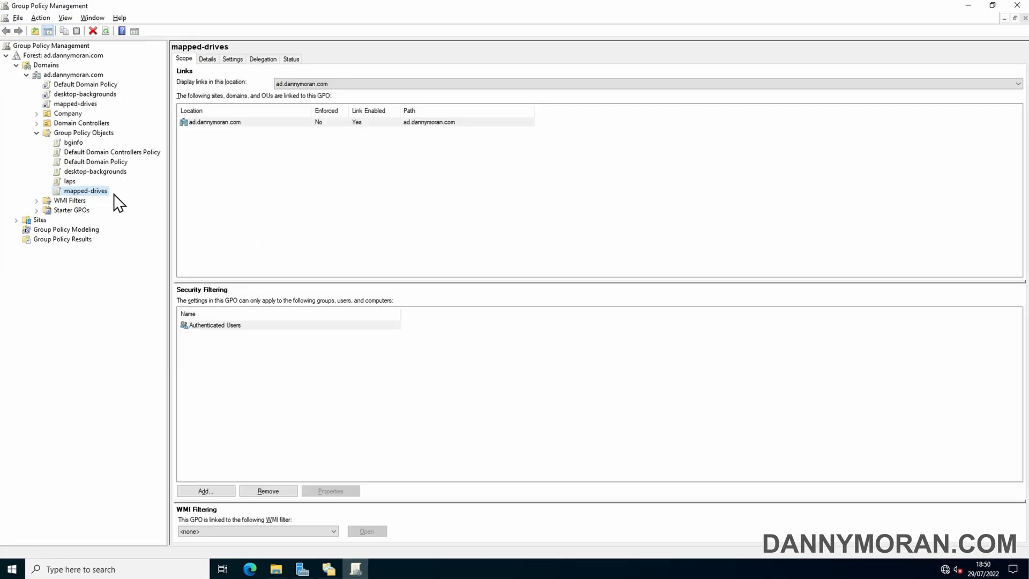
Reach the mapped-drives GPO's User Configuration Drive Maps preferences.
double_click(86, 191)
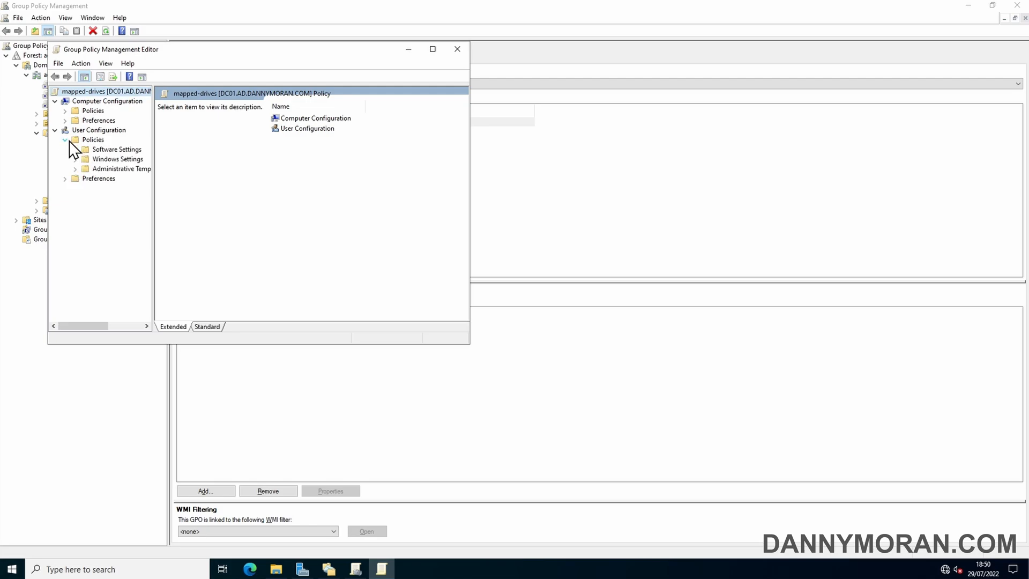
left_click(64, 178)
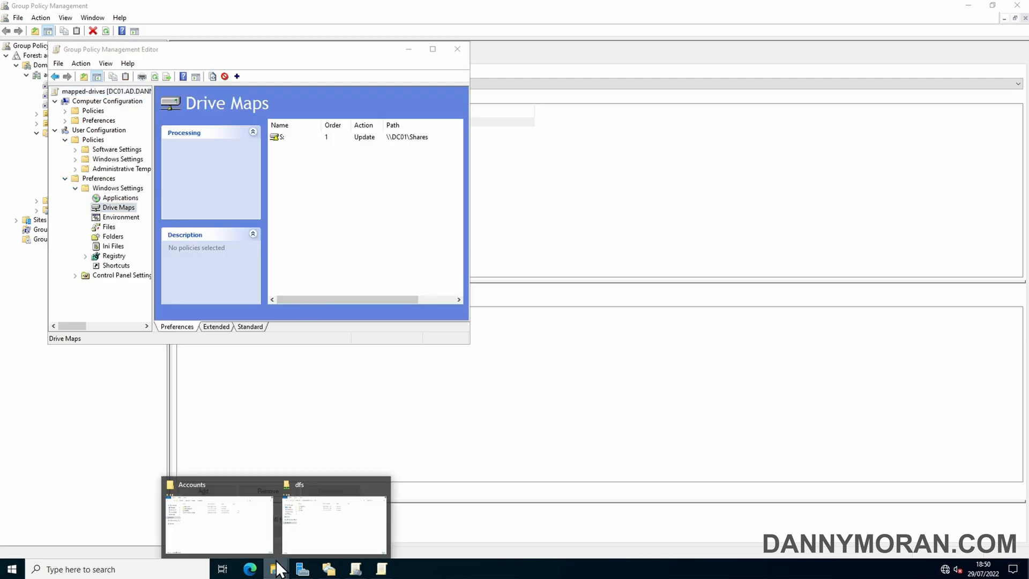
left_click(218, 522)
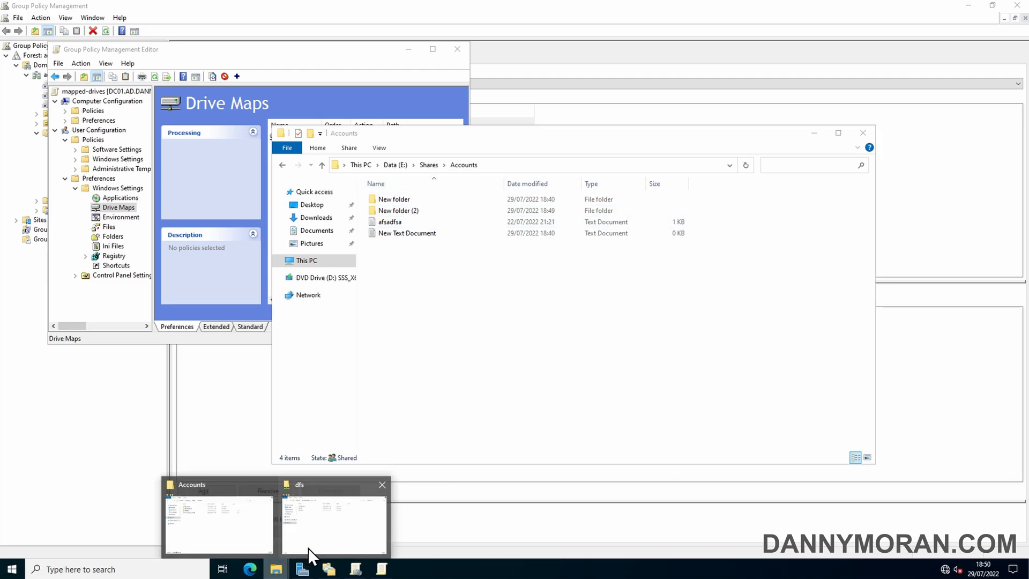
left_click(334, 522)
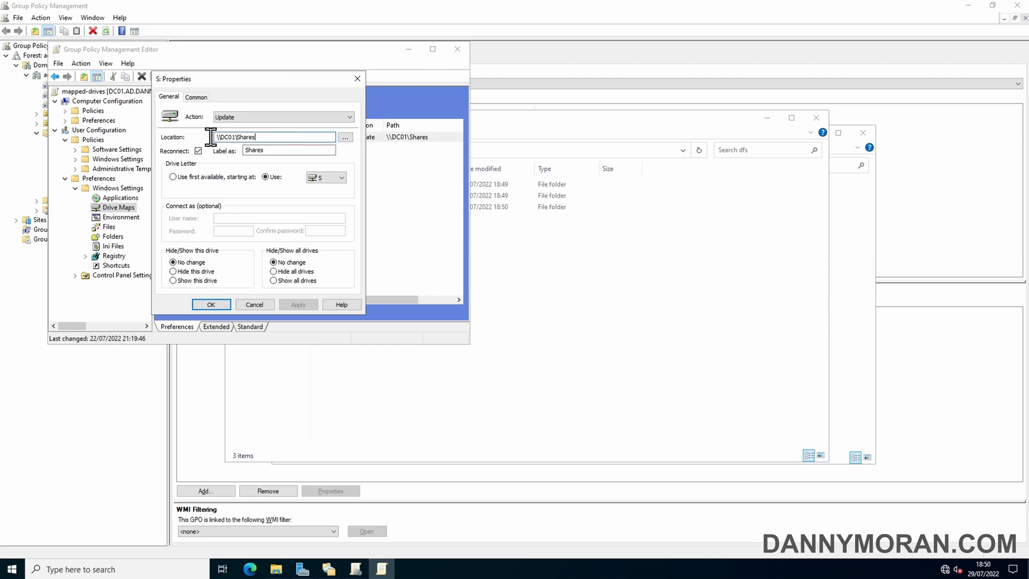
Point the S: drive map to \\ad.dannymoran.com\dfs with the Replace action.
triple_click(274, 136)
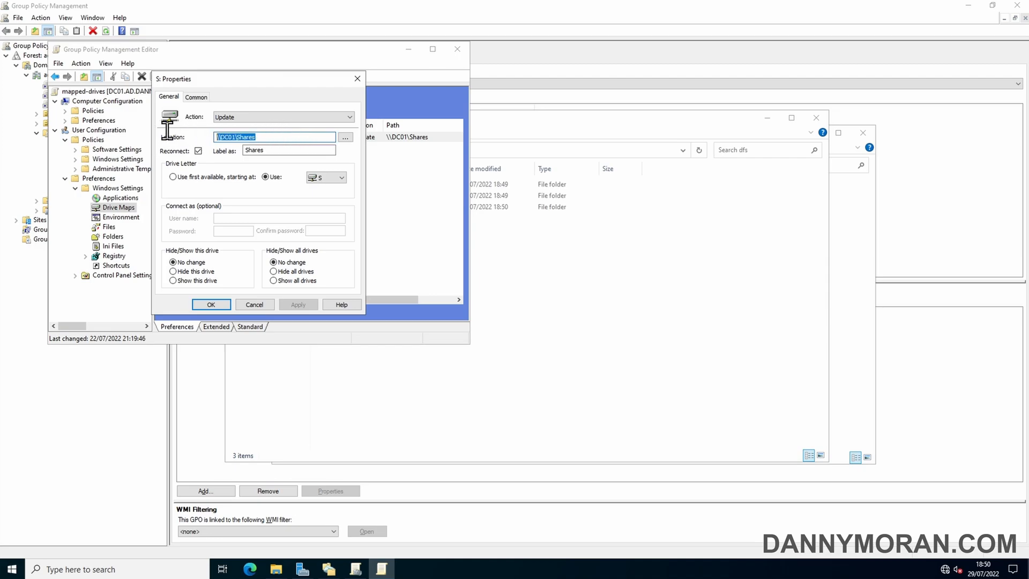
type("\\\\ad.dannymoran.com\\dfs")
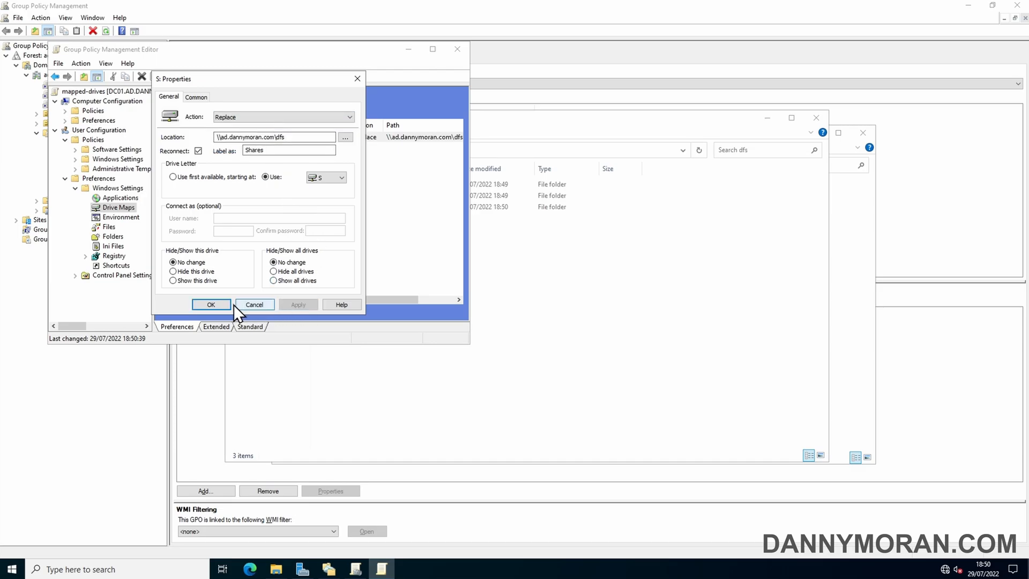
left_click(211, 304)
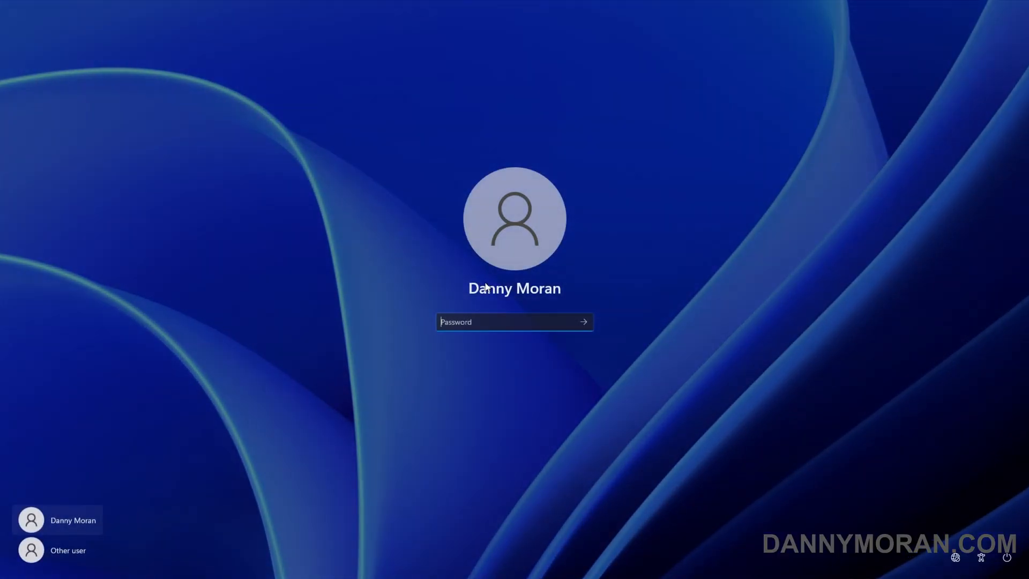
Sign in to the Windows 11 client with the account password.
type("password")
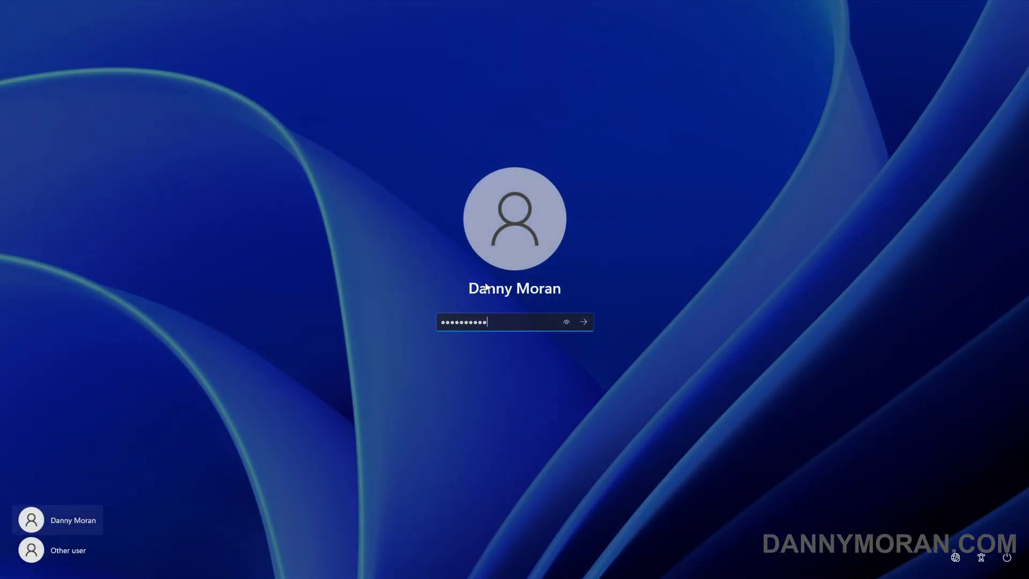
left_click(583, 321)
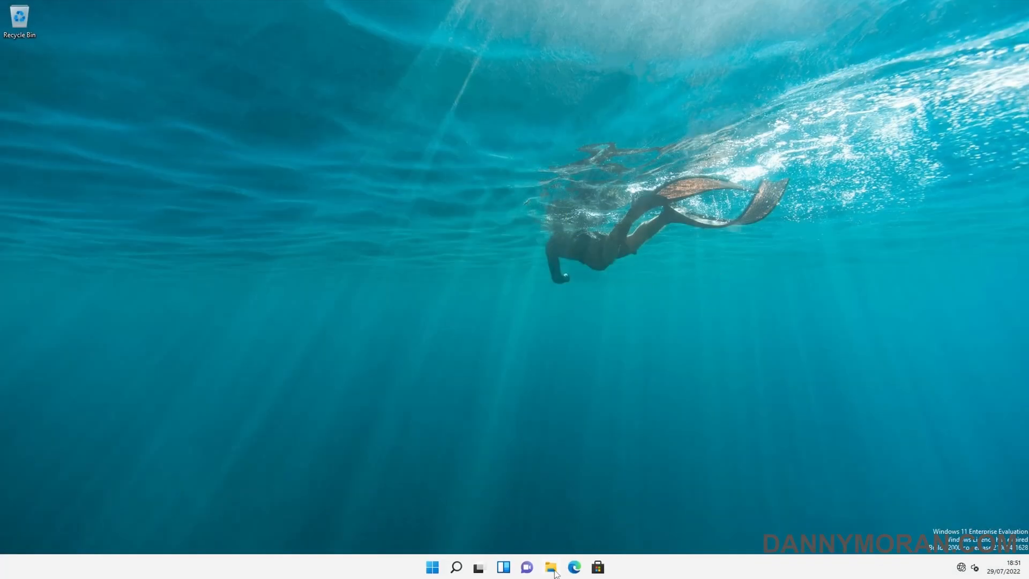
Confirm the Shares (S:) drive on the client lists Accounts, HR and Tech.
left_click(551, 567)
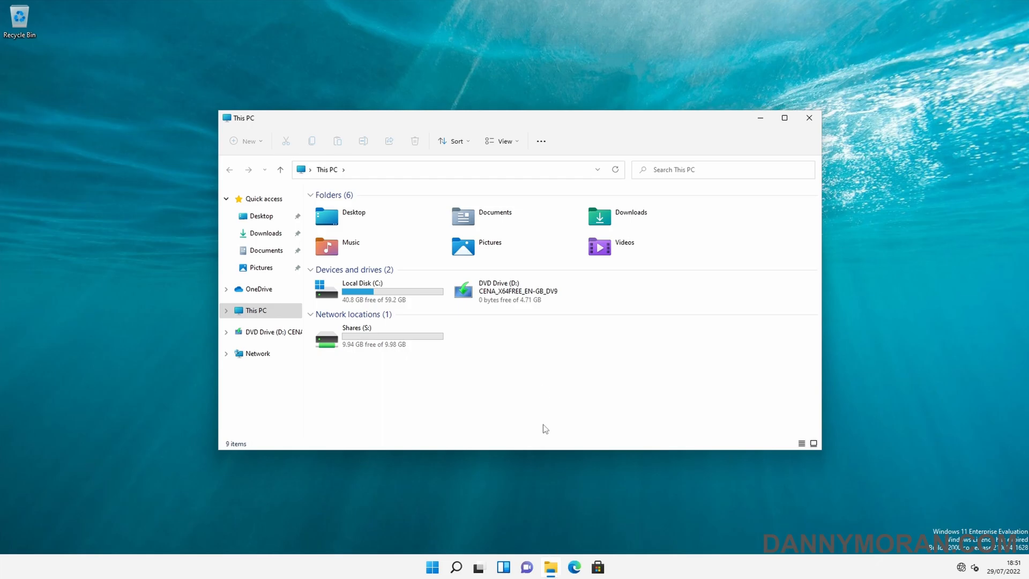
mouse_move(374, 345)
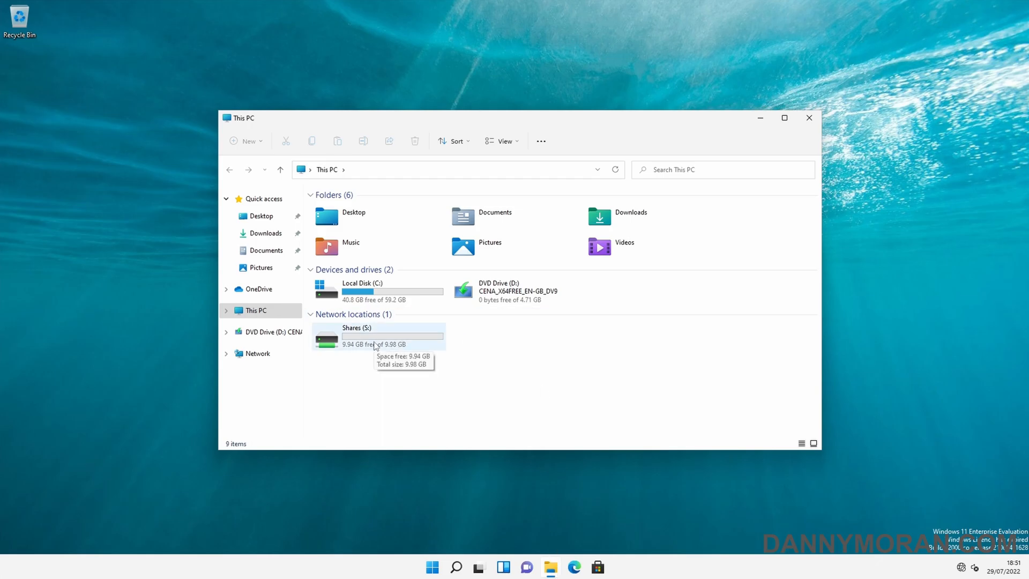
double_click(357, 335)
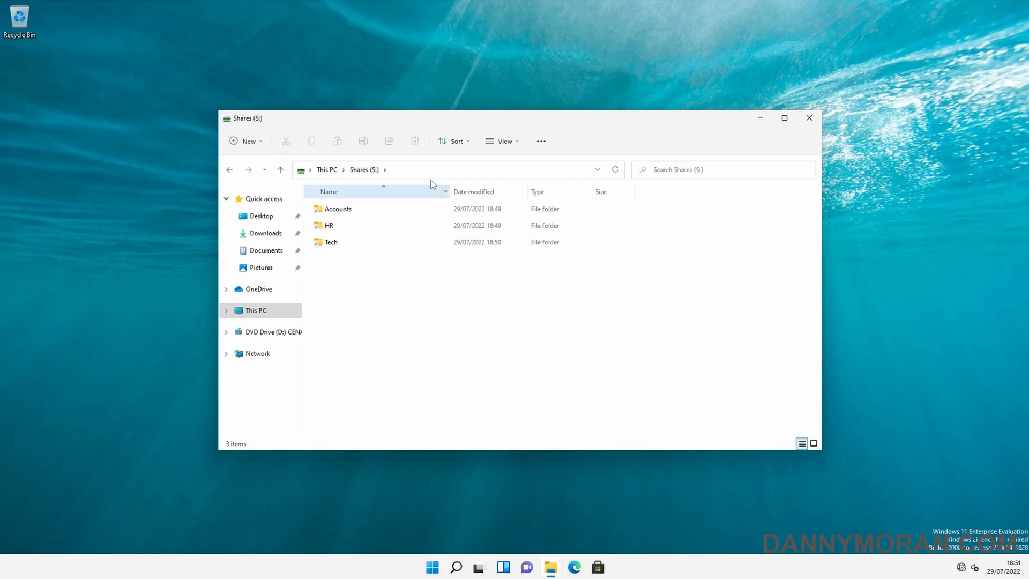
mouse_move(674, 211)
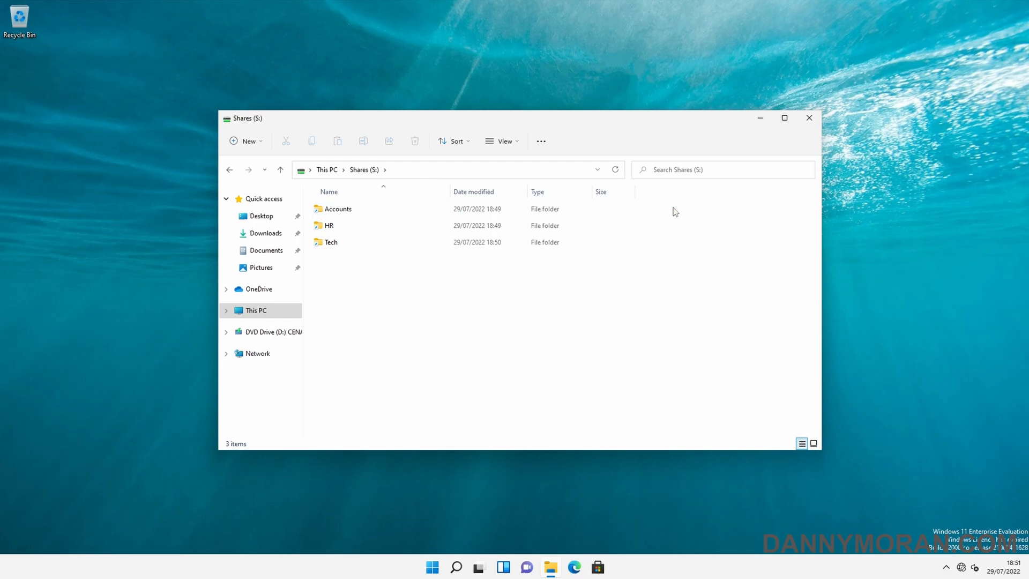
key("ctrl+a")
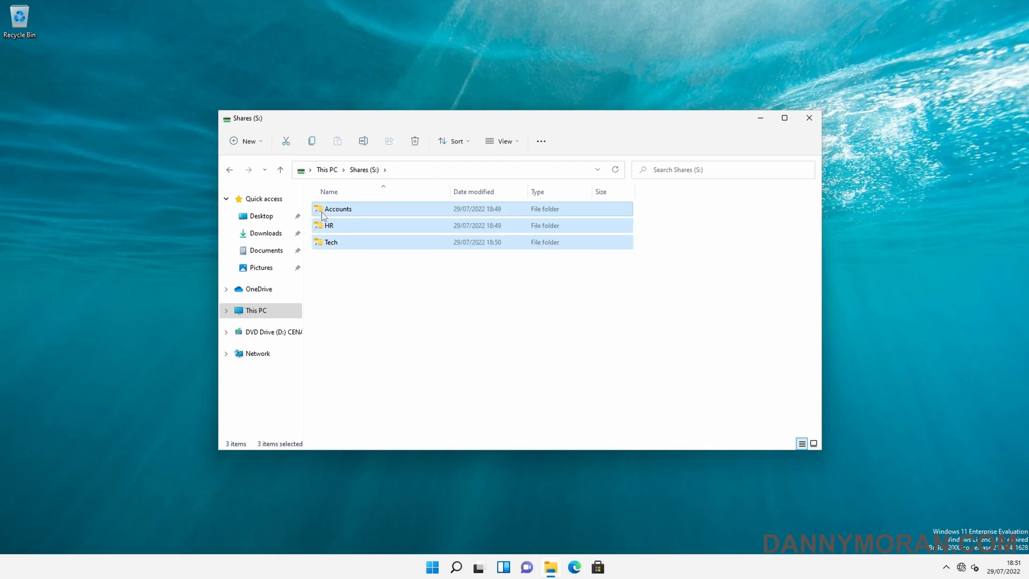
left_click(255, 311)
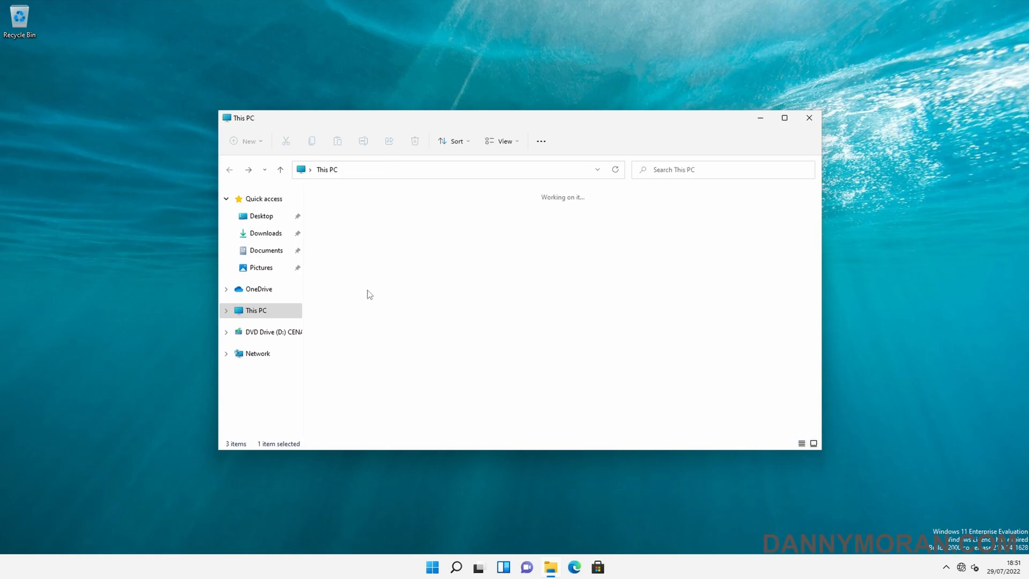
Check the S: drive's DFS referral points to \\DC01.ad.dannymoran.com\dfs in Properties.
right_click(347, 334)
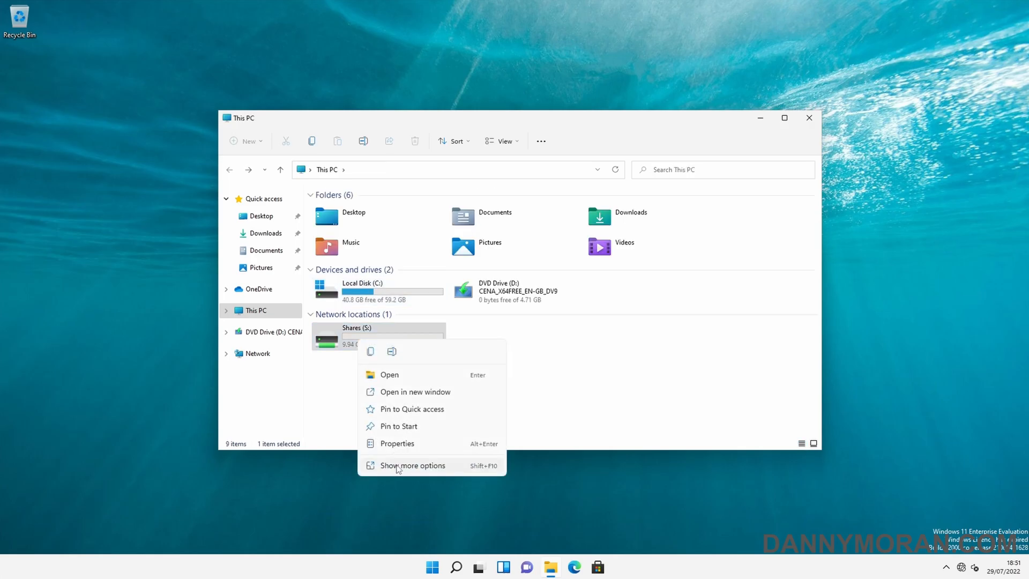
left_click(397, 442)
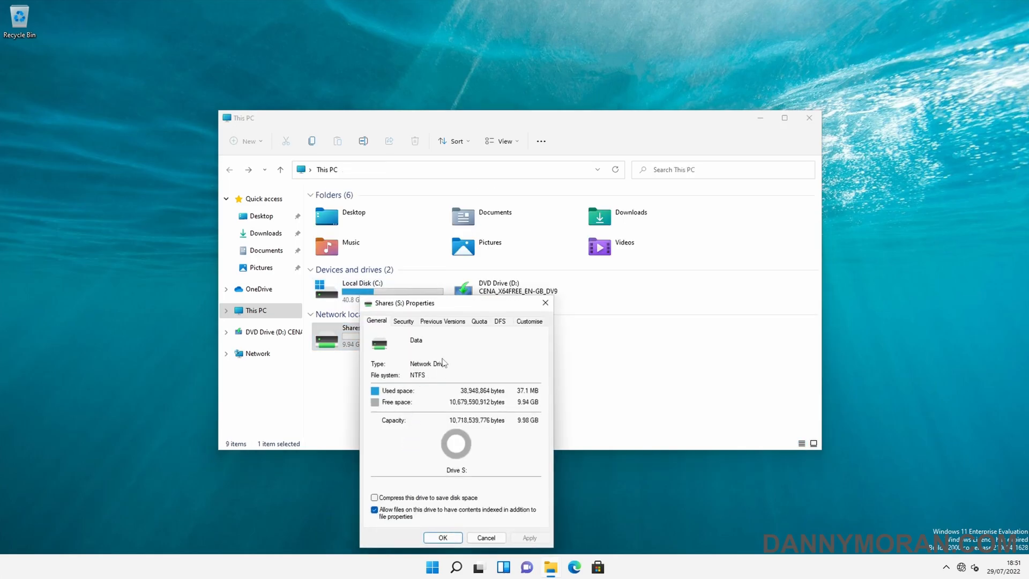
left_click(500, 321)
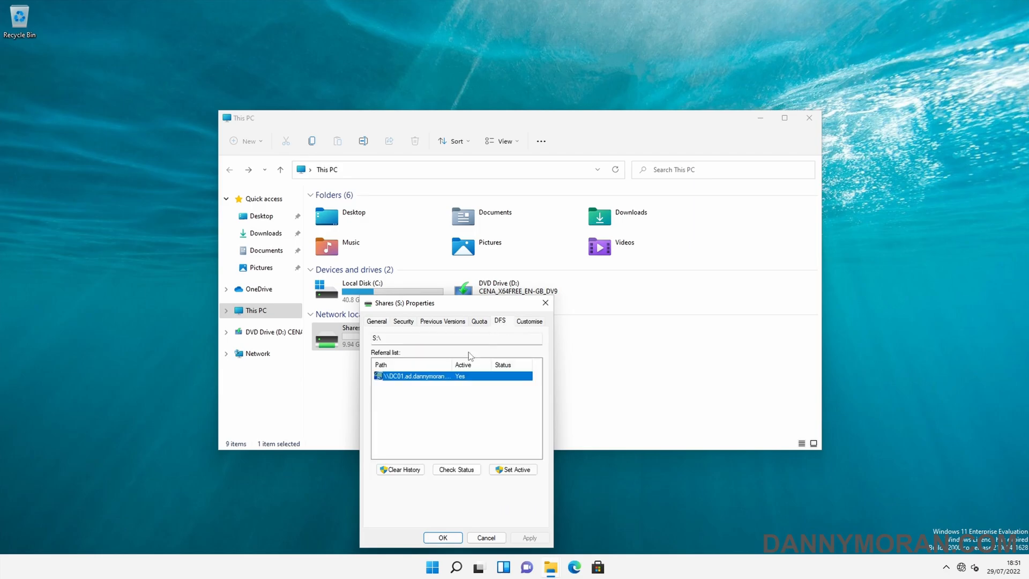
mouse_move(427, 397)
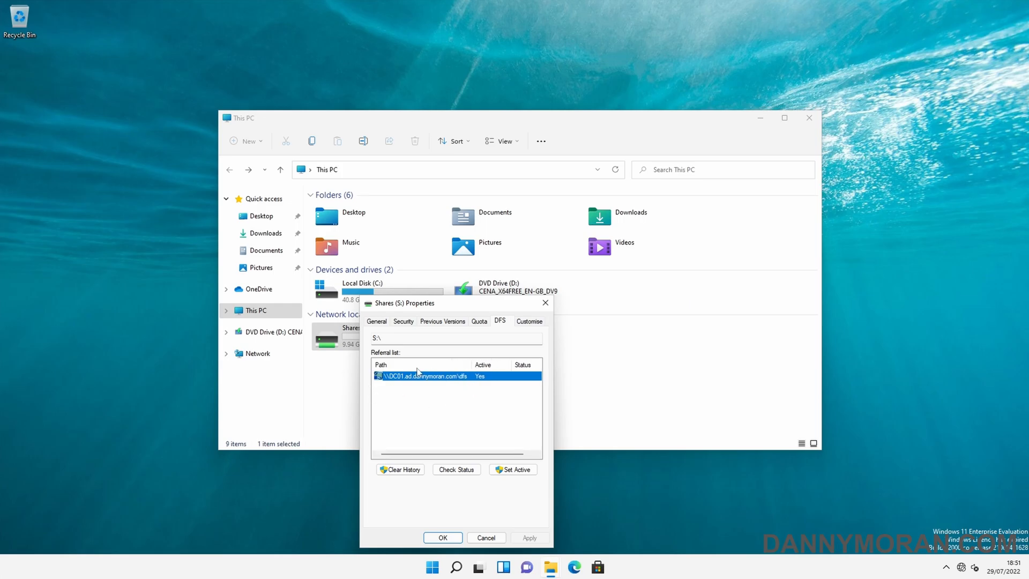
mouse_move(404, 427)
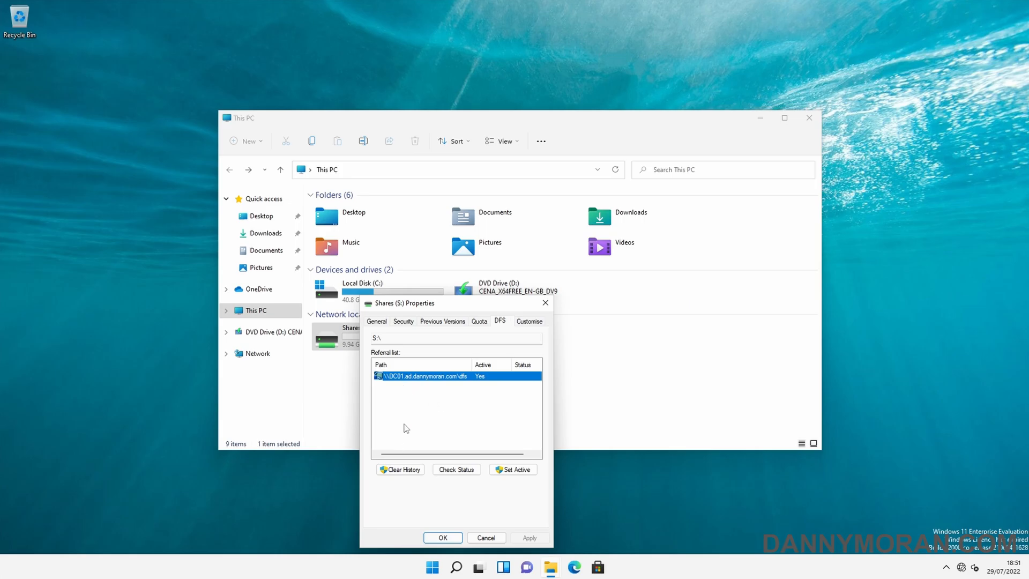
mouse_move(544, 302)
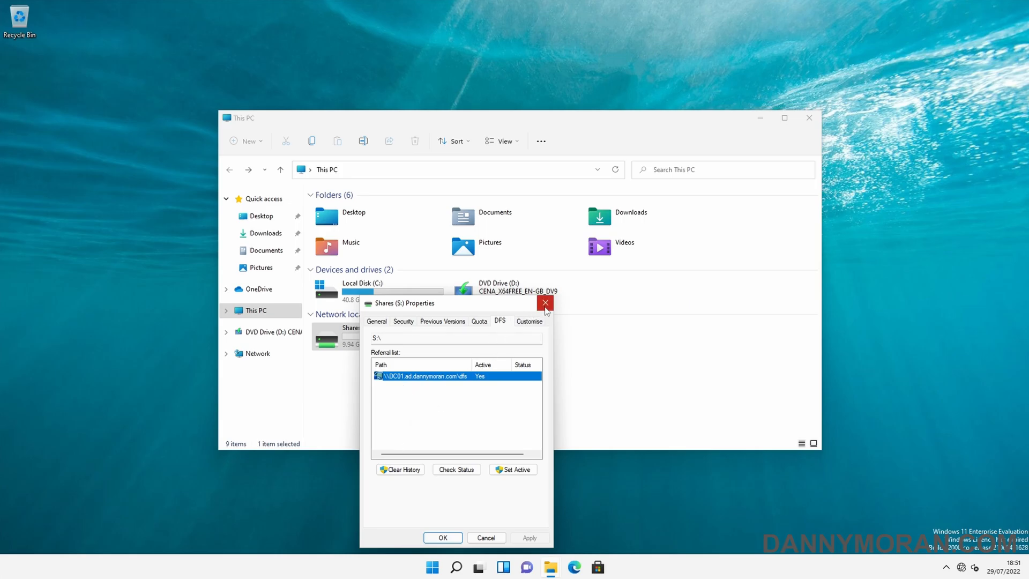
left_click(545, 302)
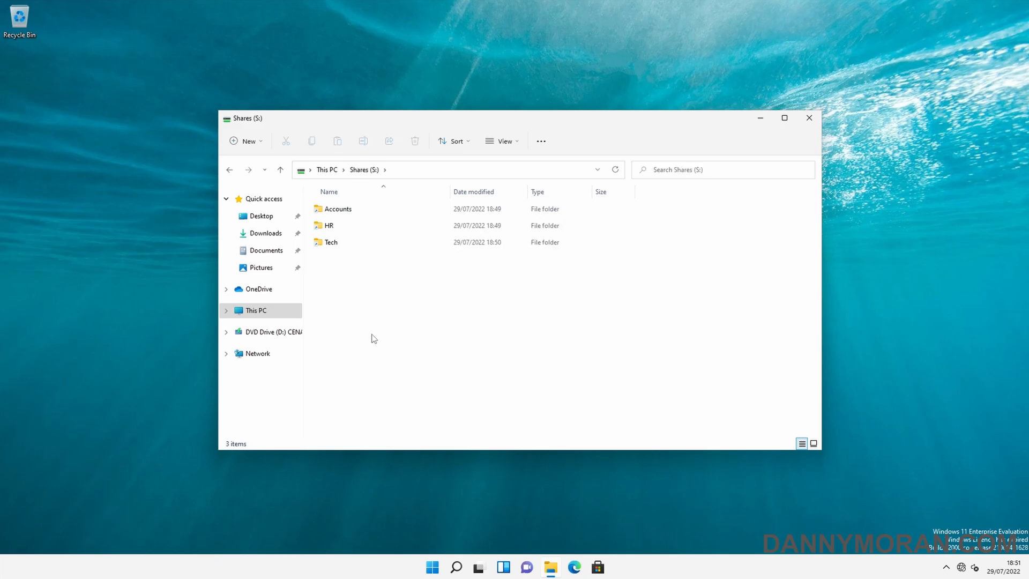
Check S:\HR shows HR Subfolder and New Text Document, then look into Tech.
double_click(337, 209)
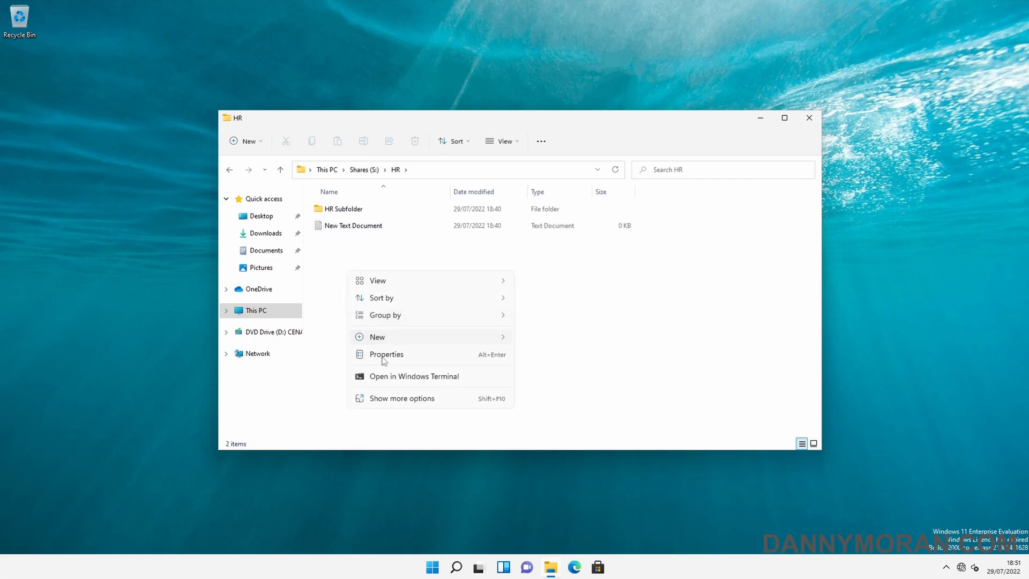
left_click(377, 337)
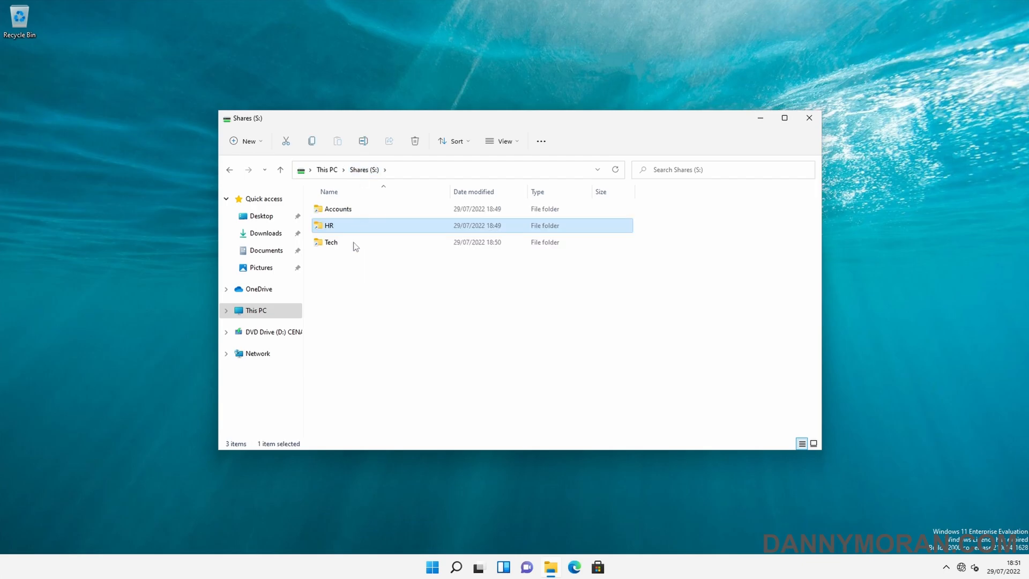
mouse_move(348, 245)
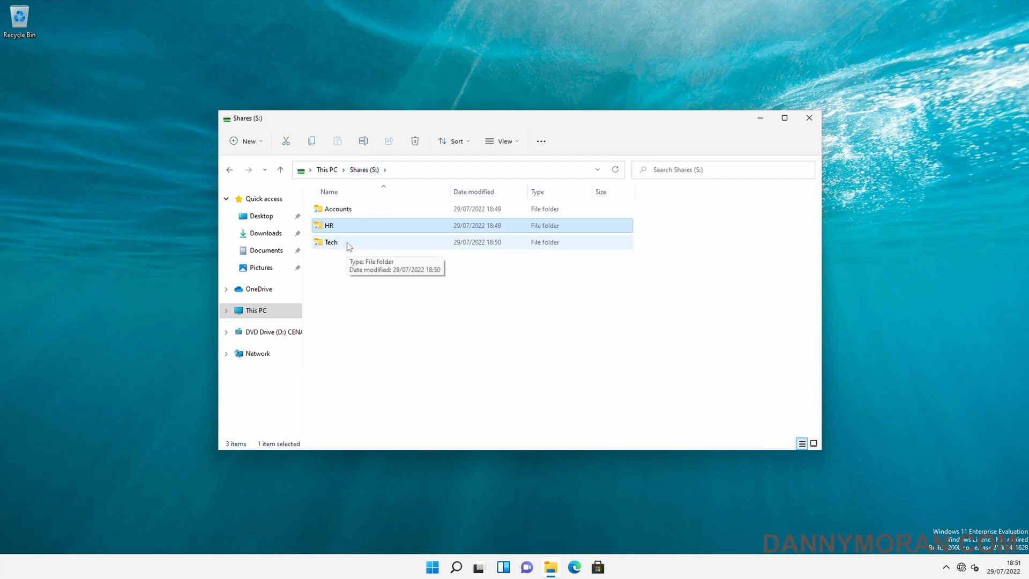
double_click(331, 242)
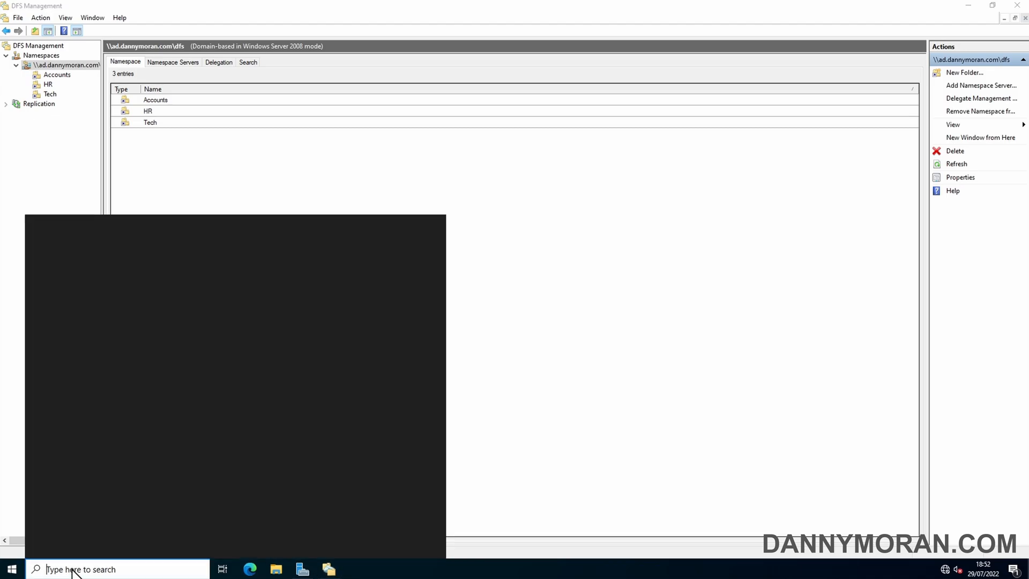
Remove the only member from the sf-tech security group and confirm the change.
type("active")
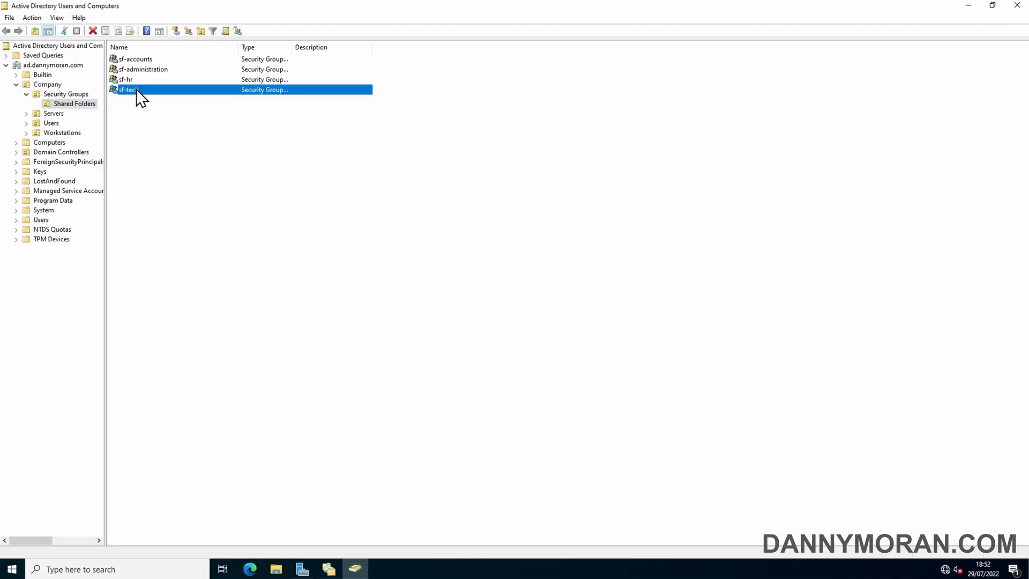
double_click(128, 89)
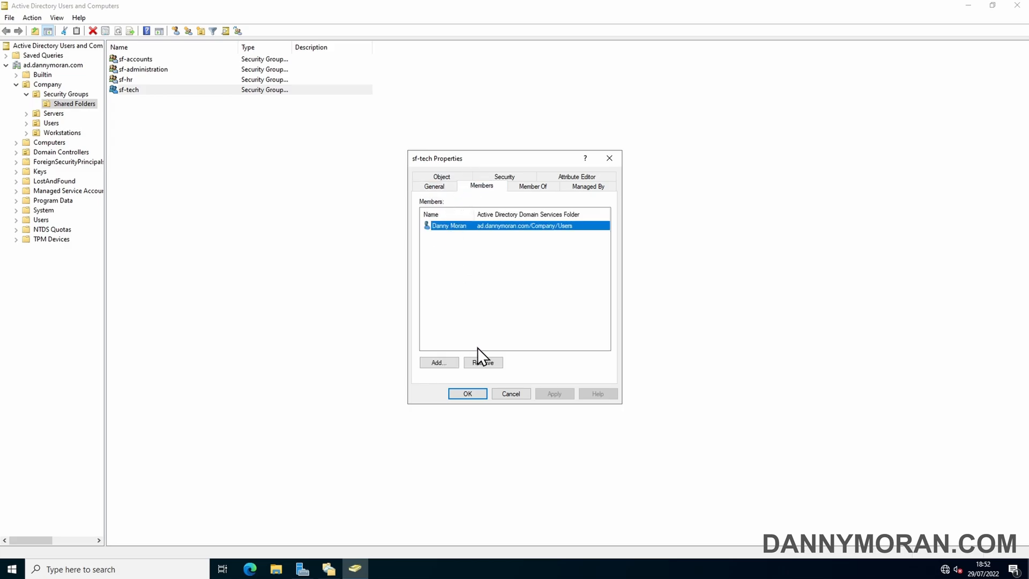
left_click(482, 362)
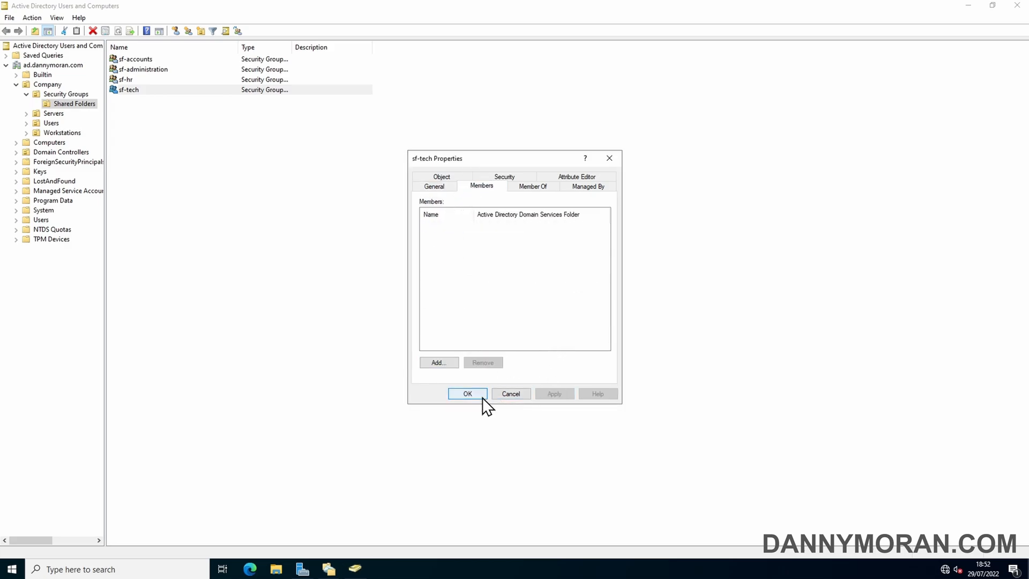
left_click(467, 393)
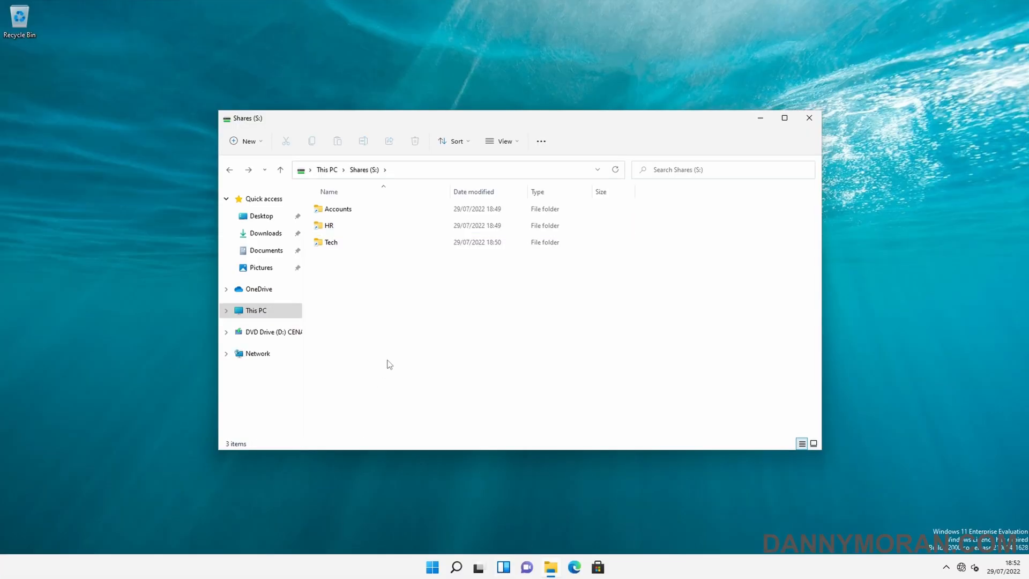
Sign back in on the client and find S:\Tech now refuses access.
left_click(331, 241)
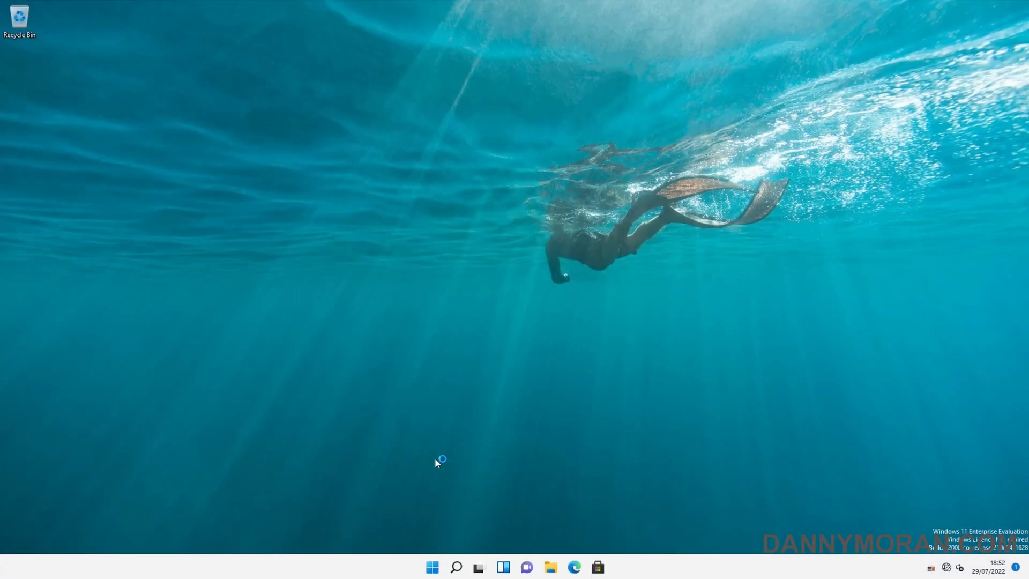
left_click(550, 567)
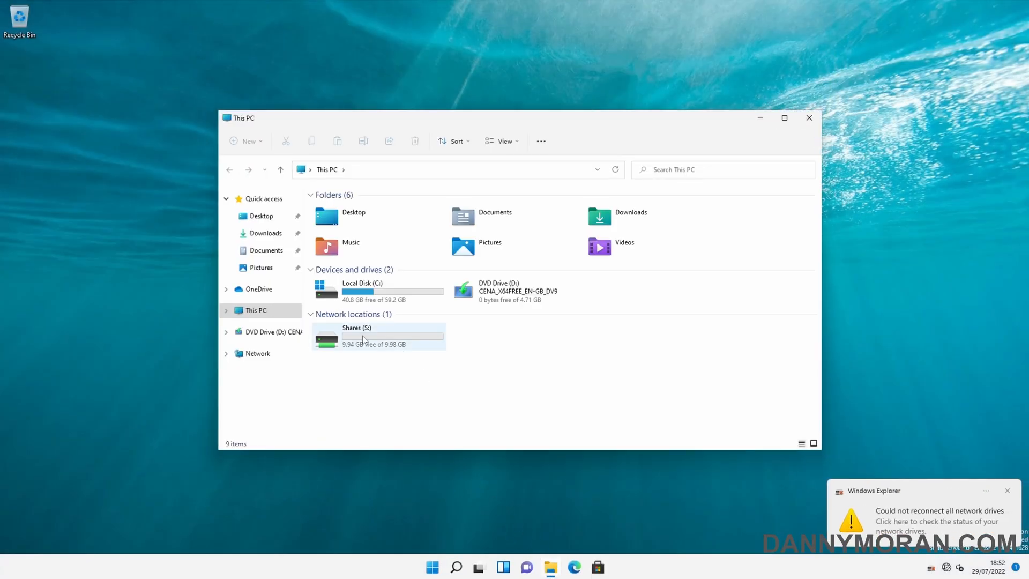
double_click(357, 335)
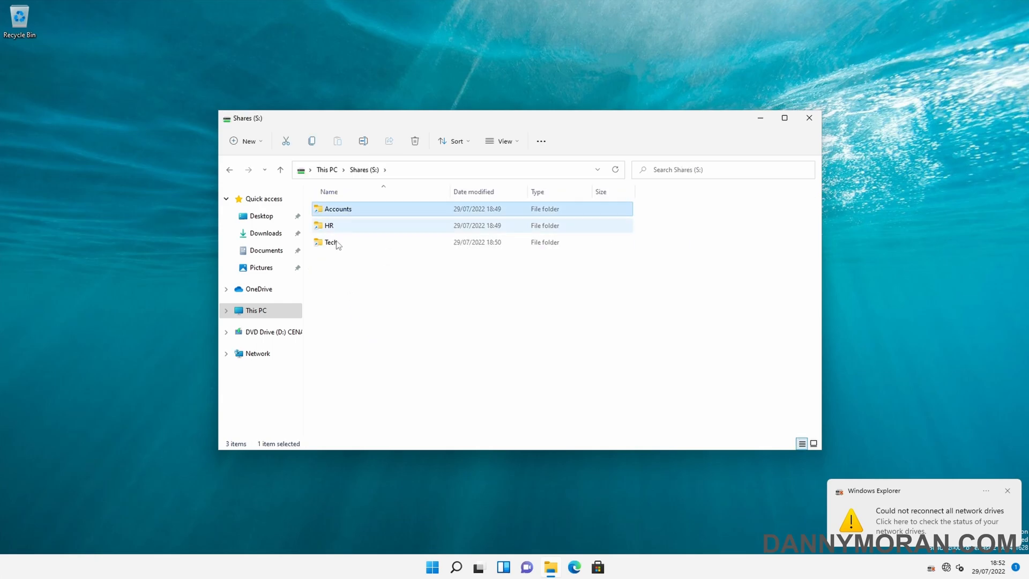
double_click(330, 241)
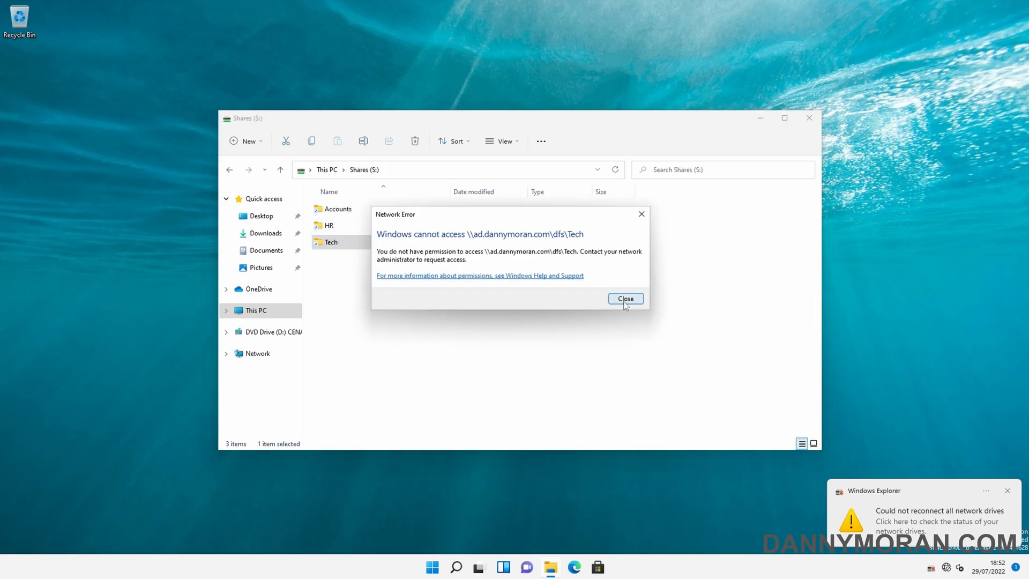
left_click(624, 298)
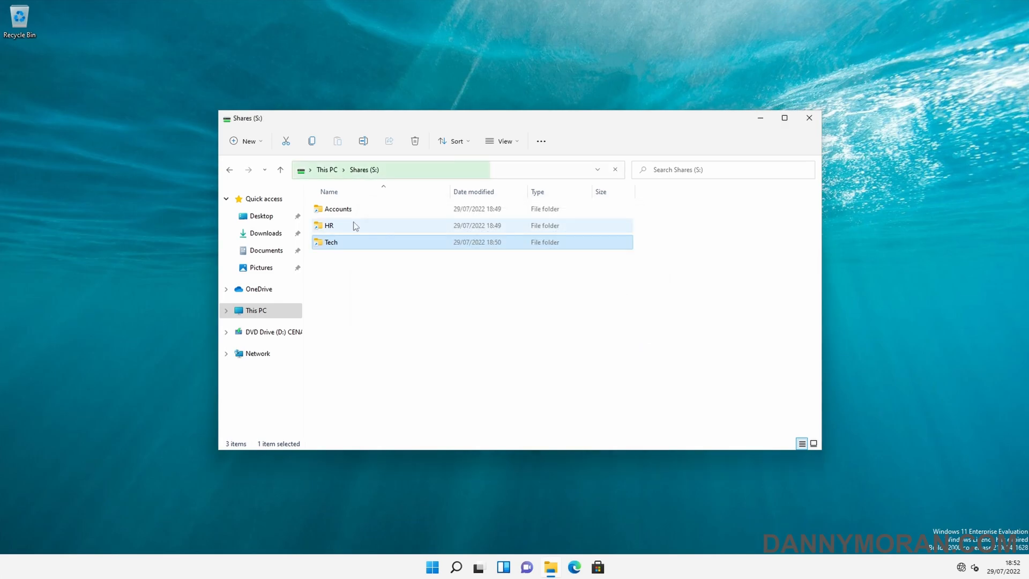
Verify S:\Accounts still opens, showing its folders and text documents.
double_click(337, 209)
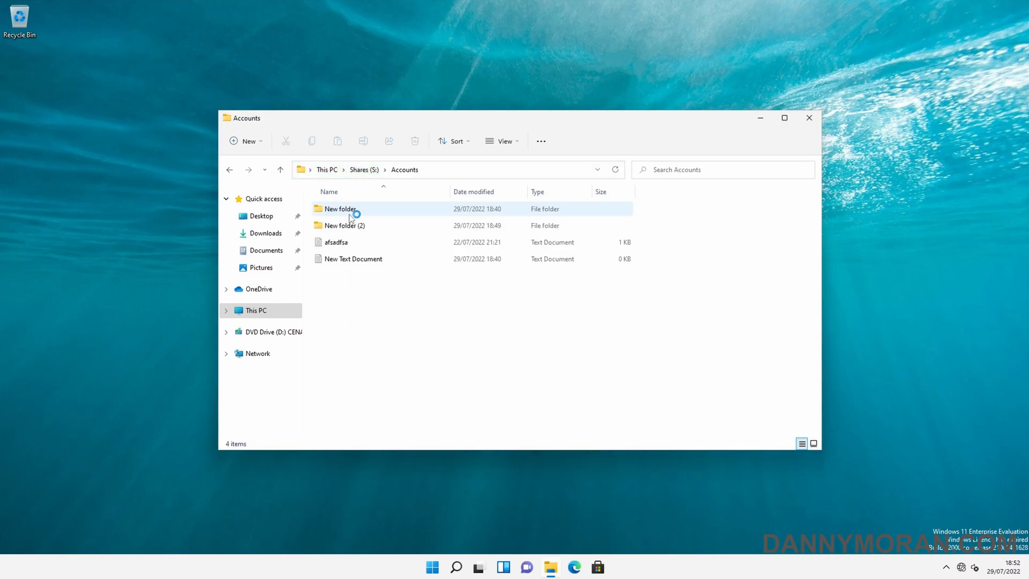
left_click(279, 169)
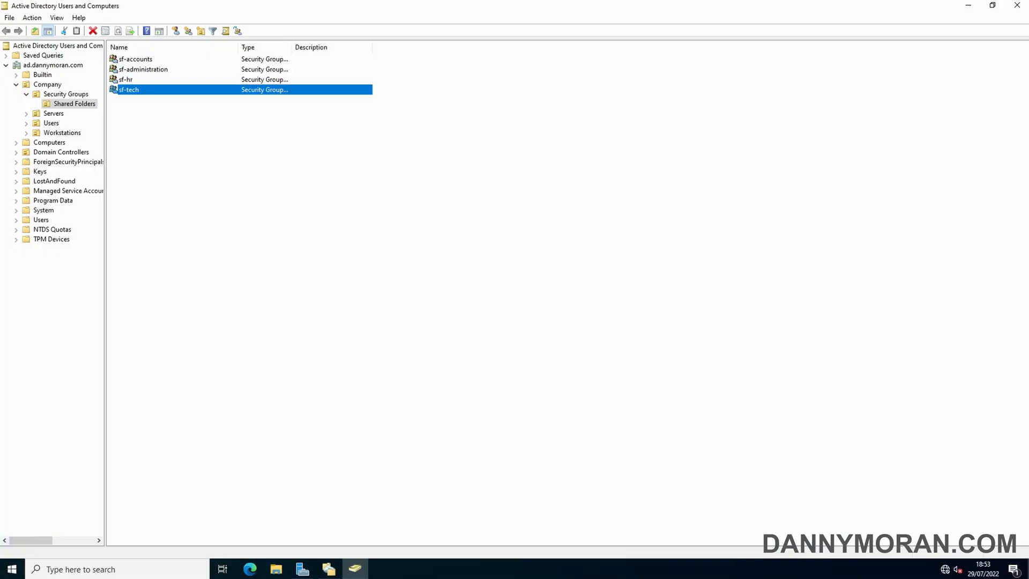
On the server, create a new folder named Legal inside E:\Shares.
left_click(275, 569)
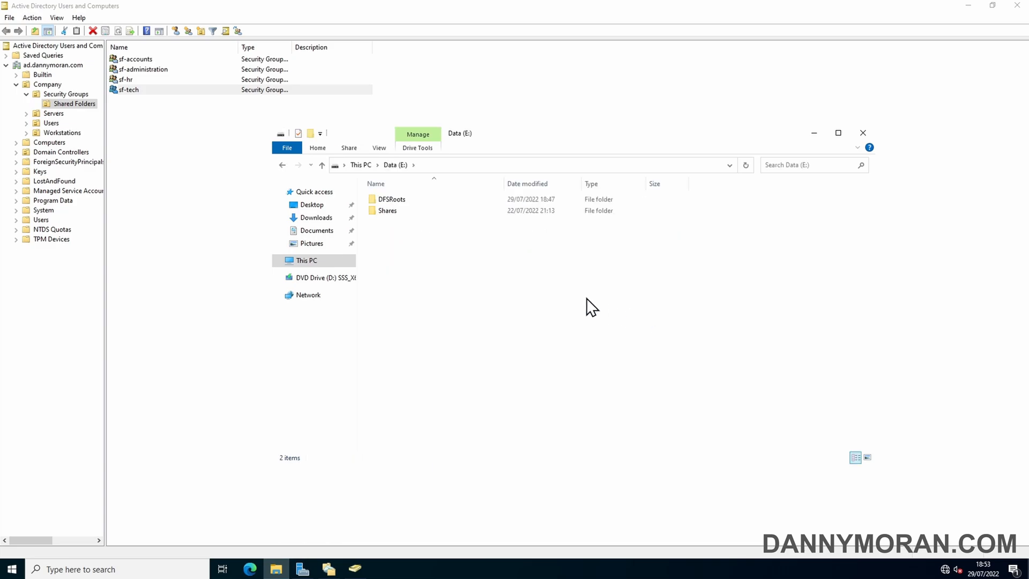
left_click(387, 210)
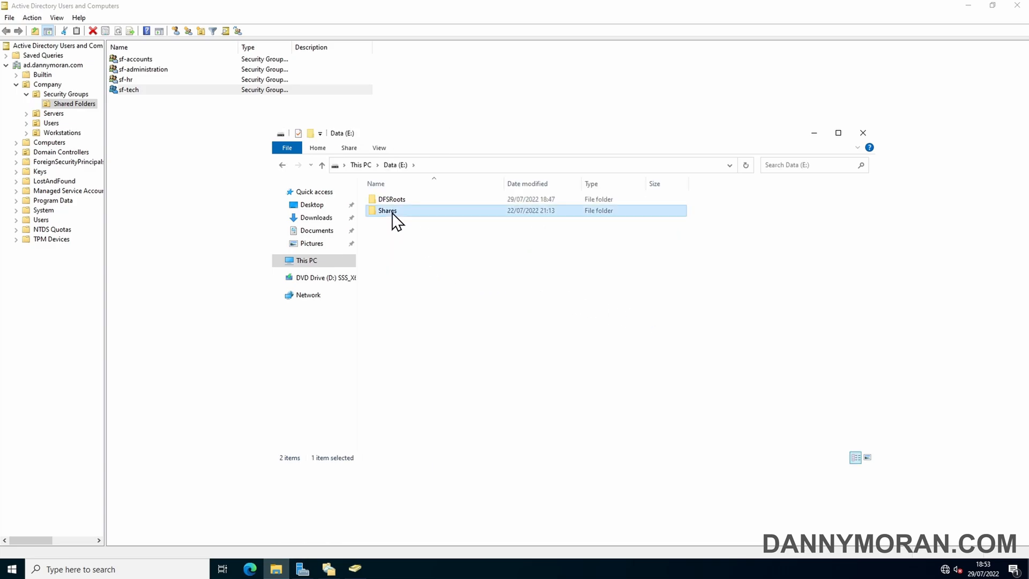
double_click(390, 200)
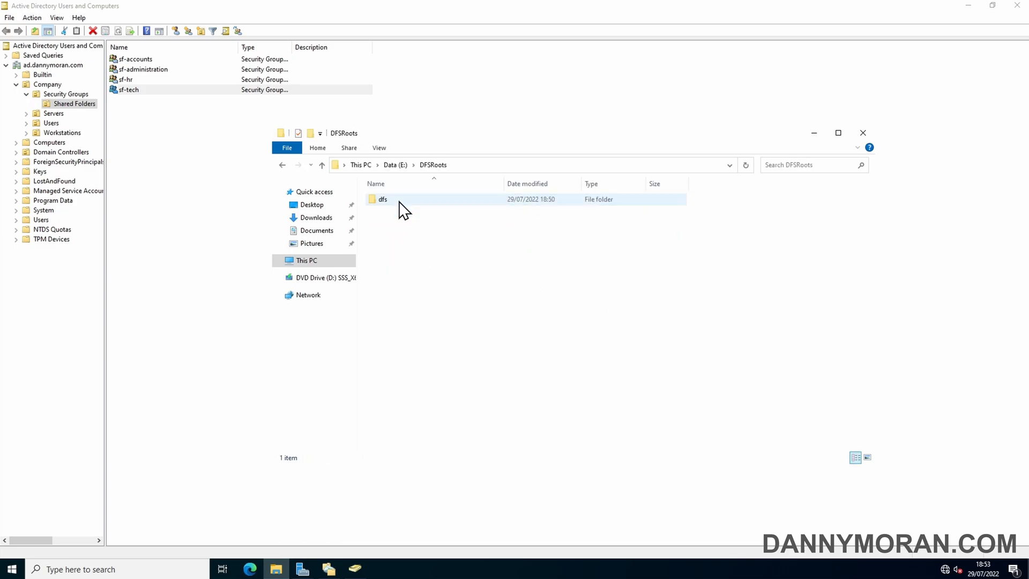
double_click(382, 200)
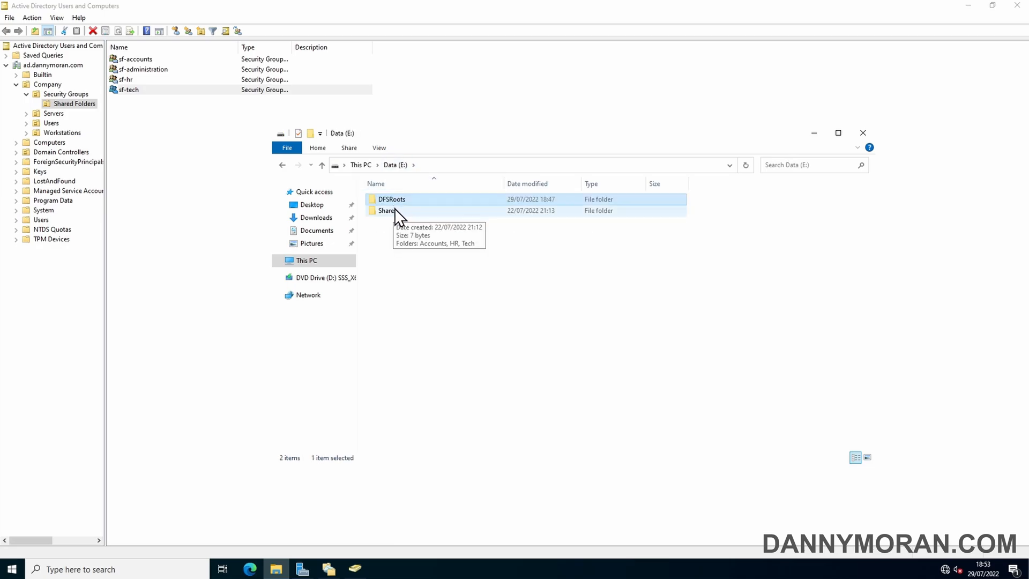
double_click(386, 210)
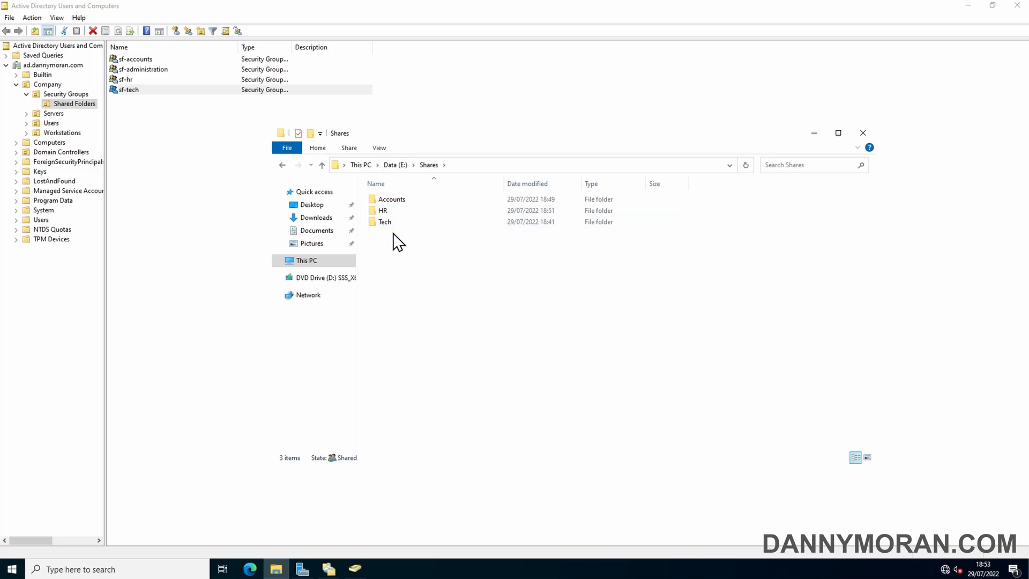
right_click(396, 239)
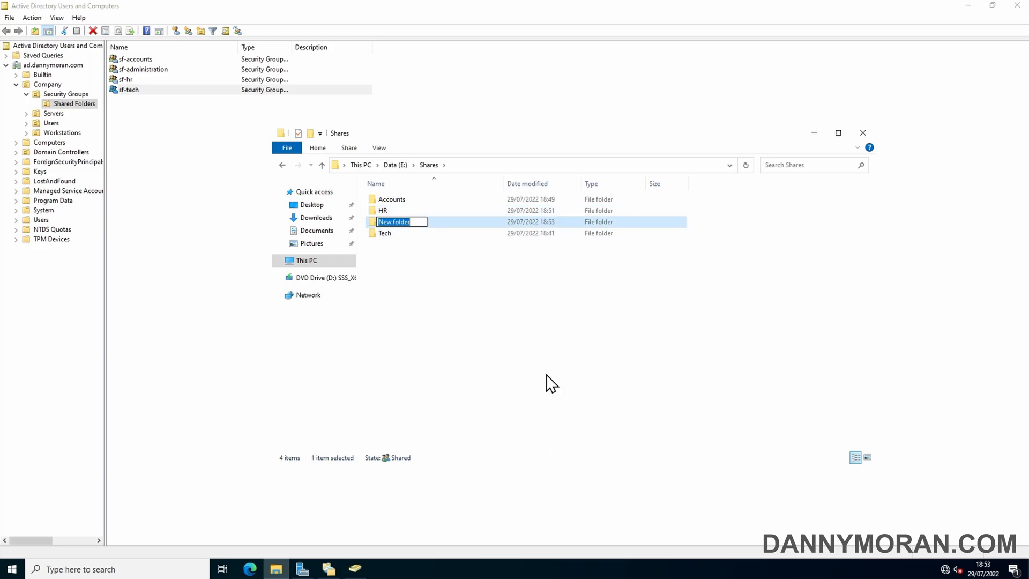
type("Legal")
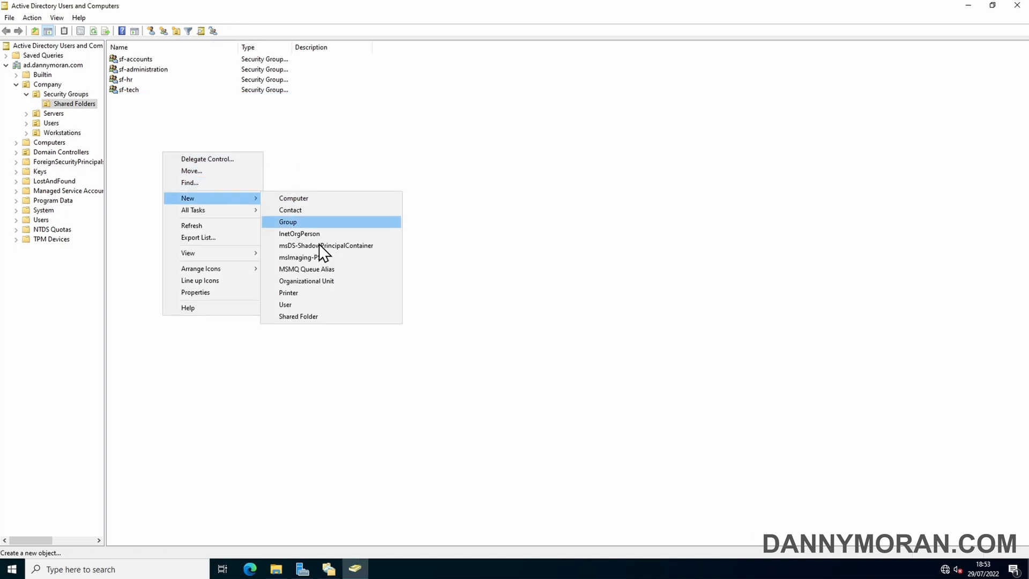
mouse_move(299, 234)
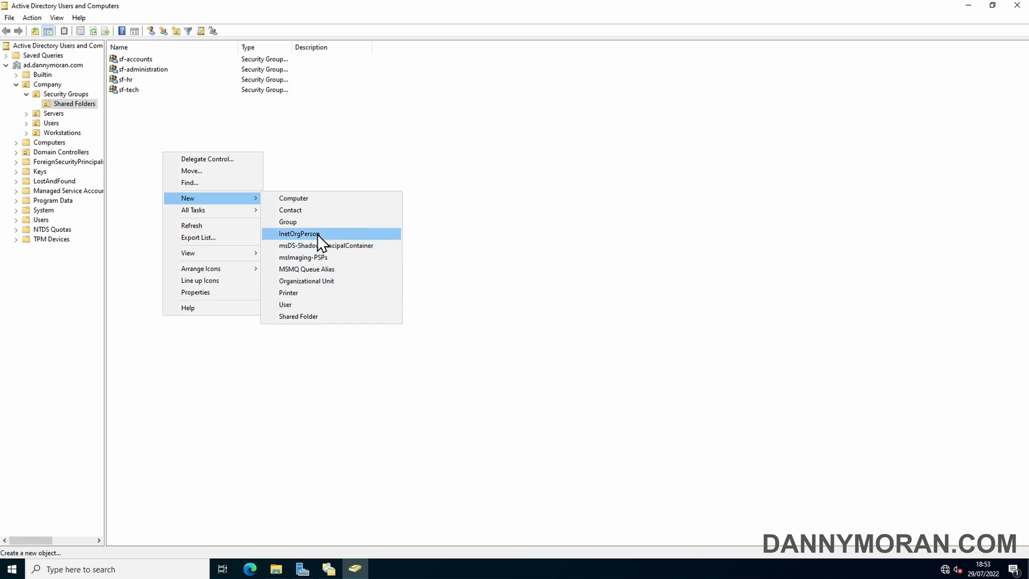
Create the sf-legal security group under Shared Folders and add a domain user as member.
left_click(287, 221)
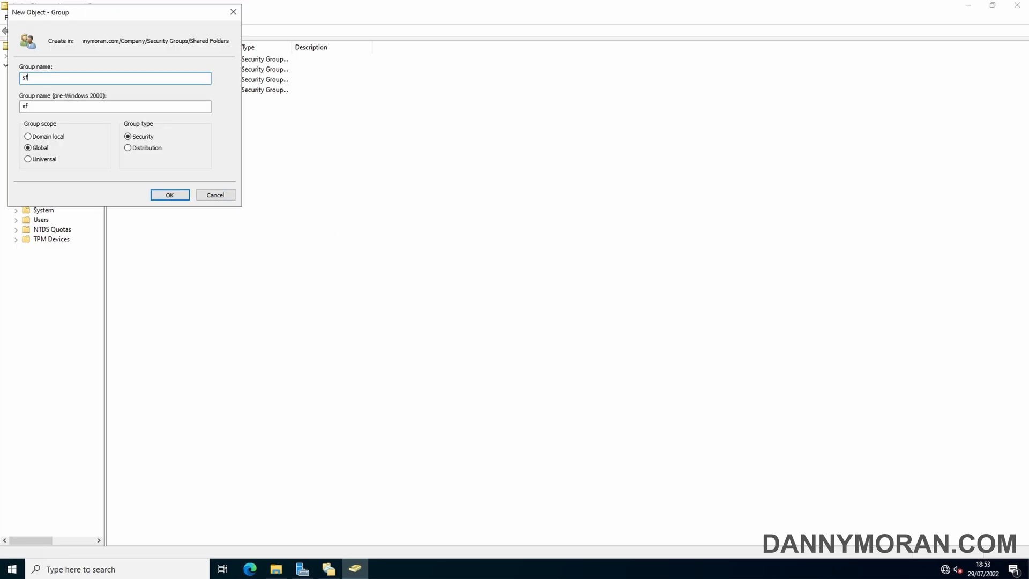
left_click(170, 194)
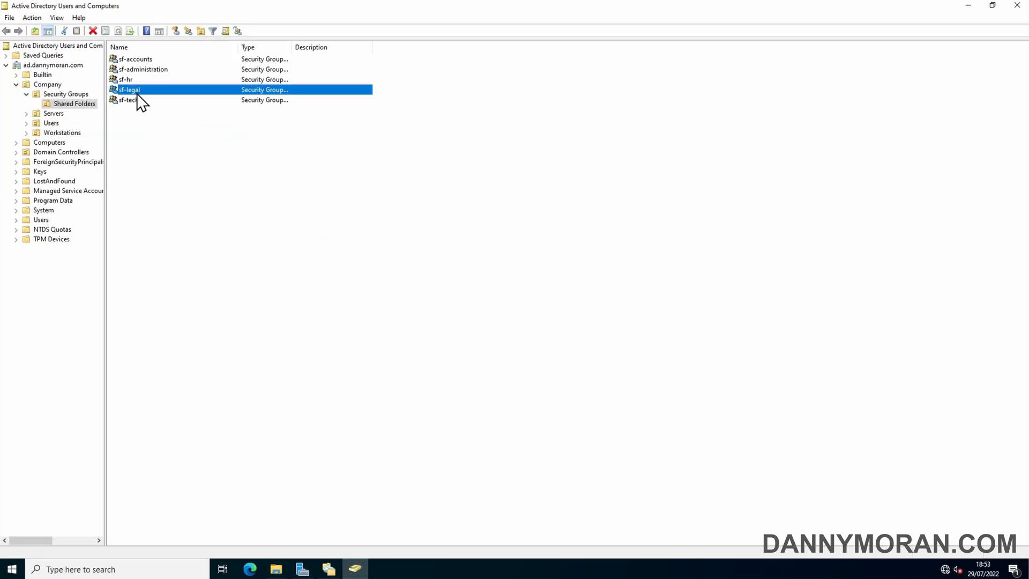
double_click(129, 89)
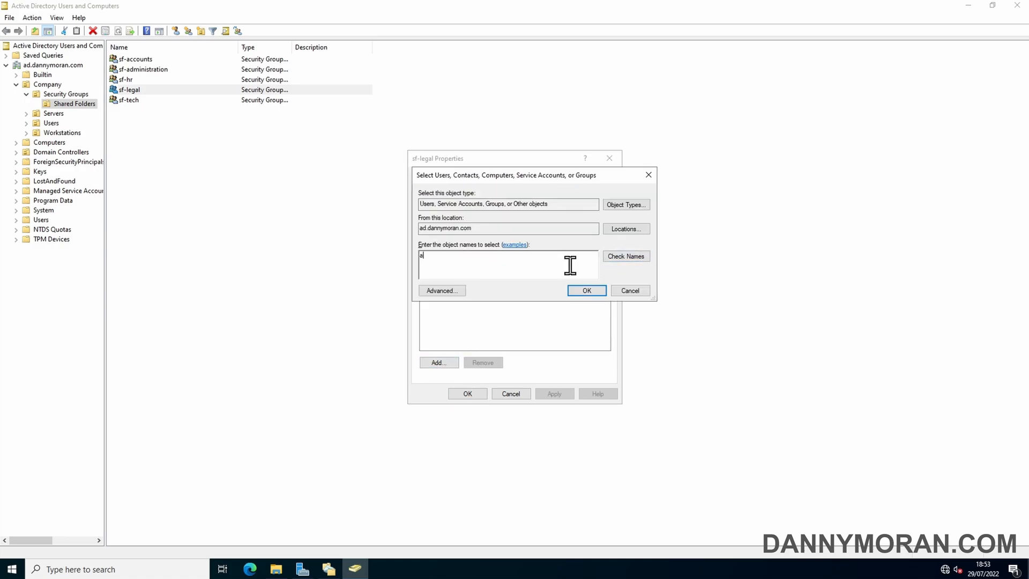
left_click(625, 256)
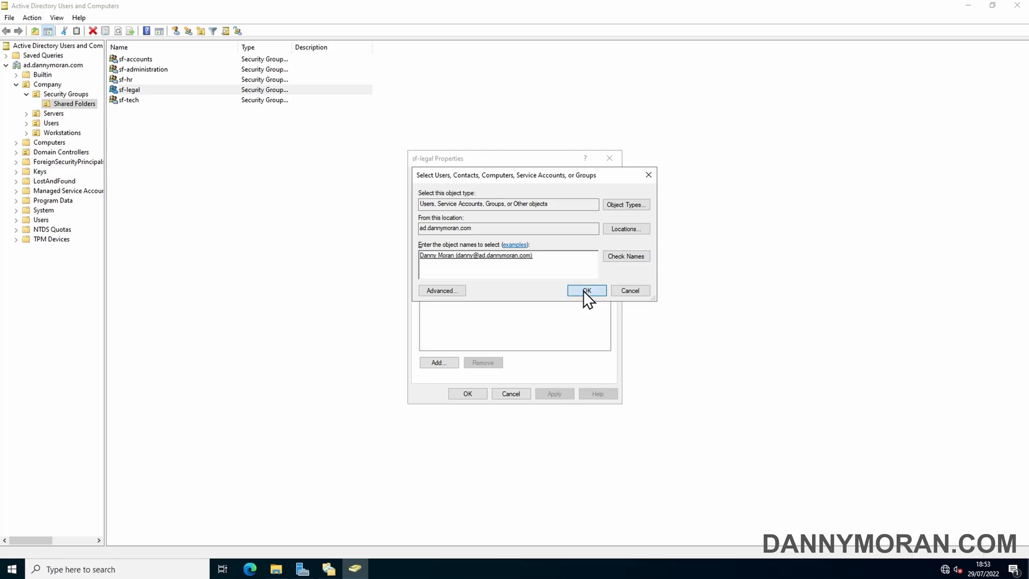
left_click(585, 291)
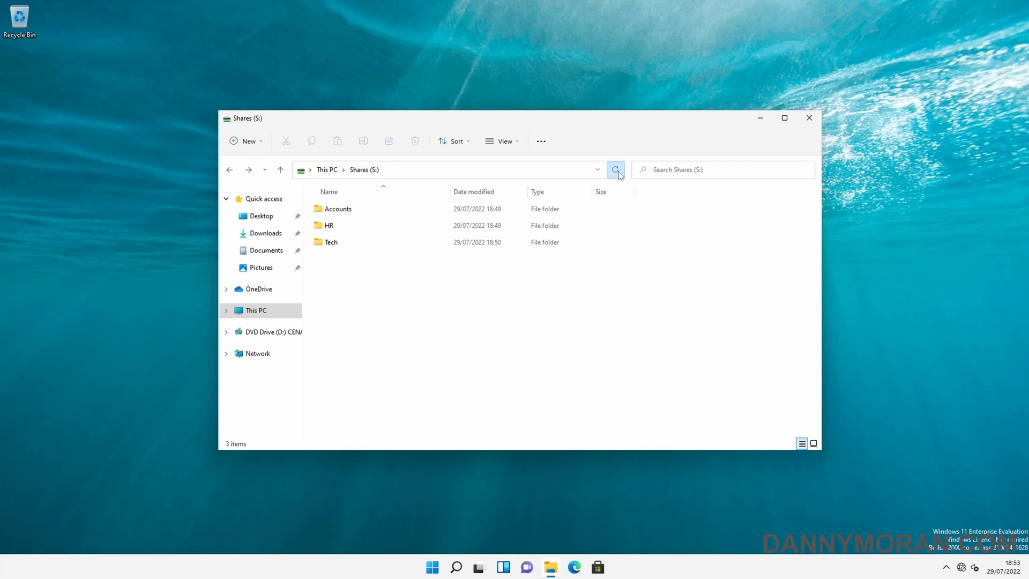
Refresh the client's S: drive listing and set aside the server's empty Legal folder window.
left_click(615, 170)
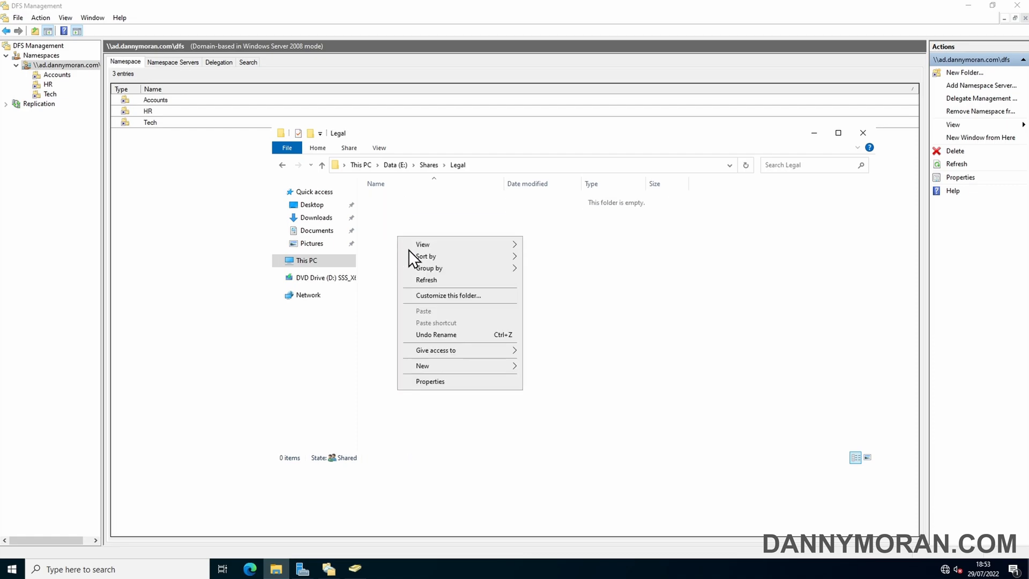
left_click(423, 365)
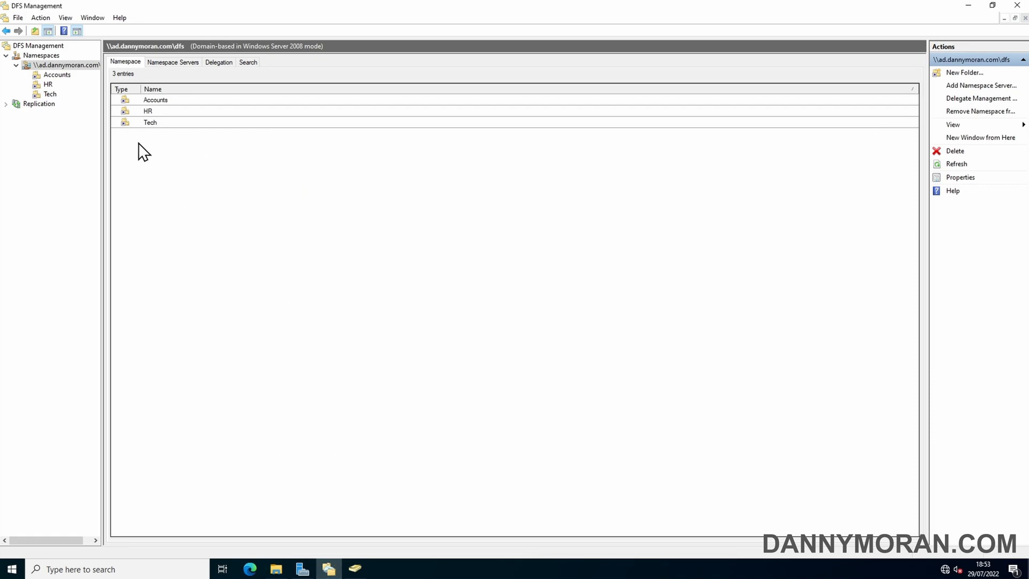
Start a new namespace folder named Legal with target \\DC01\Shares\Legal.
right_click(66, 65)
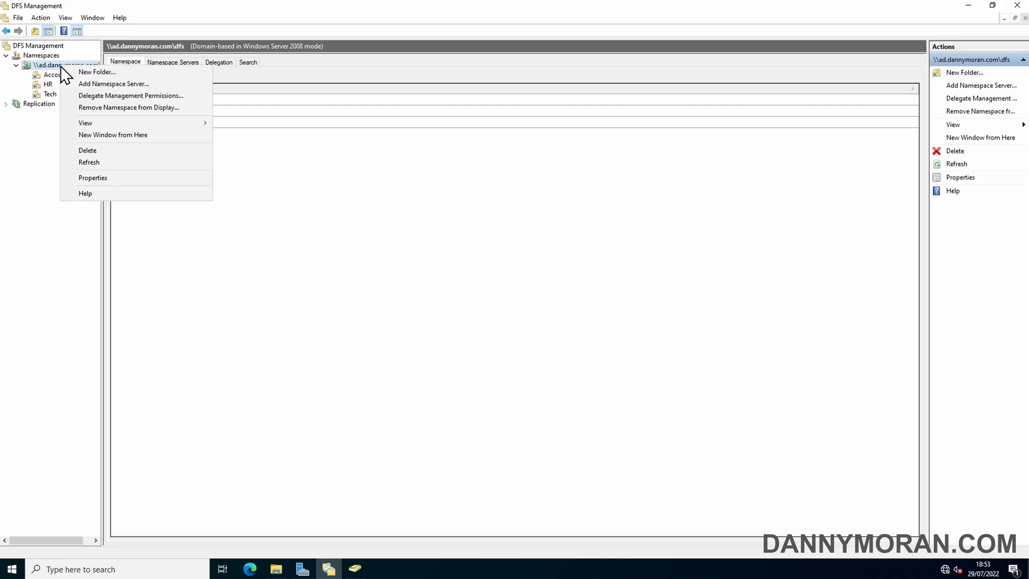
left_click(95, 72)
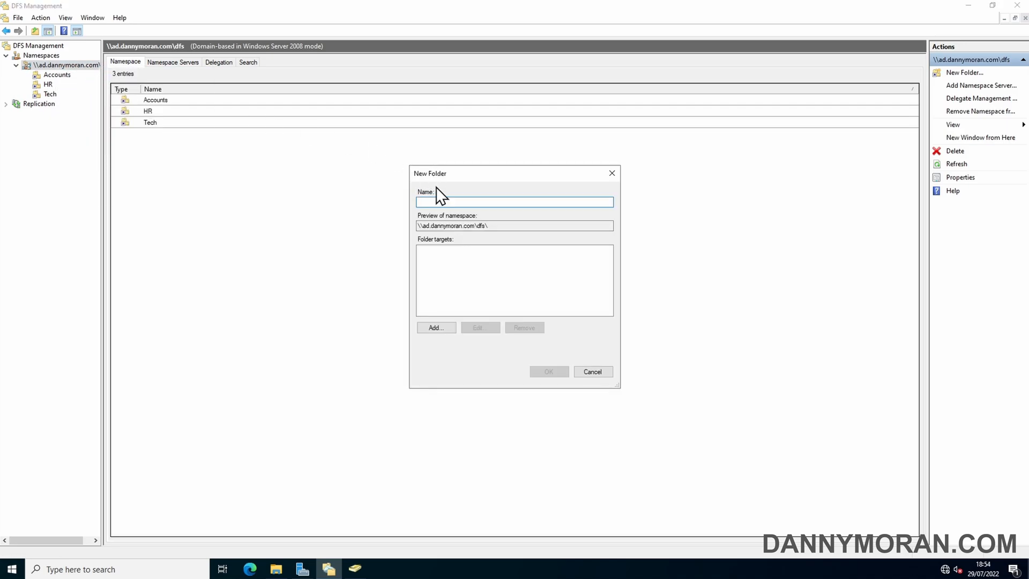
type("Legal")
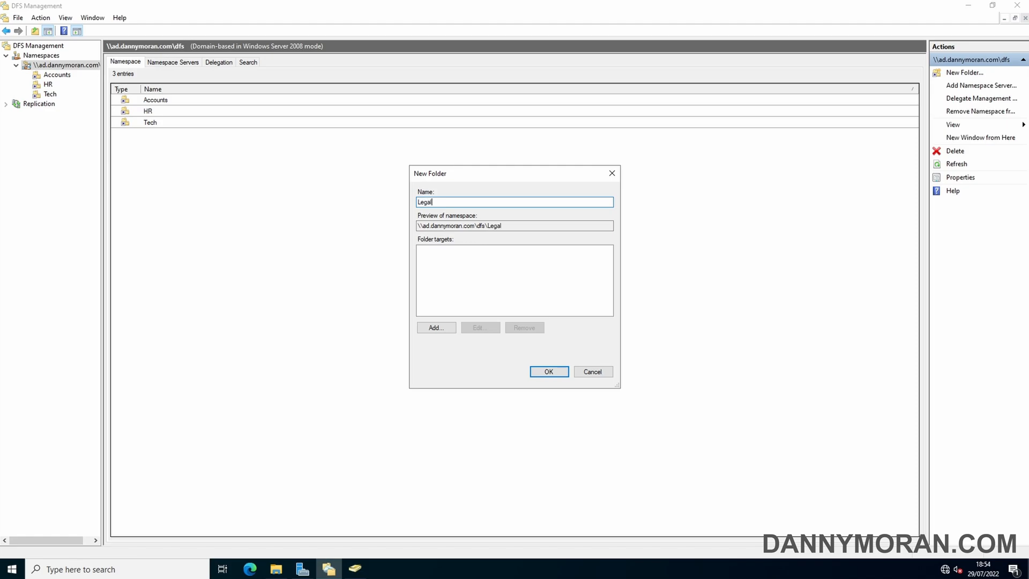
left_click(435, 327)
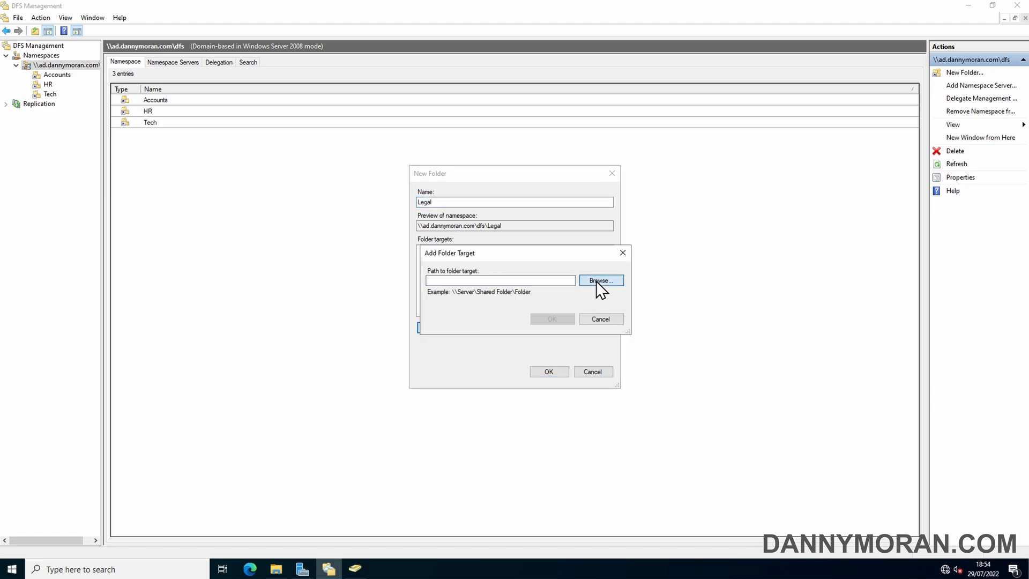
left_click(600, 280)
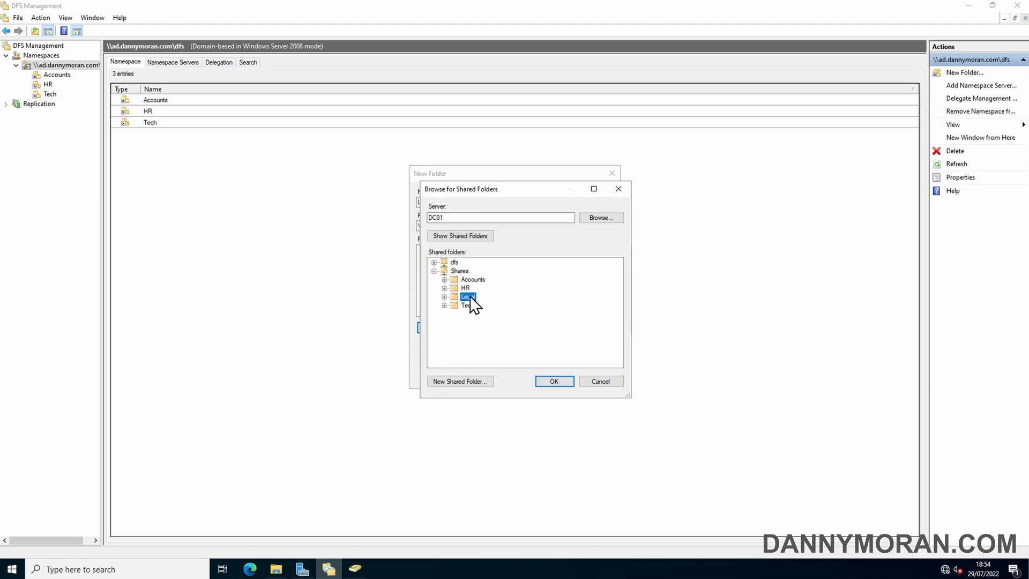
left_click(553, 382)
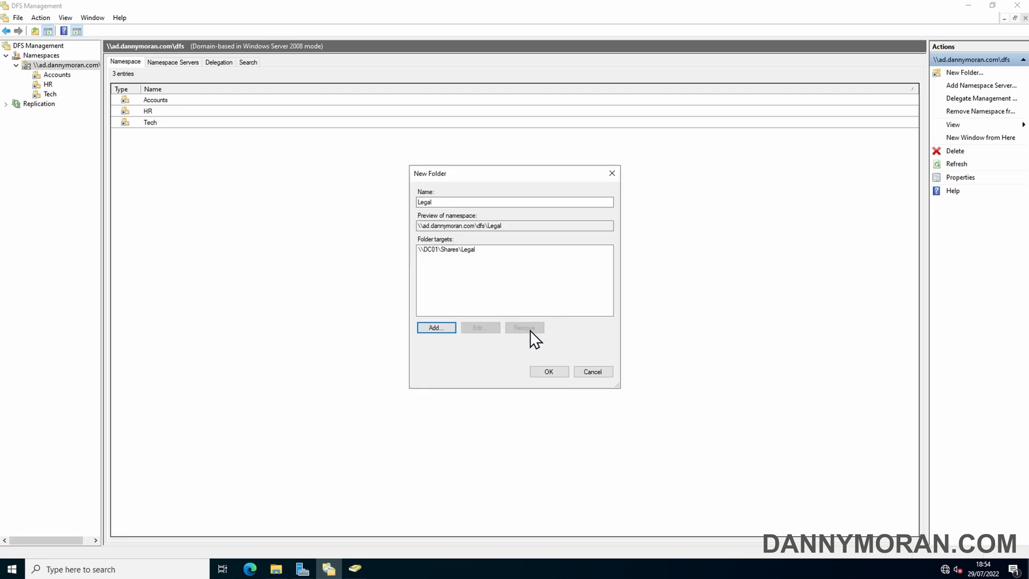
Rename the new namespace folder to Legal Files and create it.
left_click(446, 249)
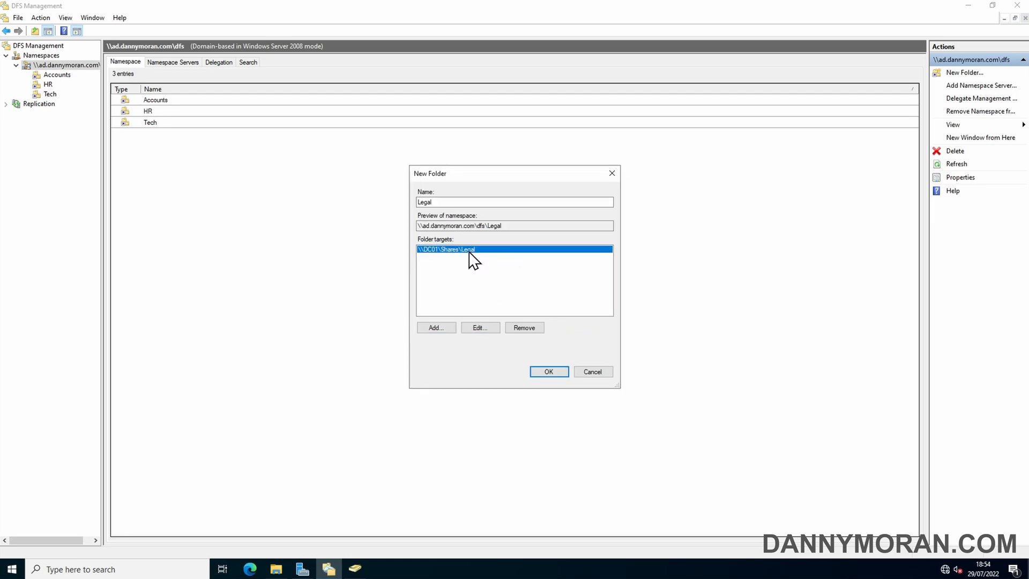
left_click(514, 202)
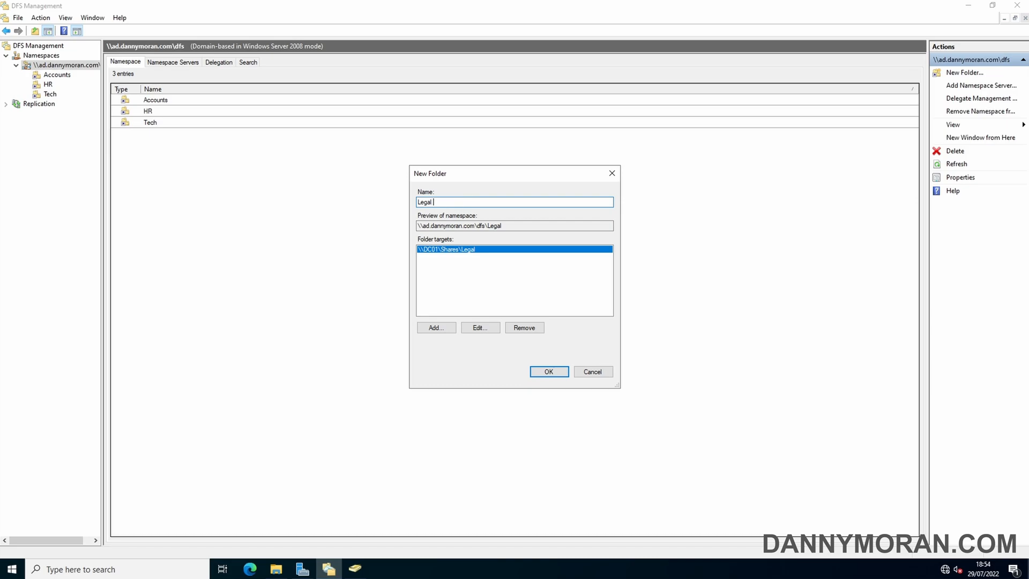
type("Files")
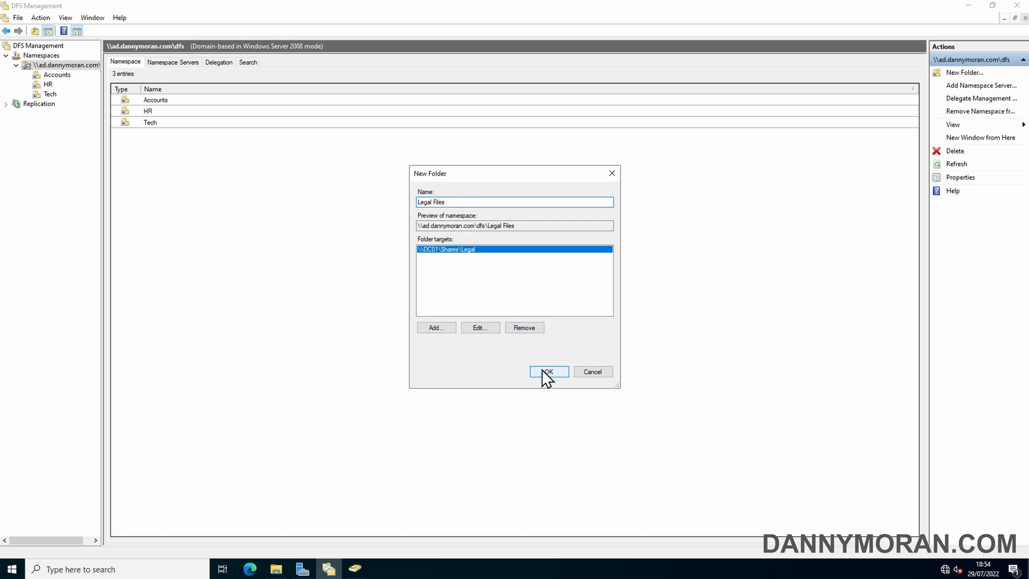
left_click(548, 372)
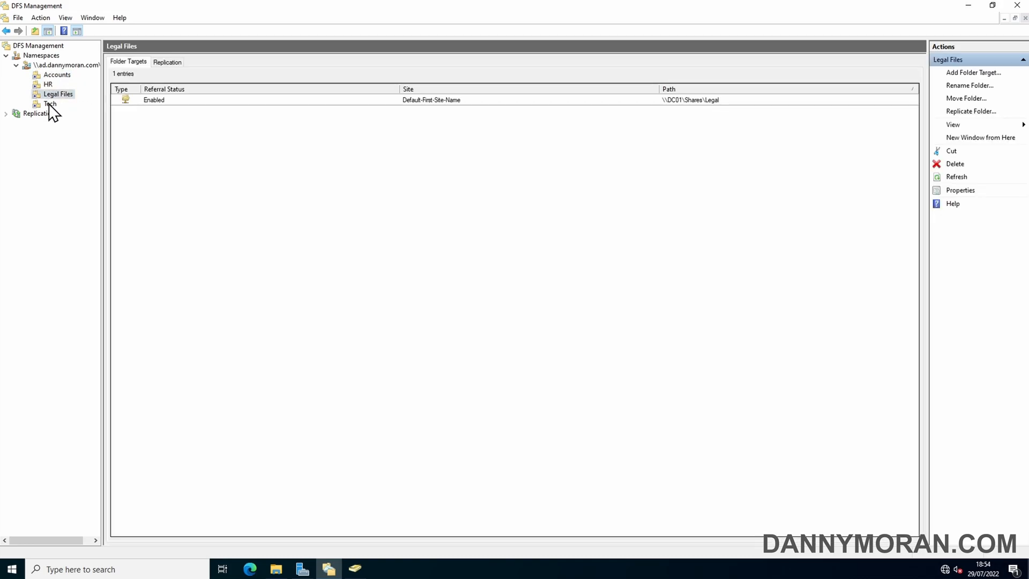
Check the Tech target and the new Legal Files entry in the dfs namespace.
left_click(50, 104)
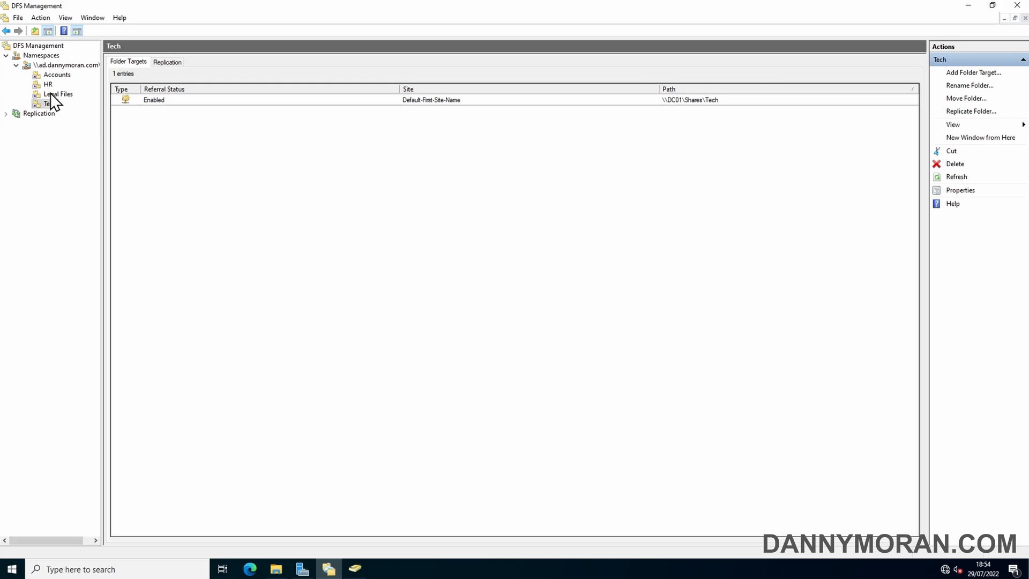
left_click(66, 65)
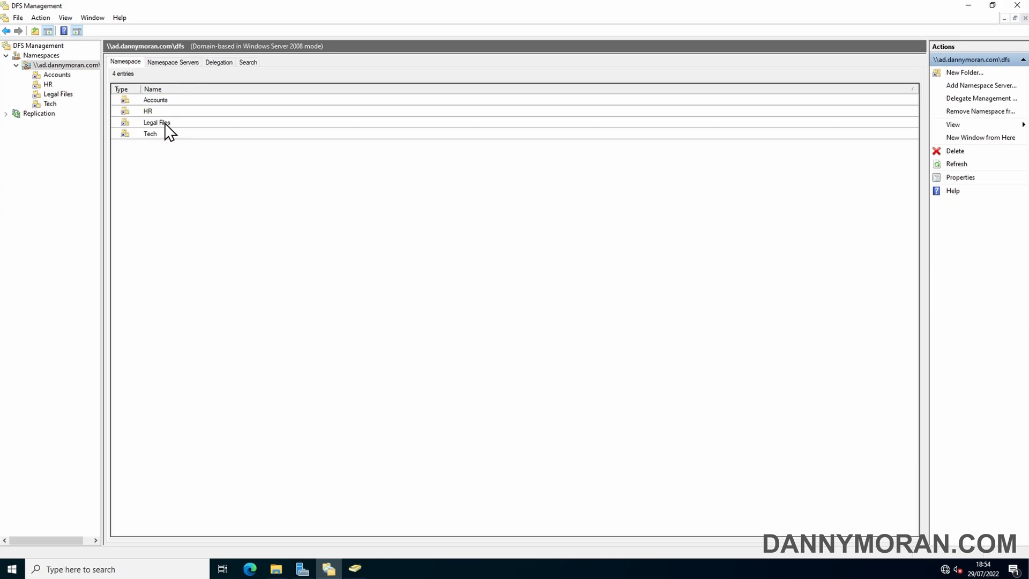
mouse_move(263, 219)
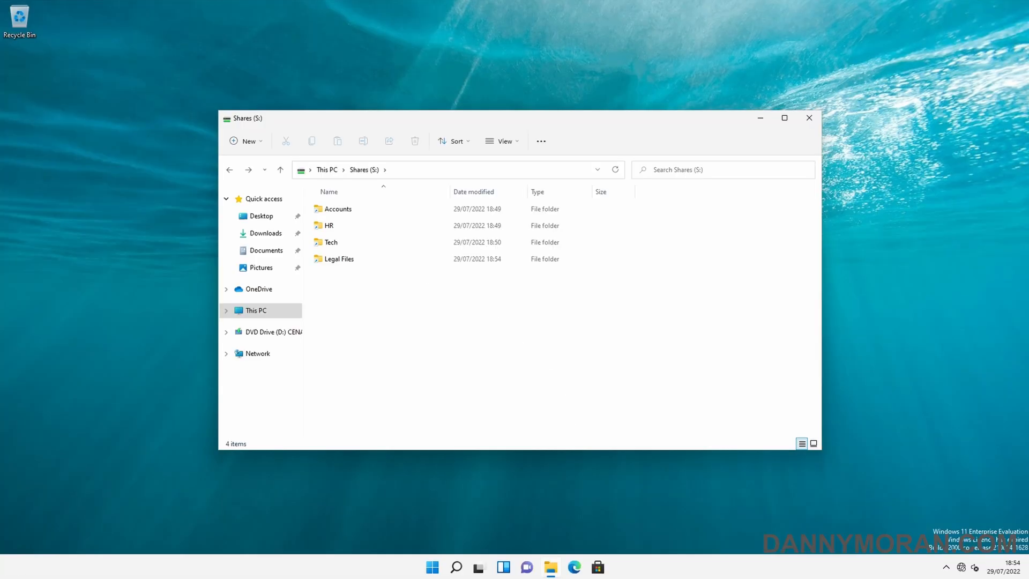
left_click(339, 258)
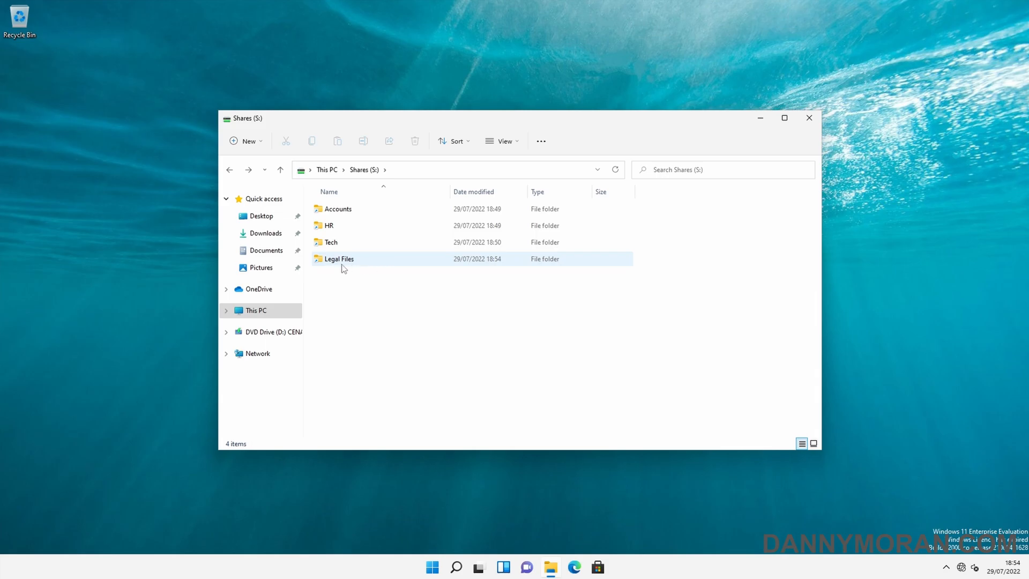
left_click(339, 259)
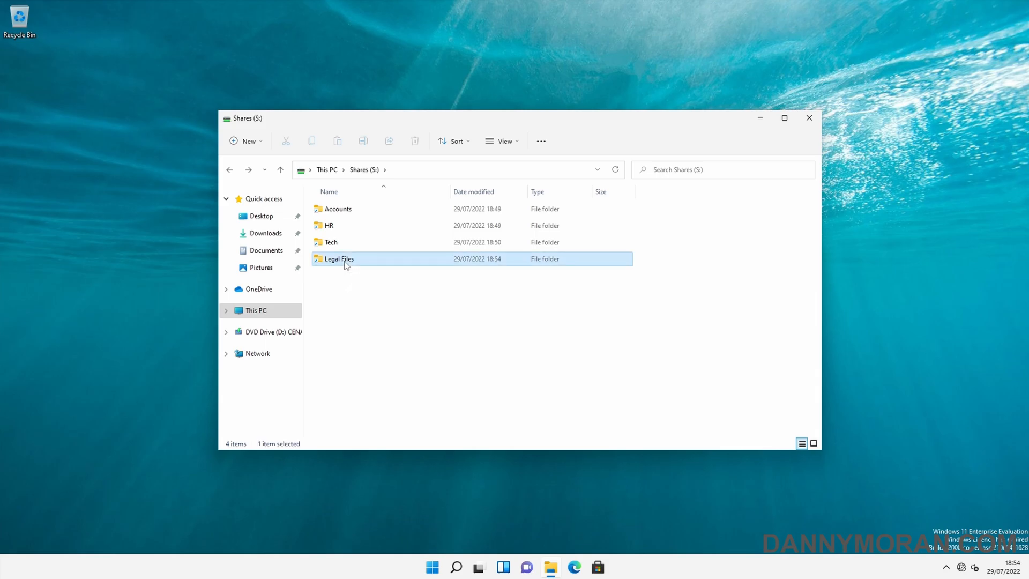
double_click(339, 258)
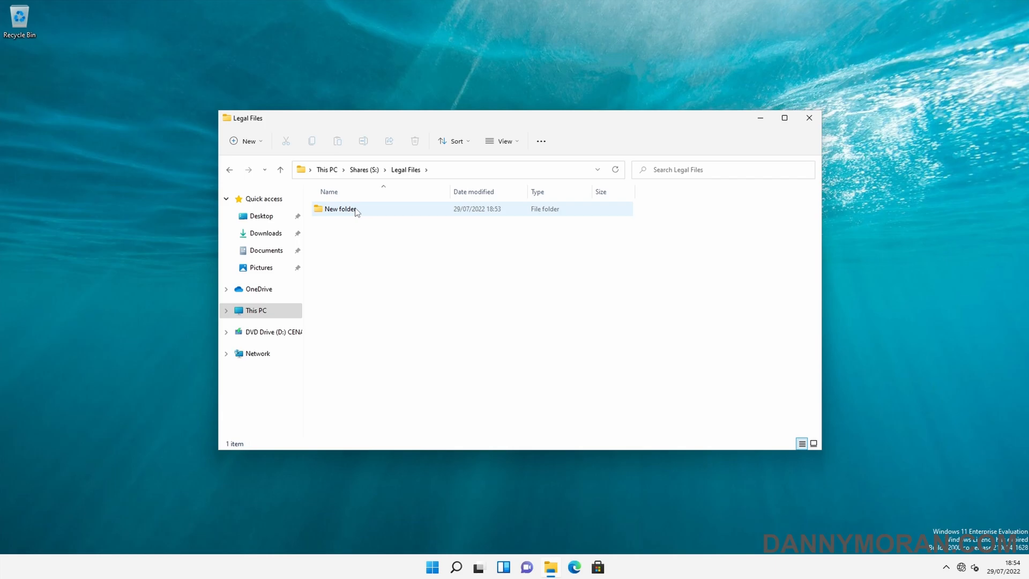
left_click(340, 209)
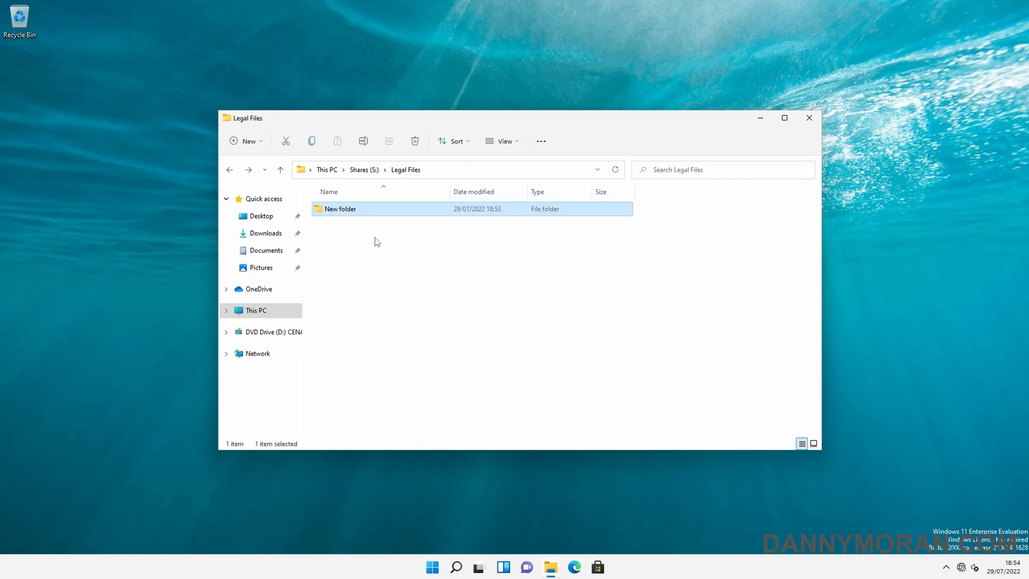
right_click(378, 241)
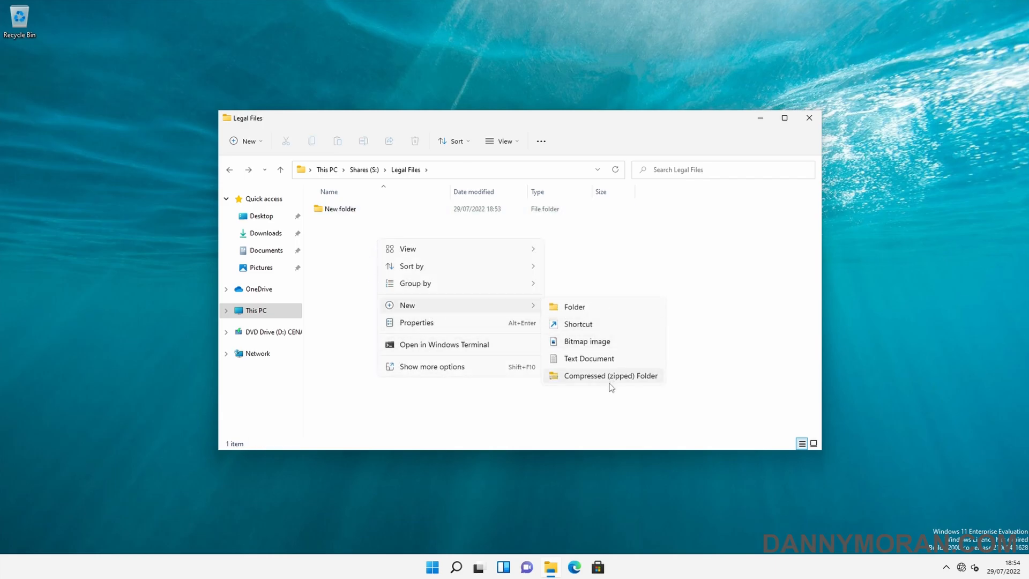
left_click(609, 375)
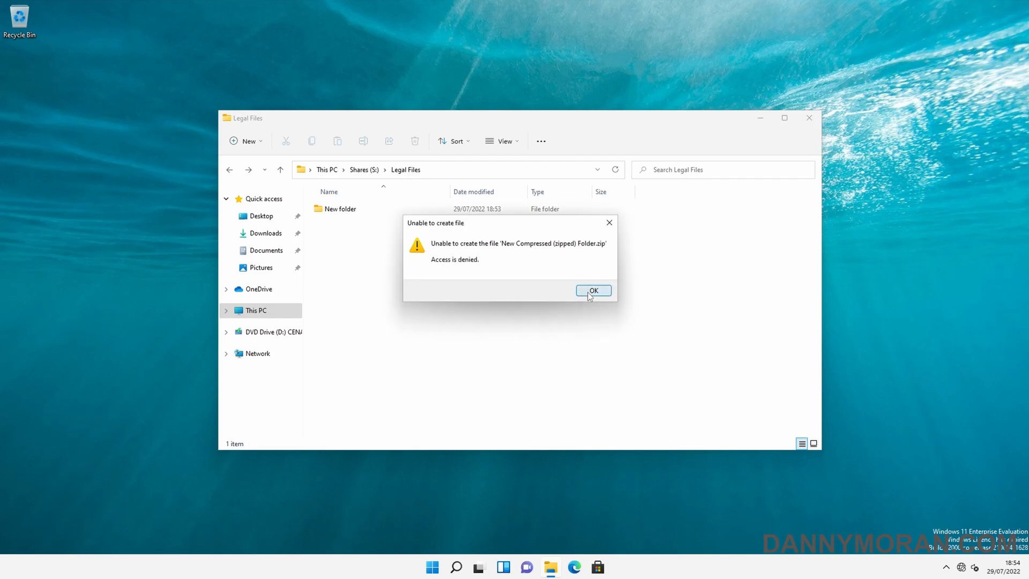
left_click(593, 290)
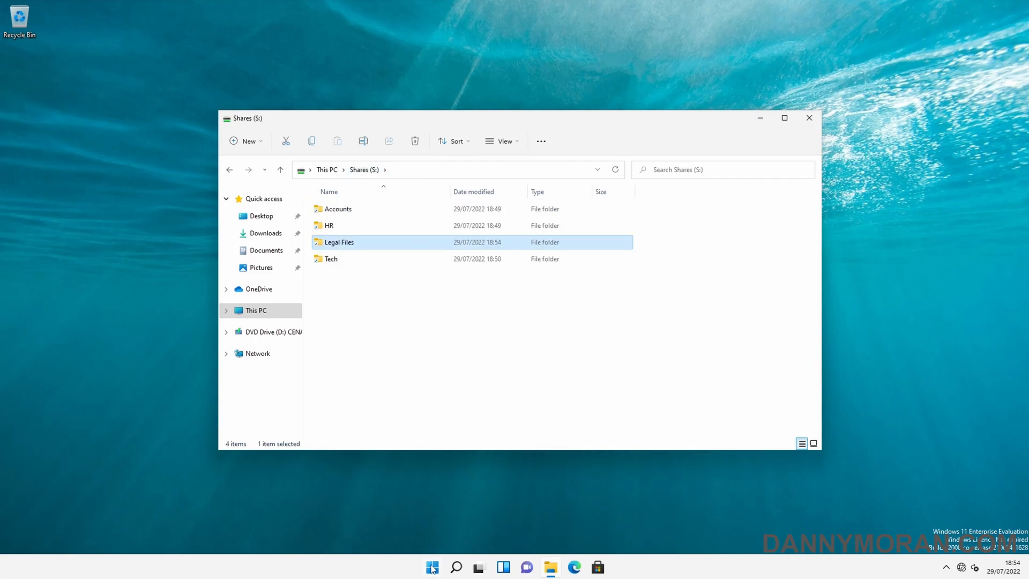
right_click(432, 567)
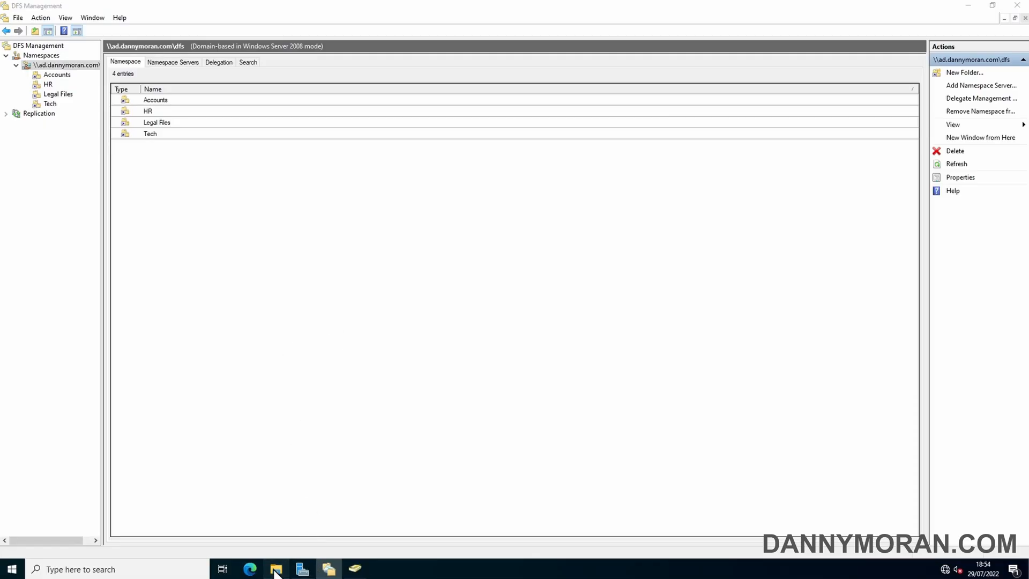
Disable permission inheritance on the server's Legal folder, keeping inherited entries explicit.
right_click(386, 221)
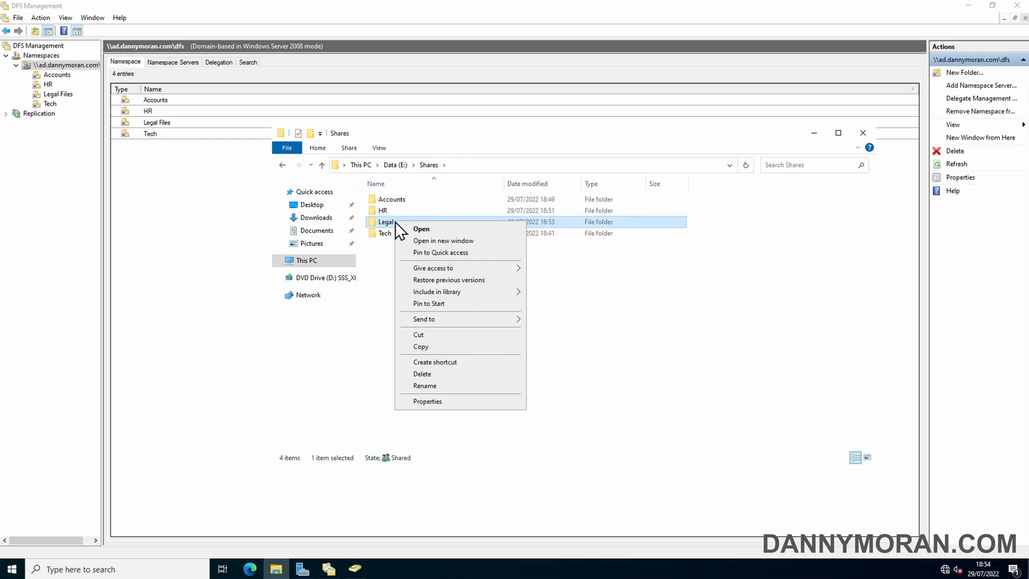
left_click(426, 401)
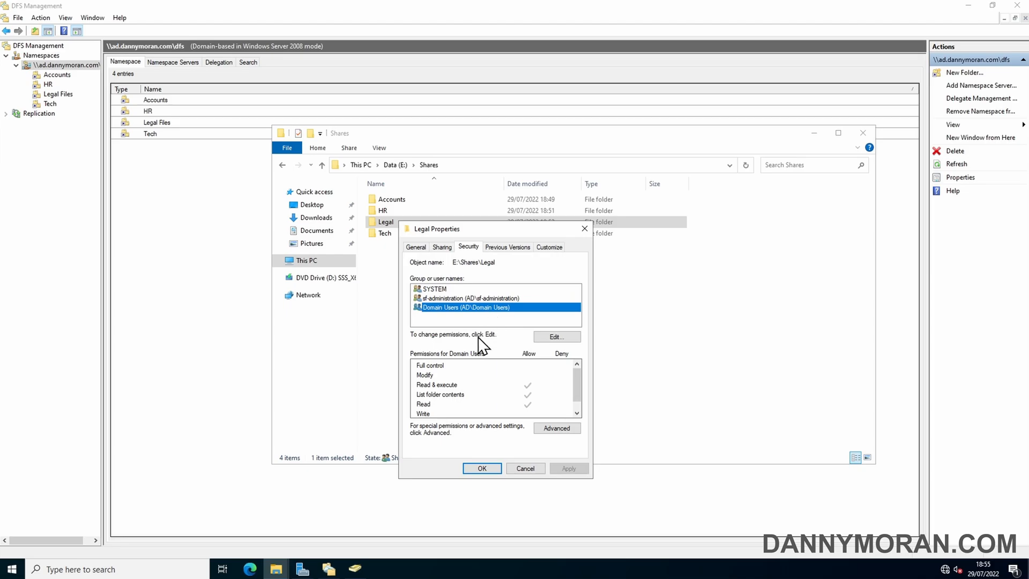
left_click(556, 427)
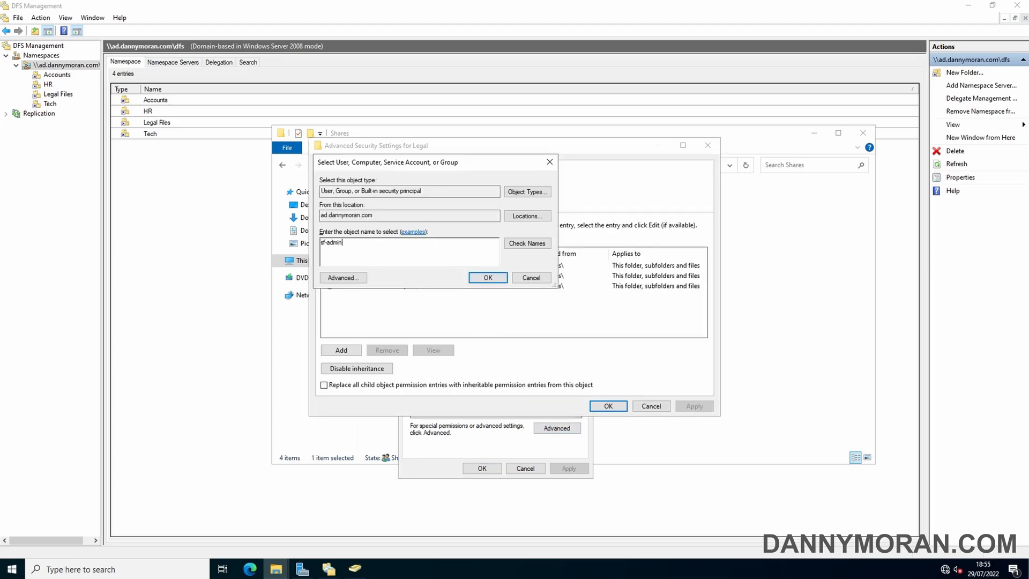
left_click(356, 367)
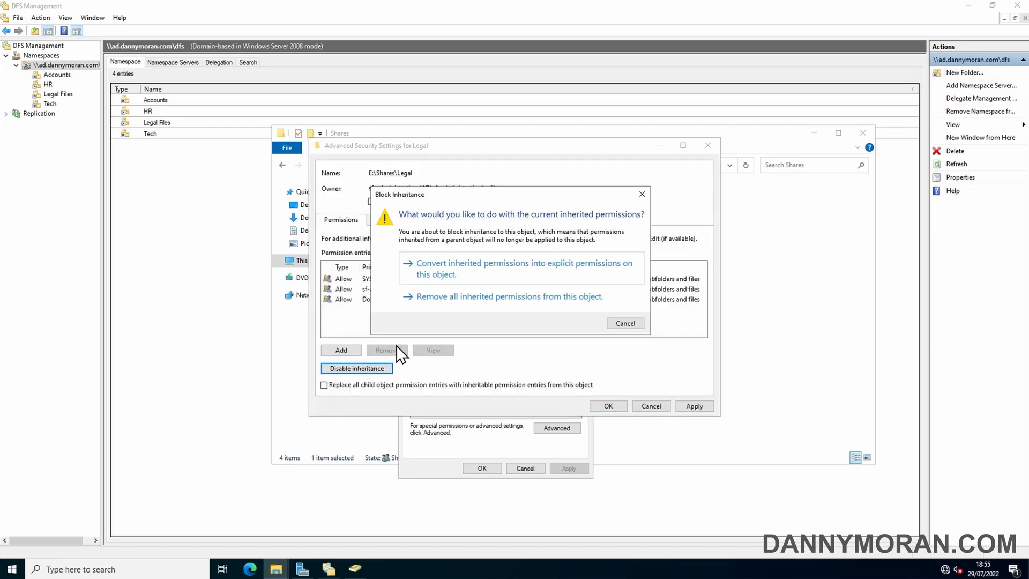
left_click(508, 296)
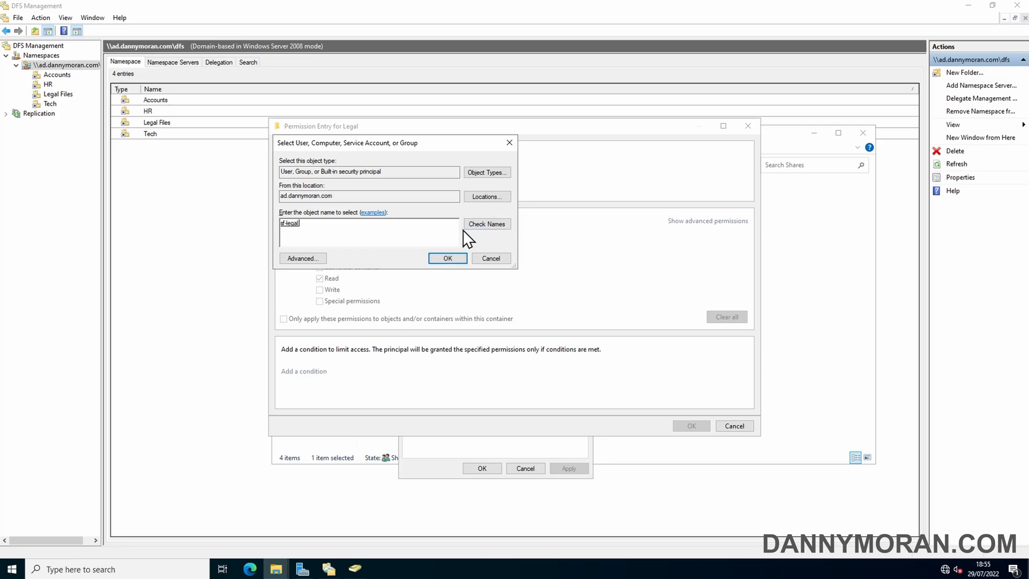
Grant sf-legal full control on the Legal folder and save the entry.
left_click(447, 258)
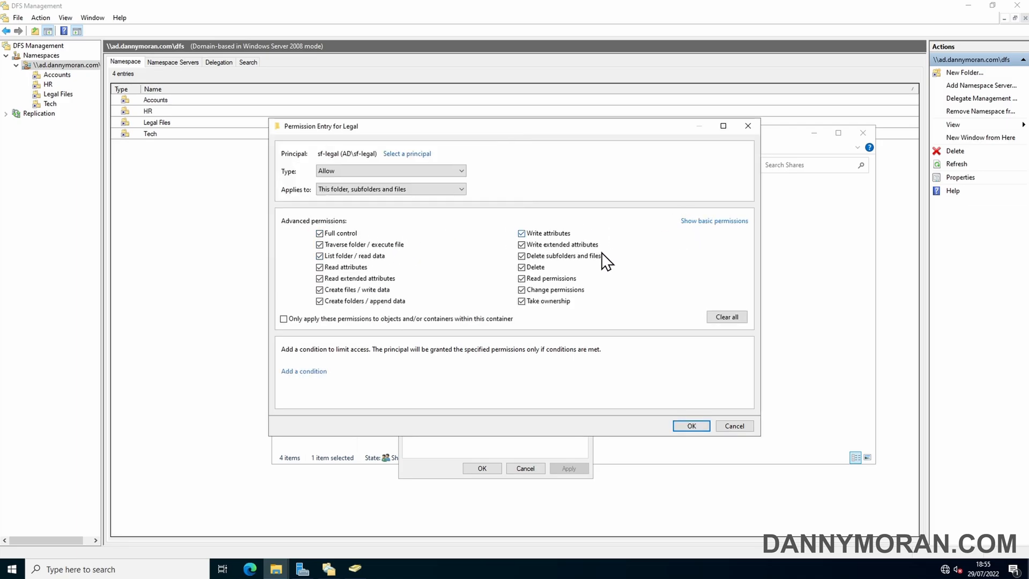
left_click(690, 426)
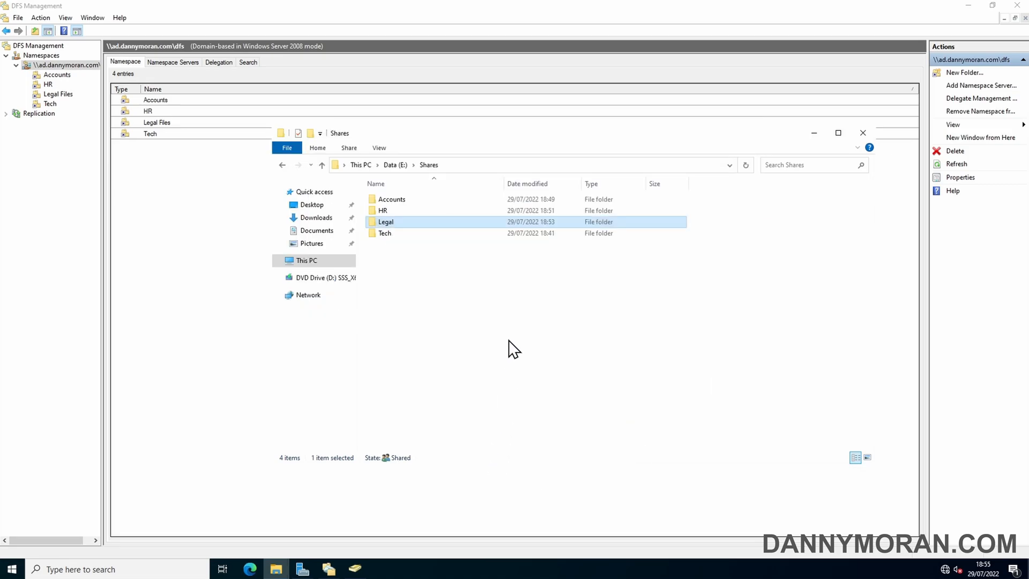
left_click(512, 348)
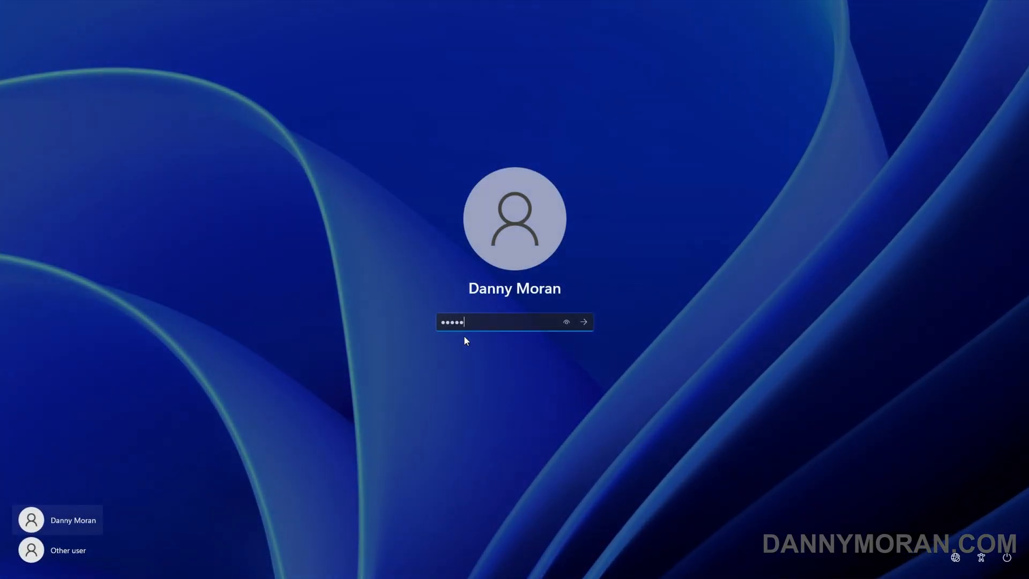
Sign in on the client and create a new folder and a zipped folder in S:\Legal Files.
left_click(583, 322)
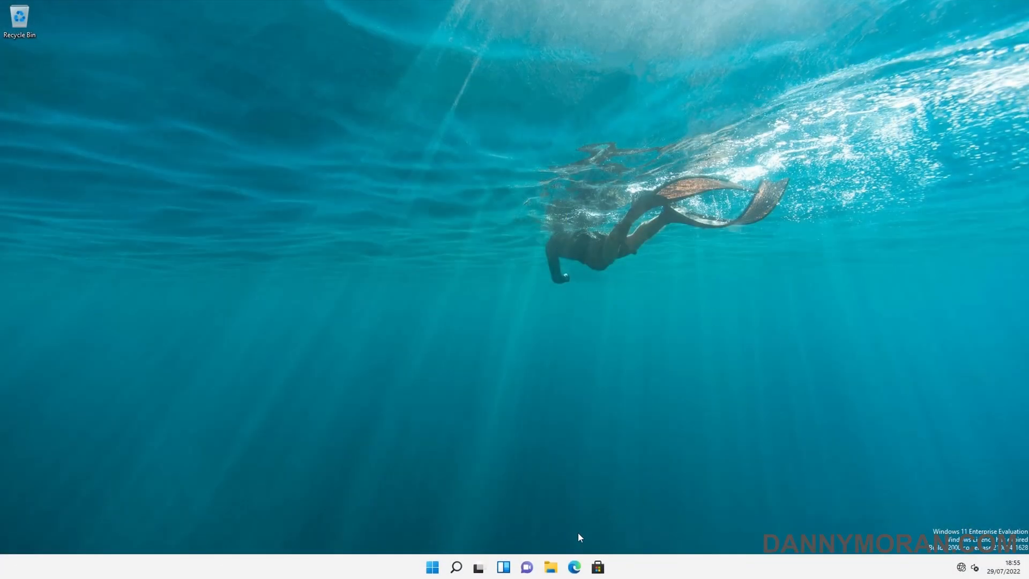
left_click(550, 568)
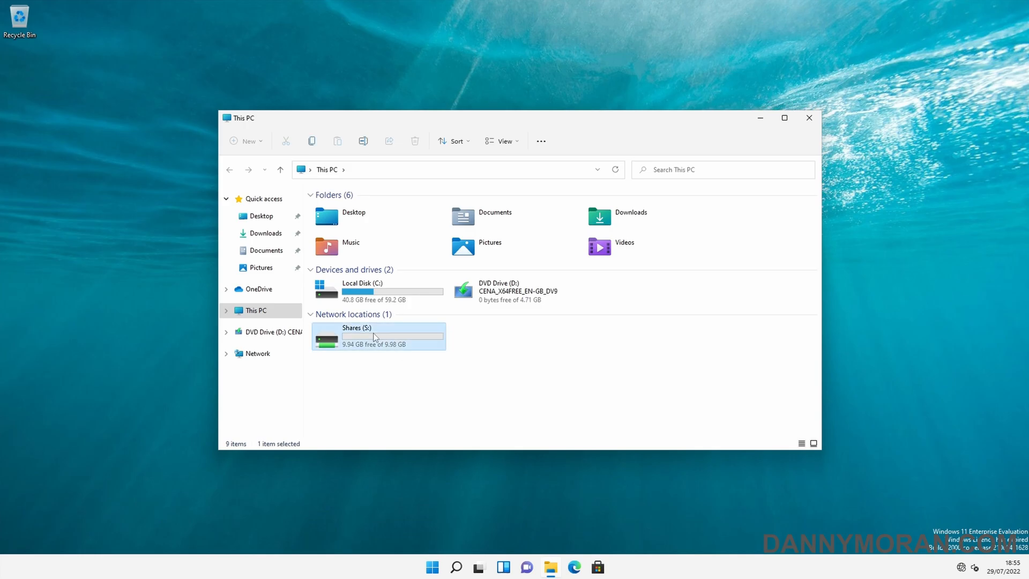
double_click(377, 335)
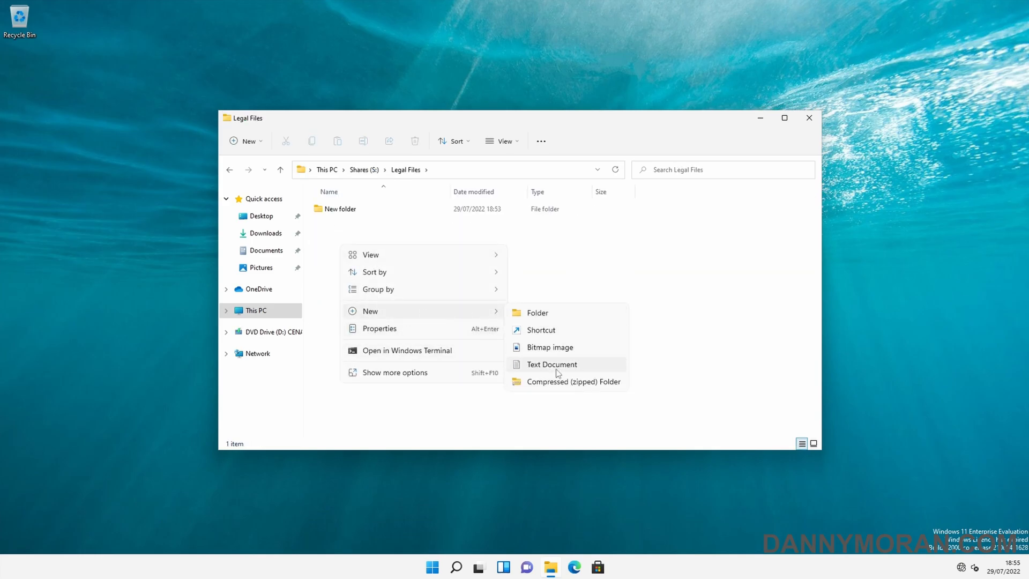
left_click(537, 312)
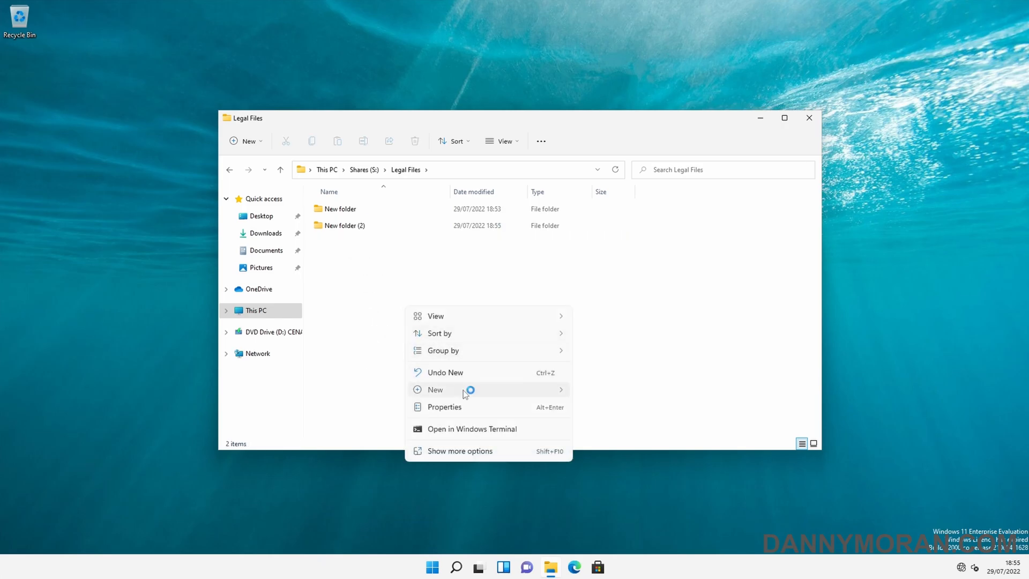
left_click(434, 389)
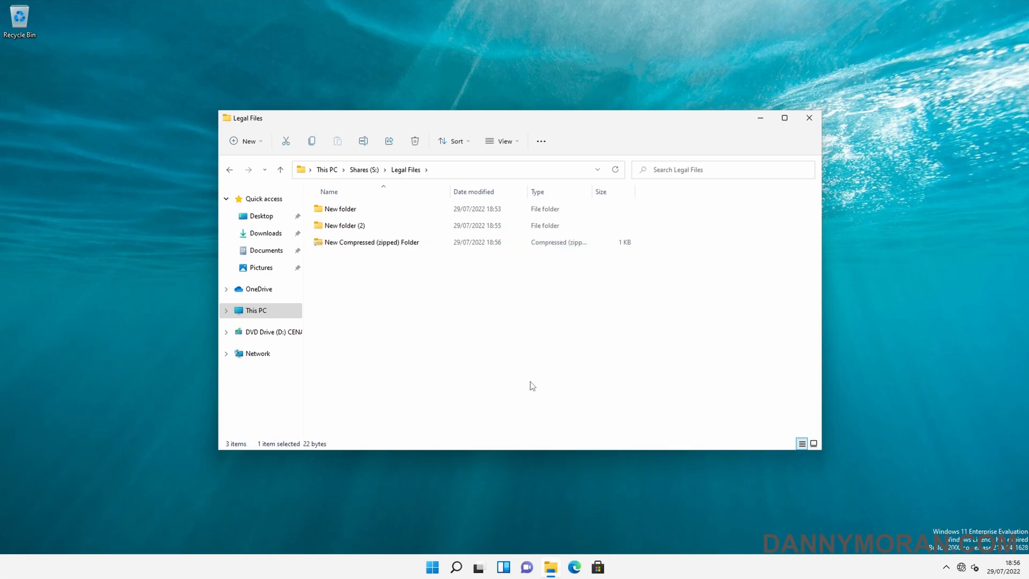
left_click(415, 141)
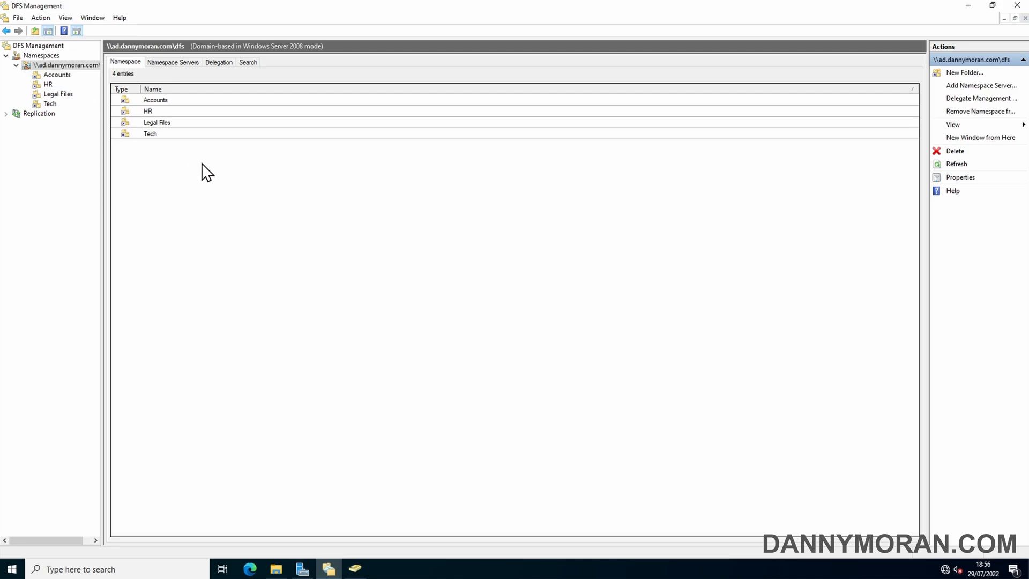
Reopen the server's E:\Shares window listing Accounts, HR, Legal and Tech.
left_click(275, 569)
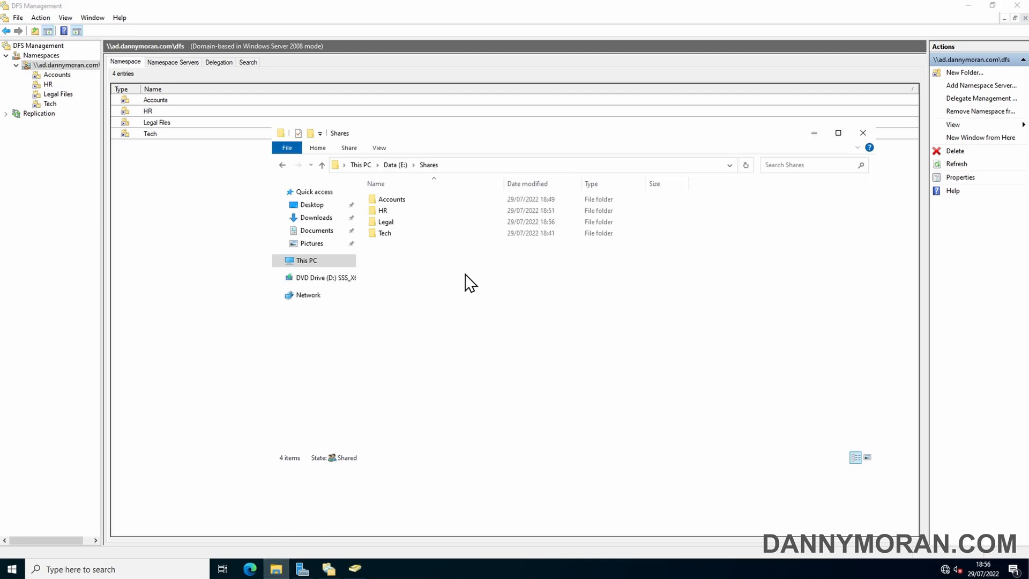